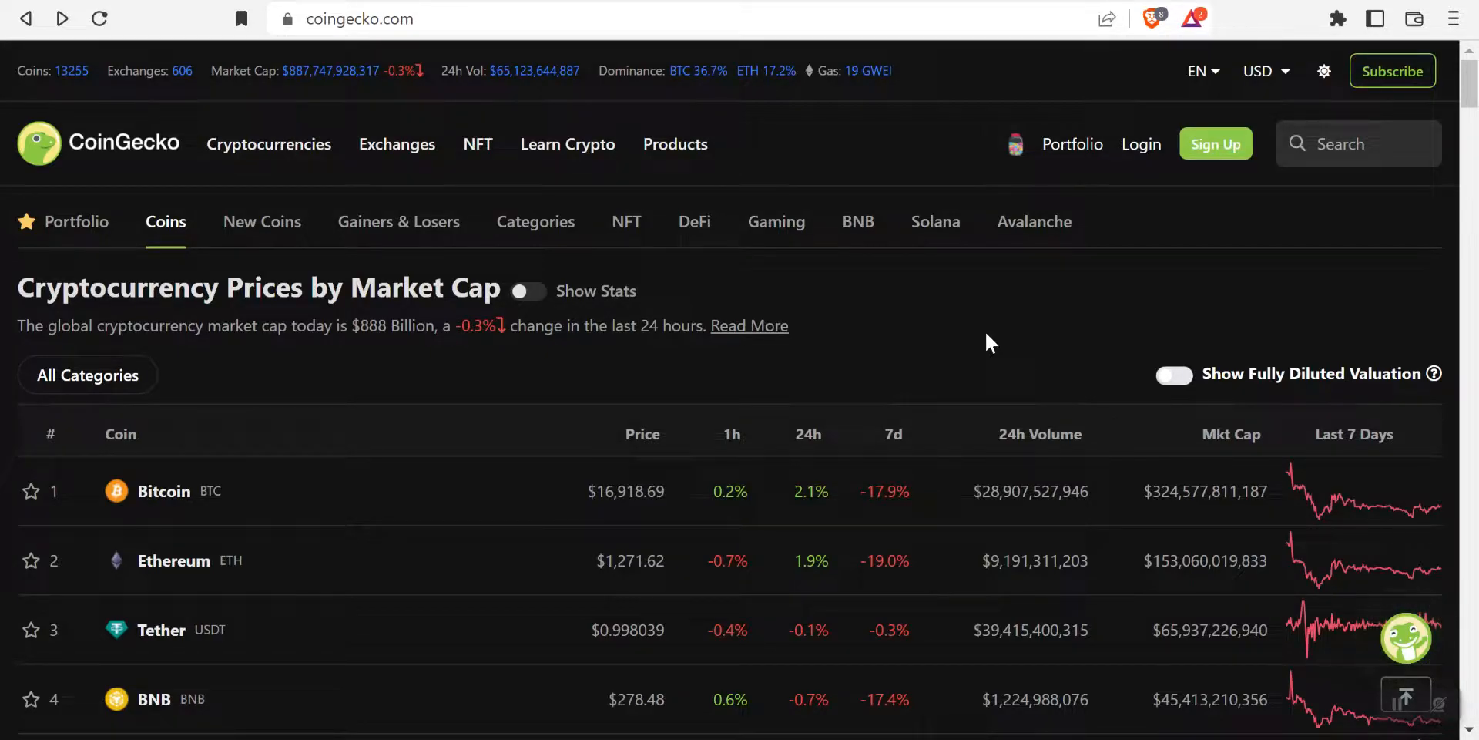
mouse_move(295, 91)
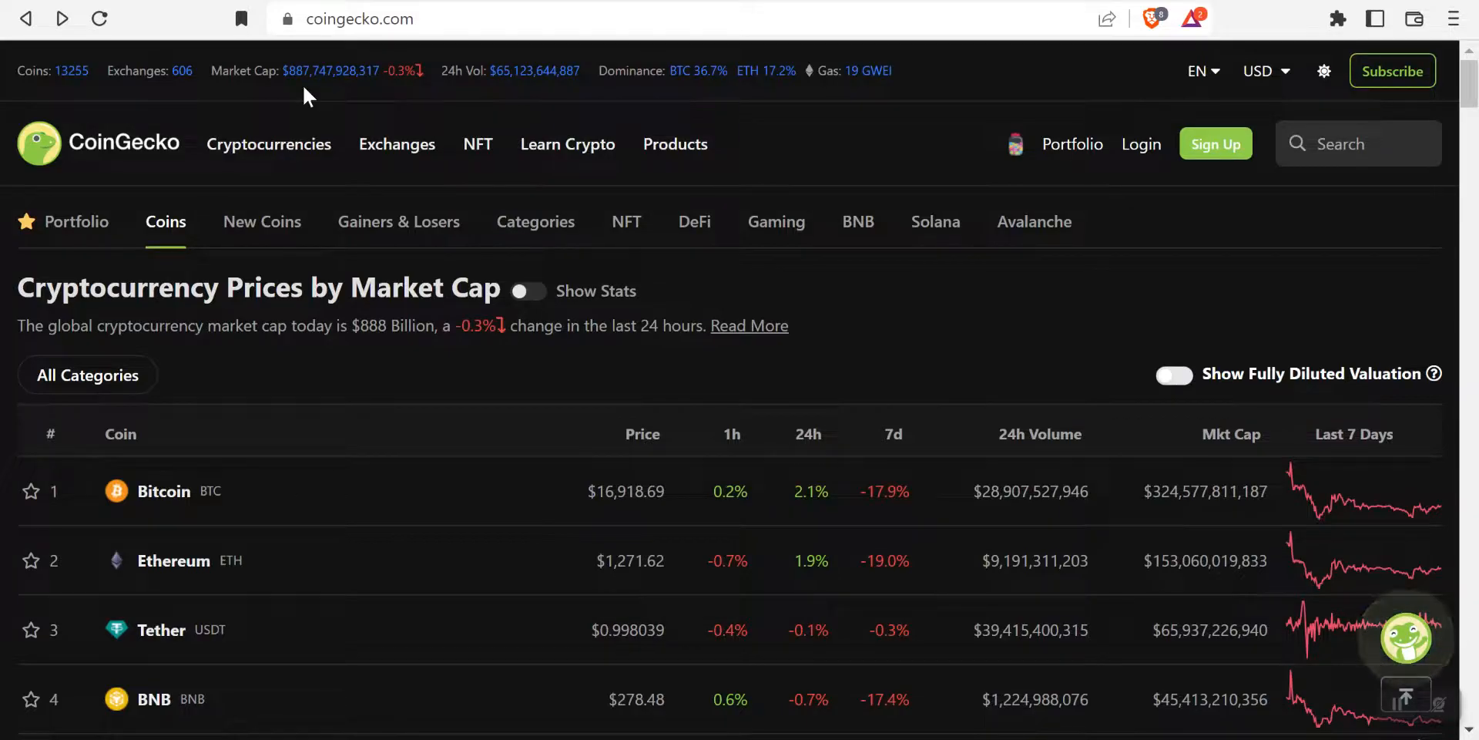
mouse_move(310, 75)
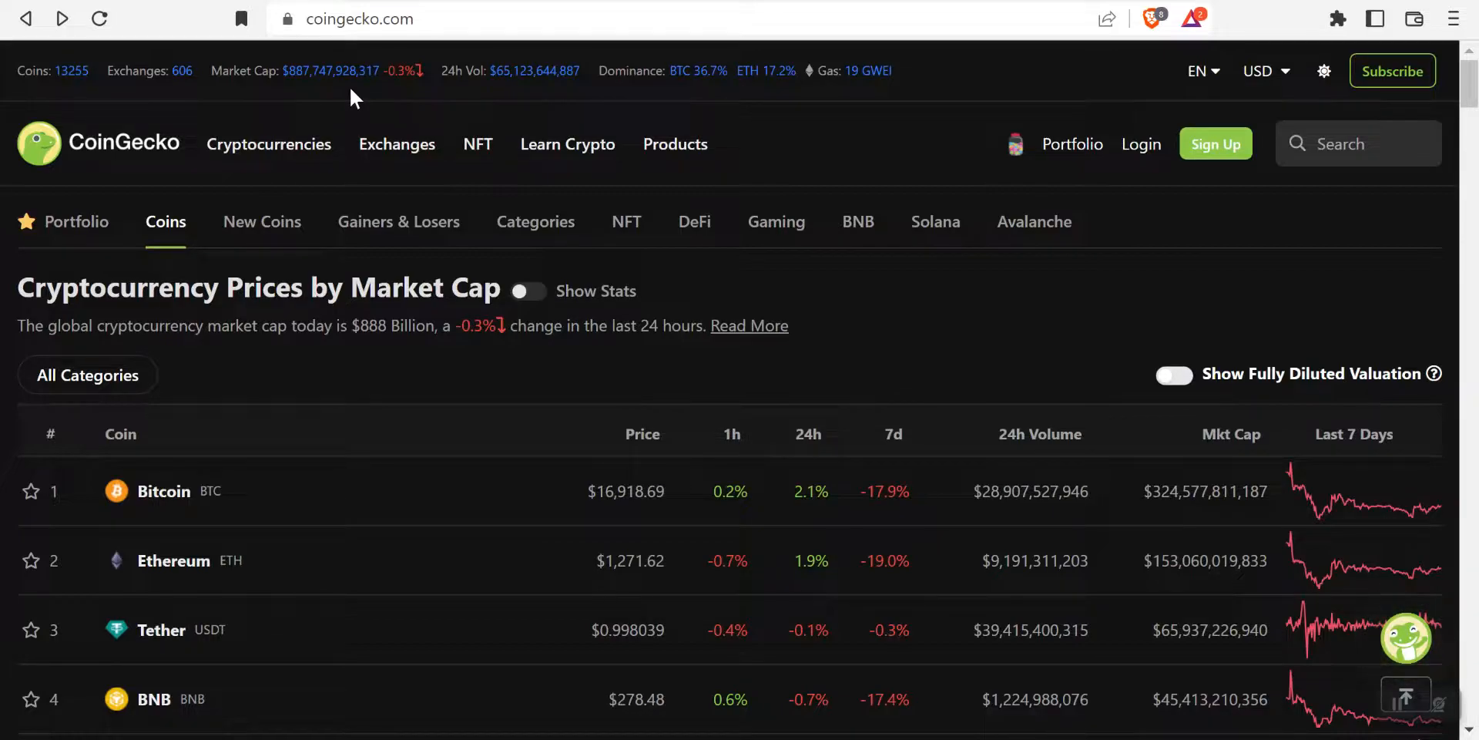
mouse_move(352, 383)
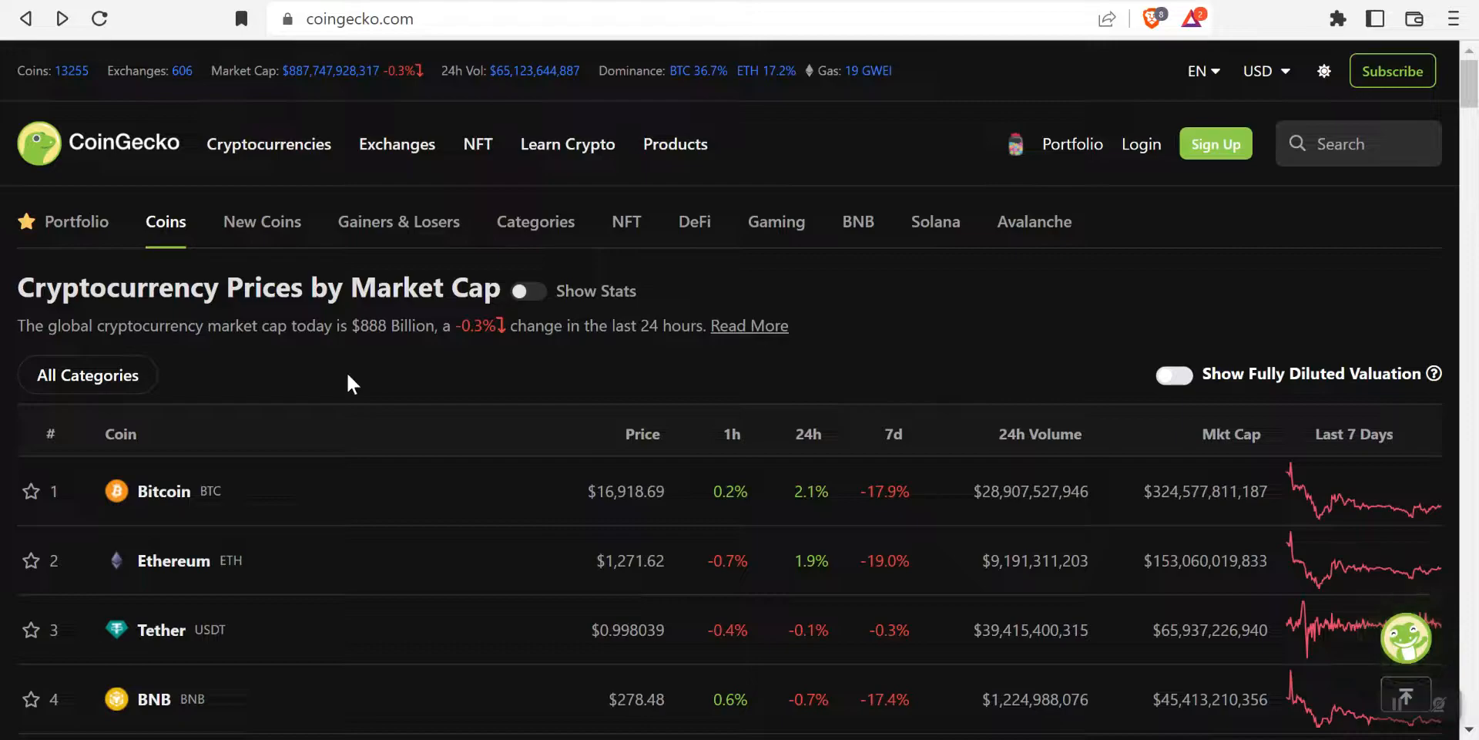
mouse_move(613, 509)
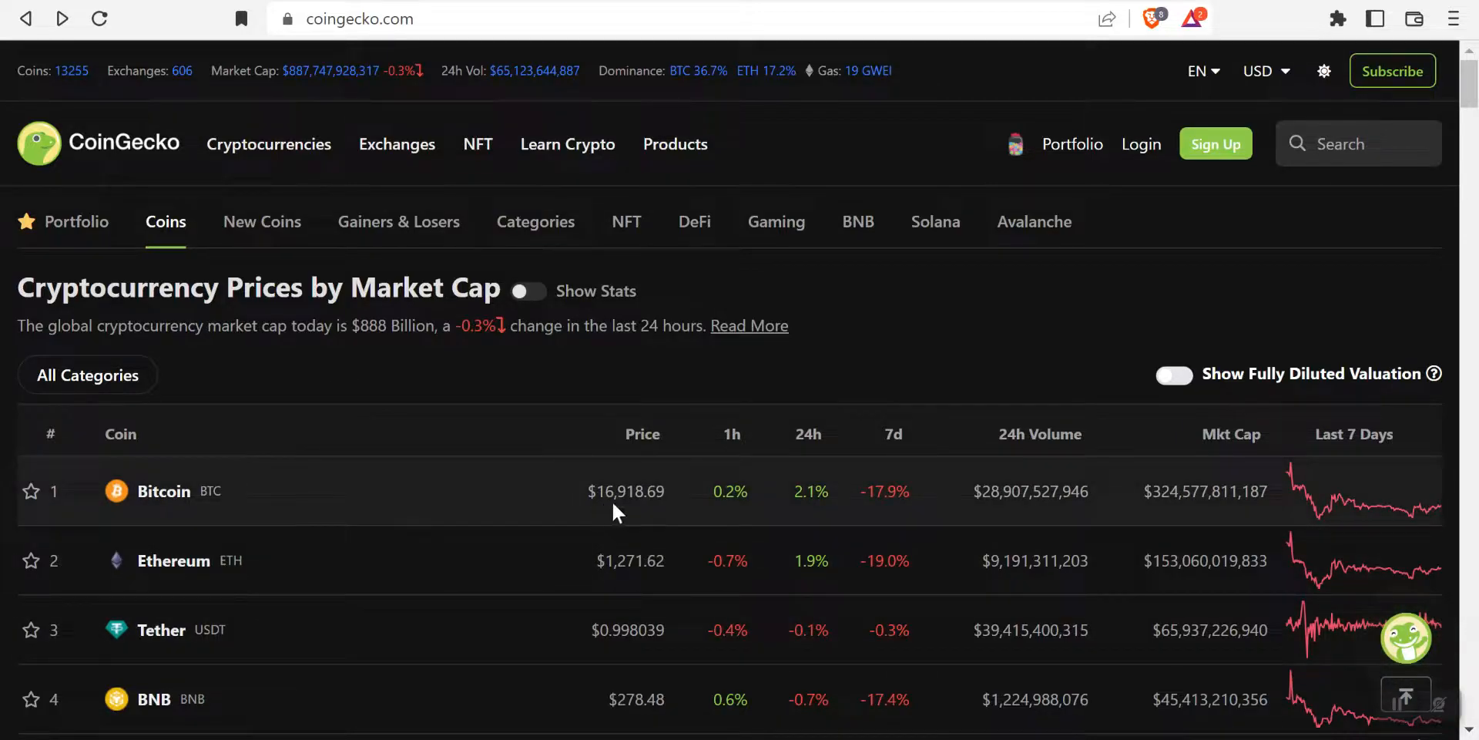
mouse_move(669, 536)
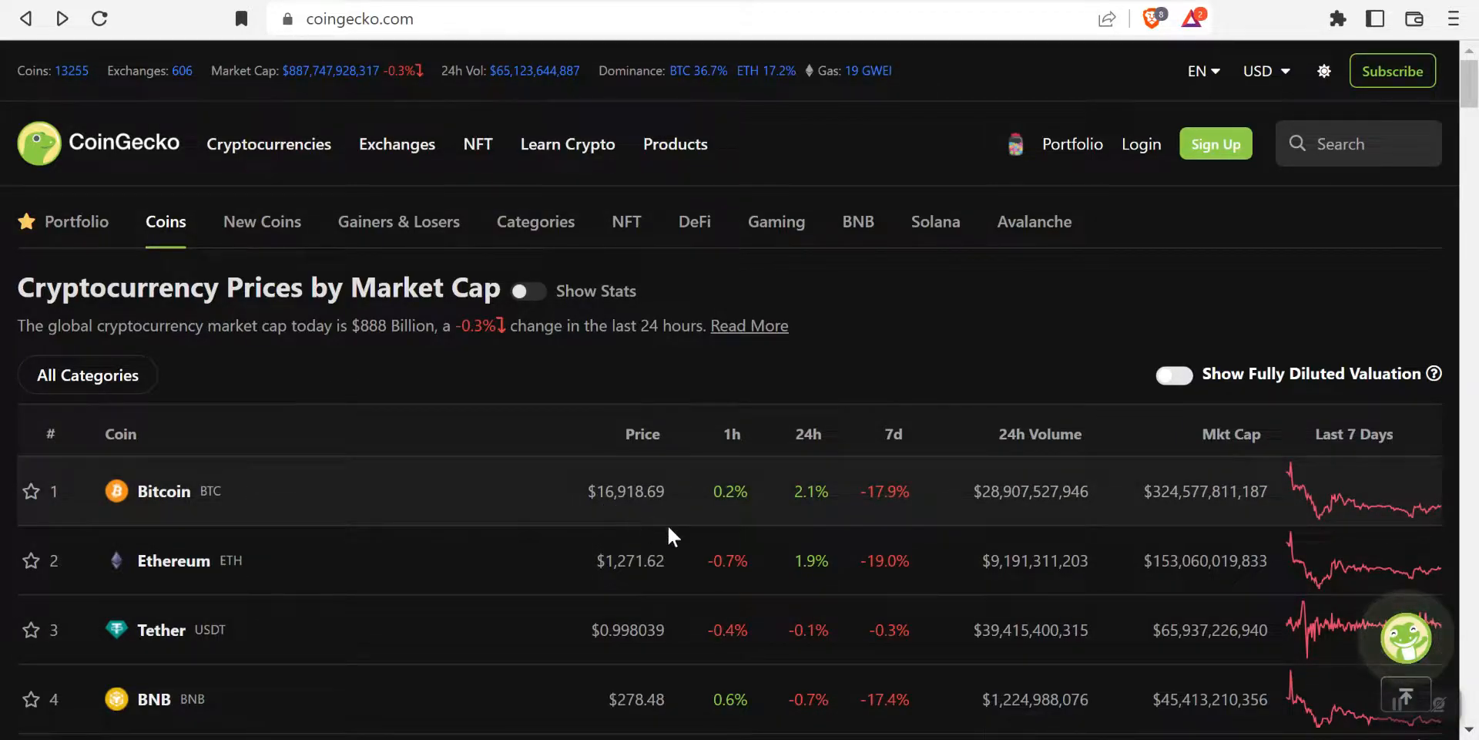
mouse_move(882, 522)
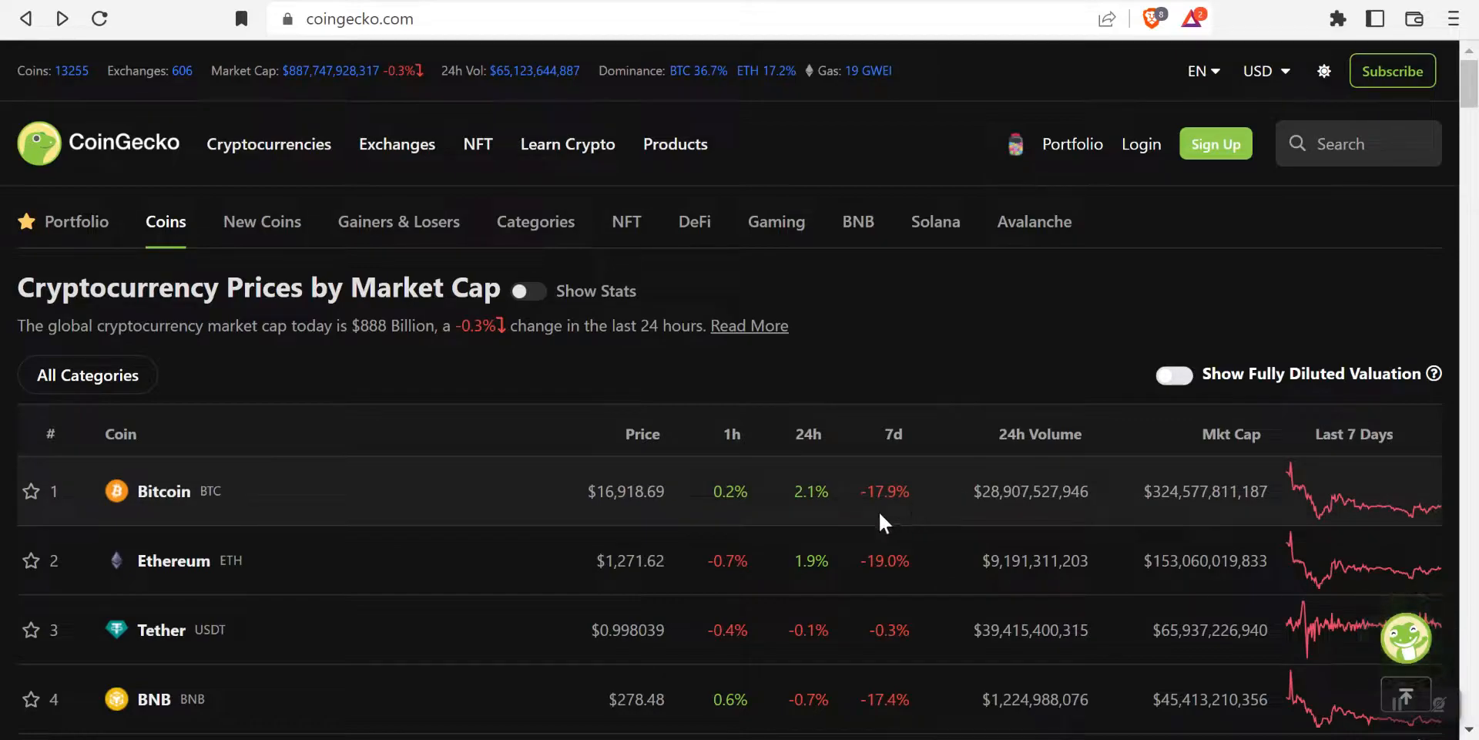
mouse_move(1288, 416)
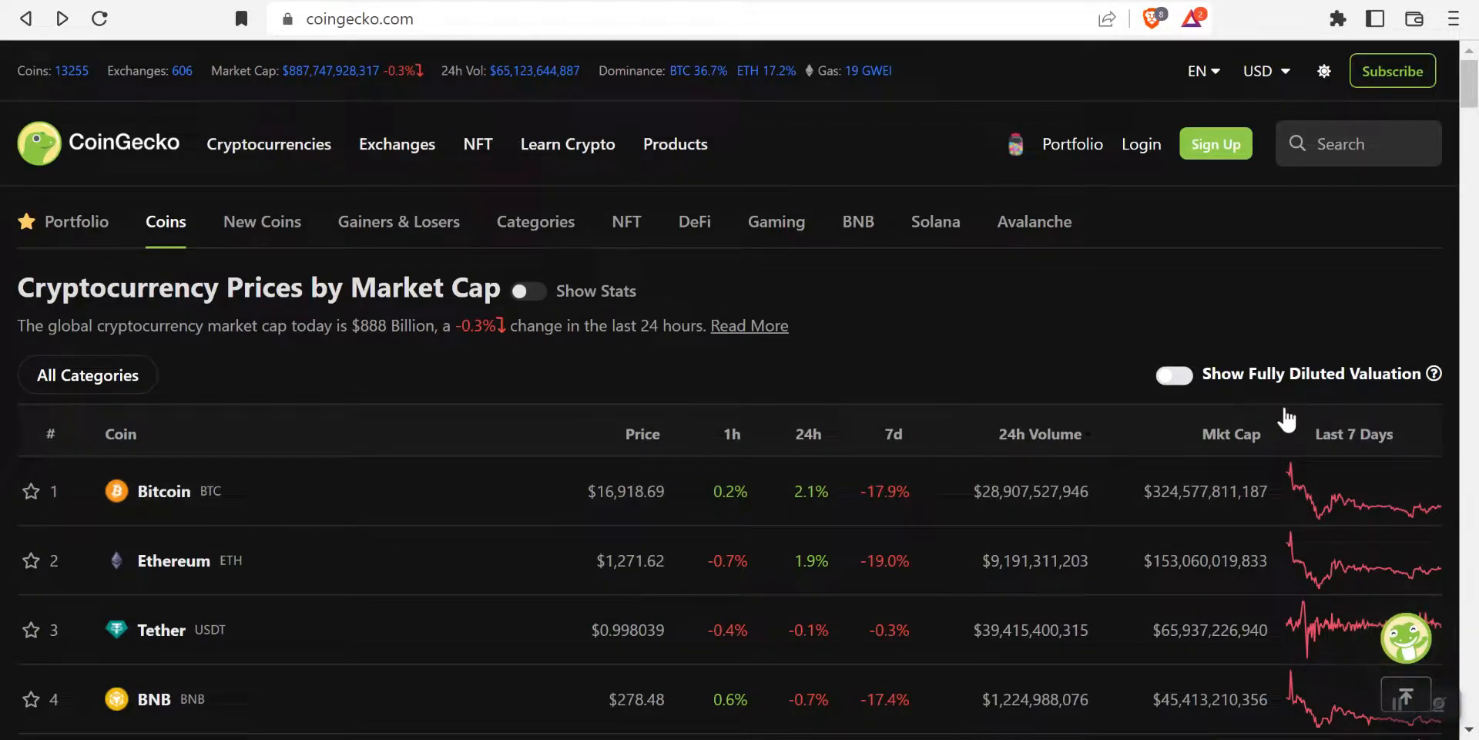
Step: Scroll the Drip Community Fountain page to view DRIP price, BNB and DRIP balances
scroll(down, 3)
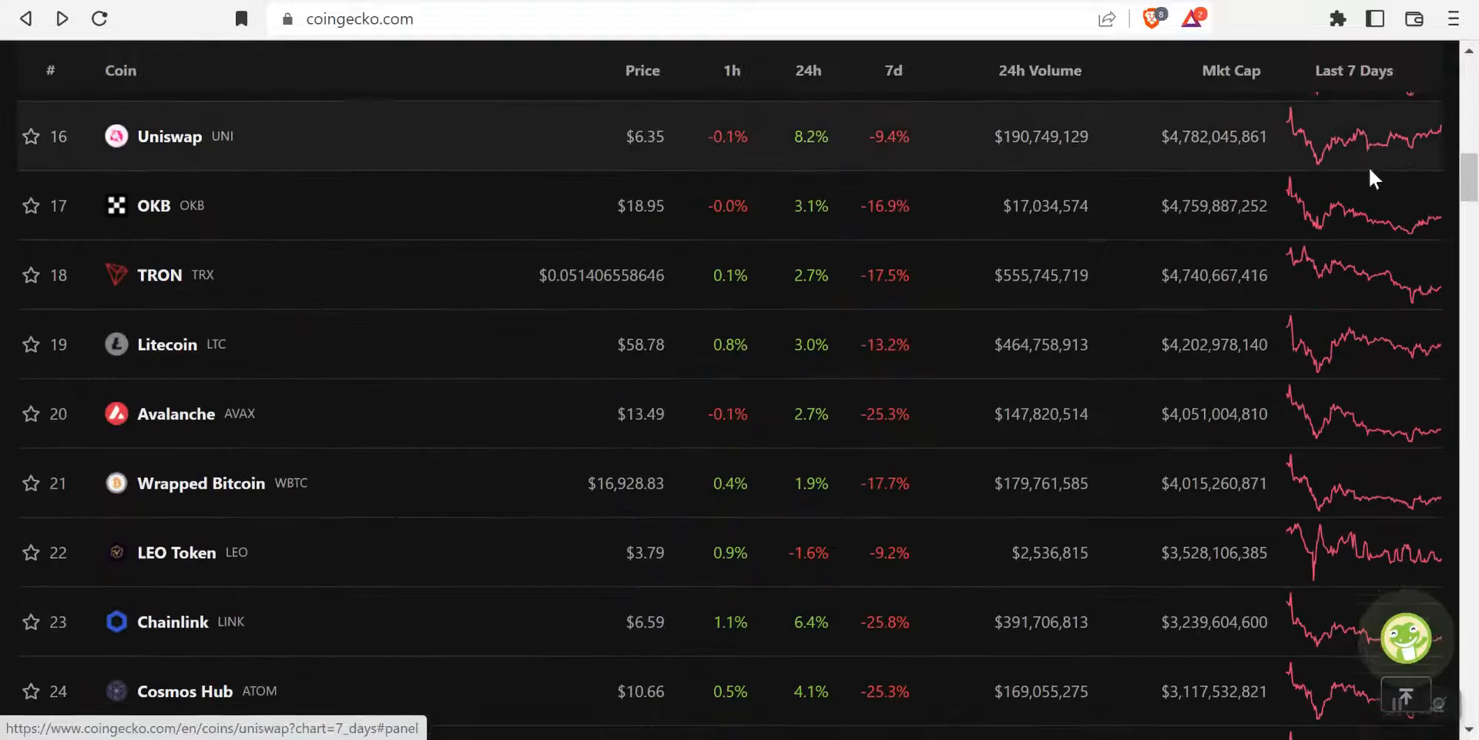
scroll(up, 3)
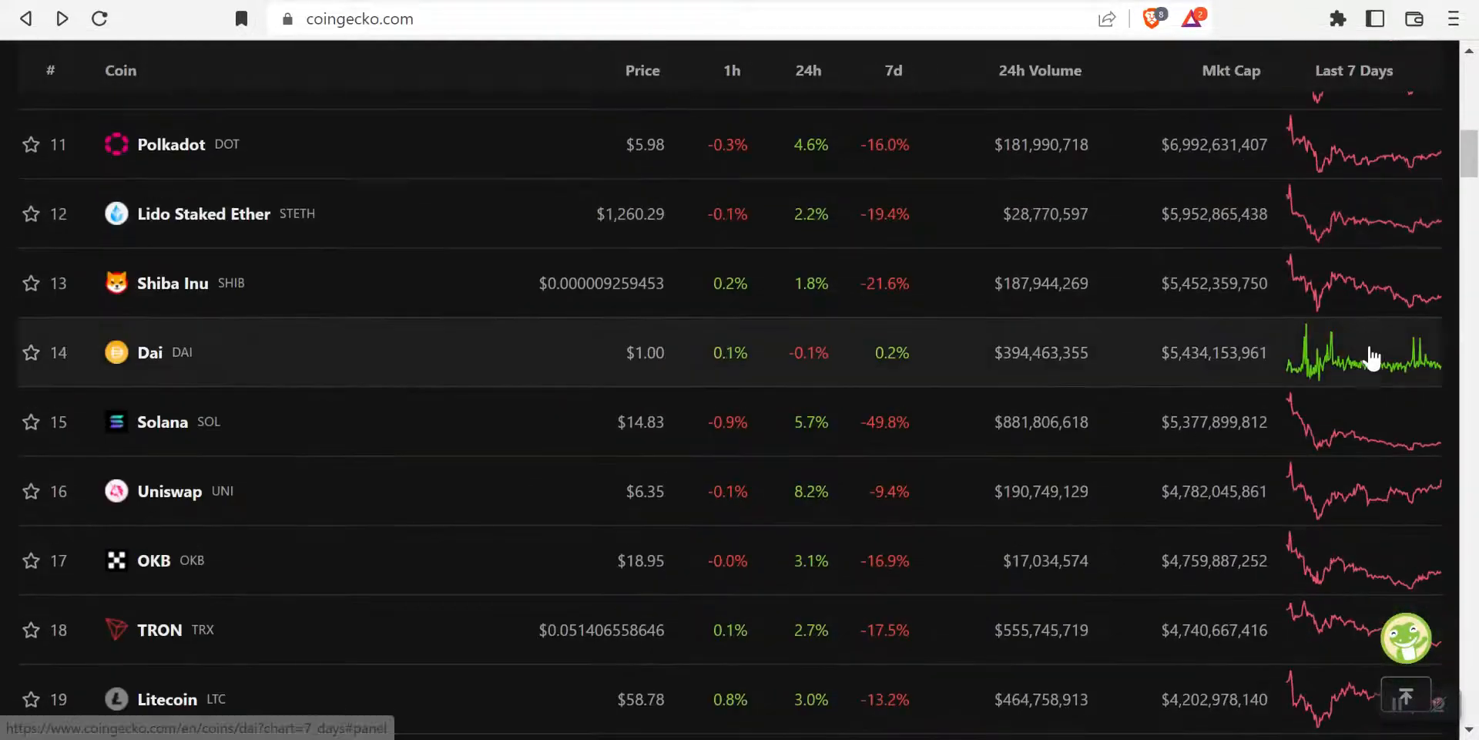
scroll(down, 3)
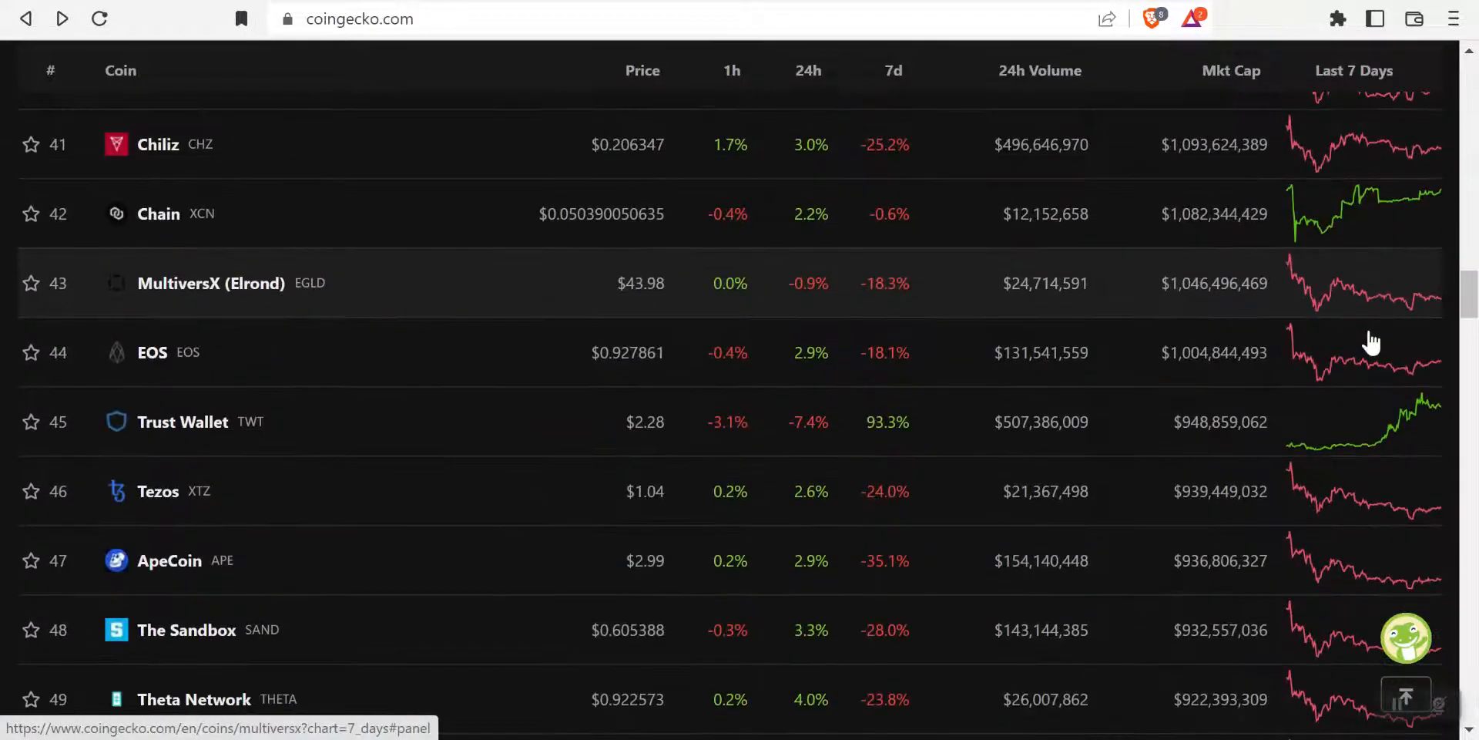
scroll(down, 3)
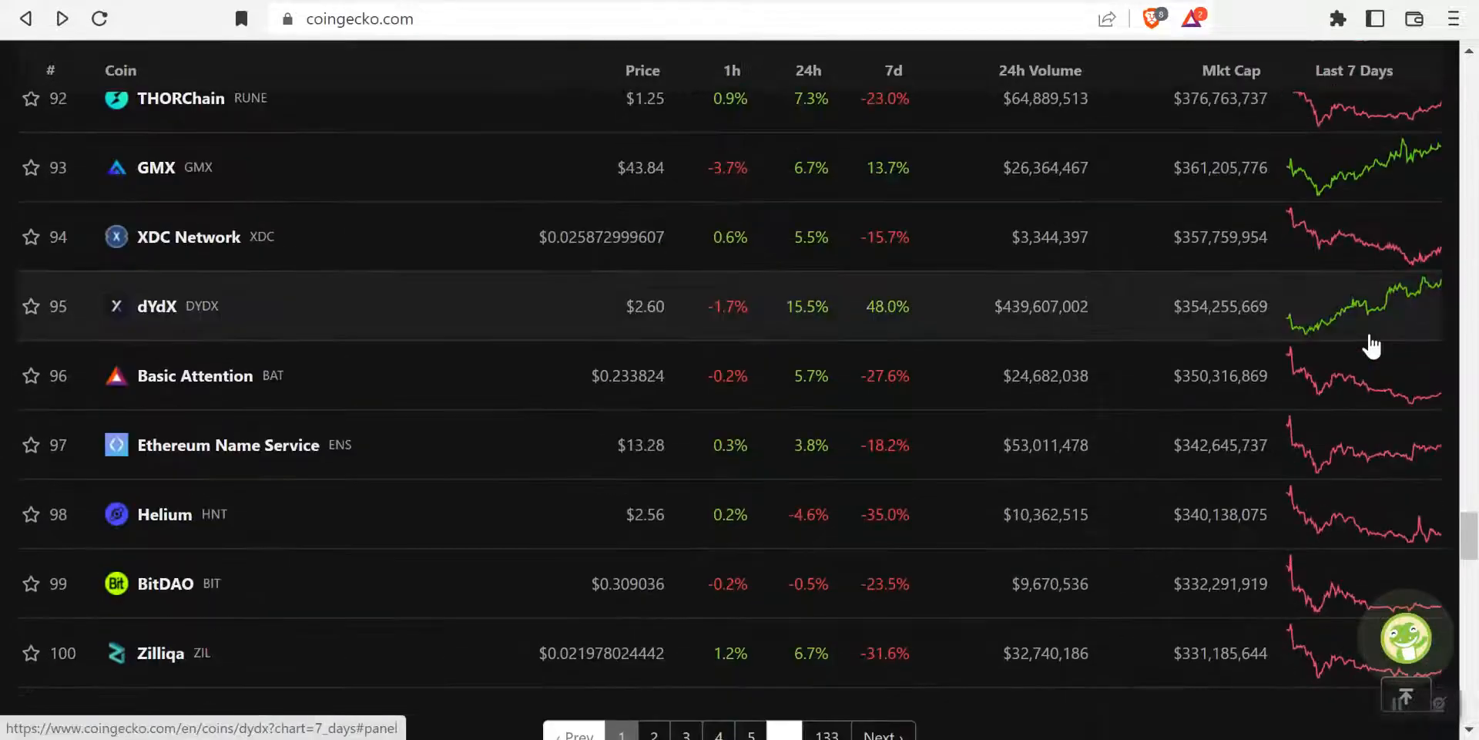
scroll(up, 3)
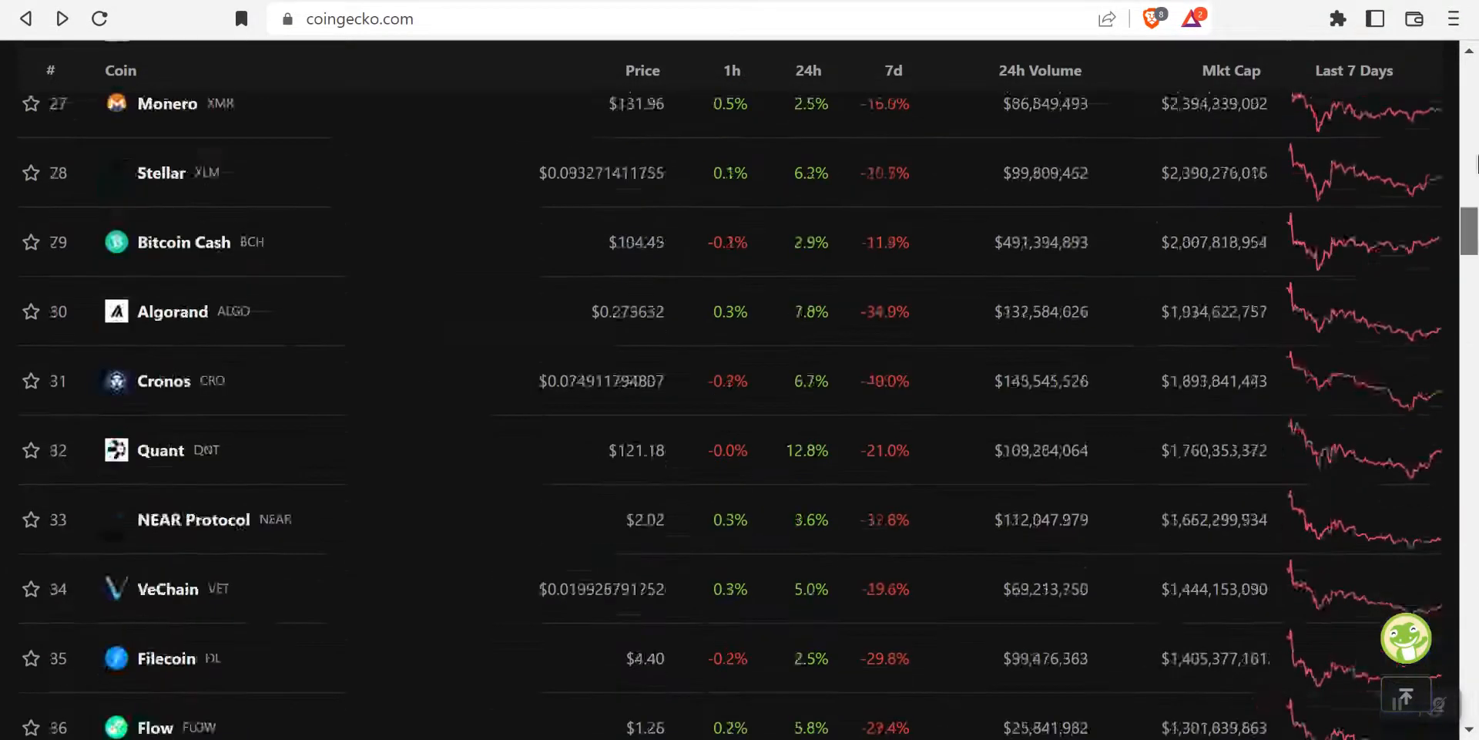
scroll(up, 3)
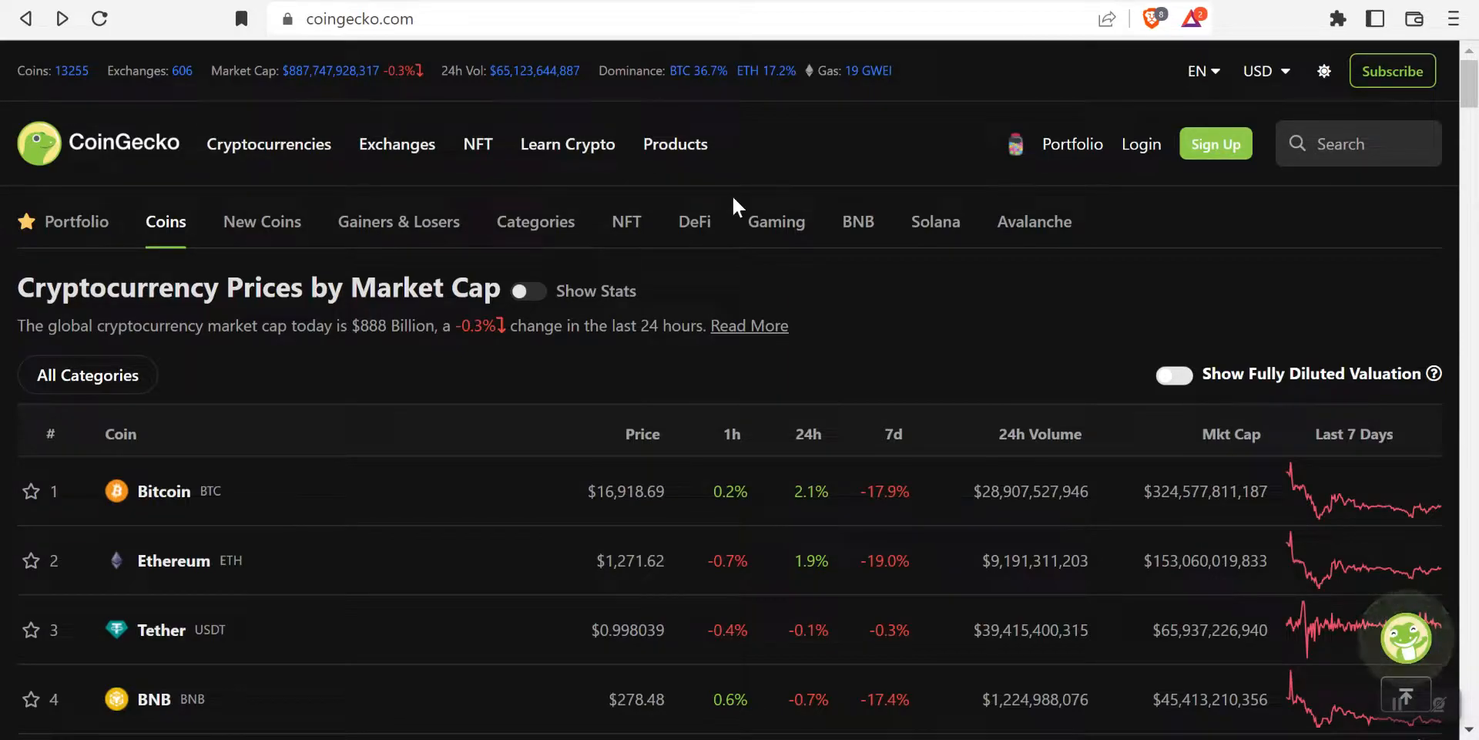
mouse_move(629, 120)
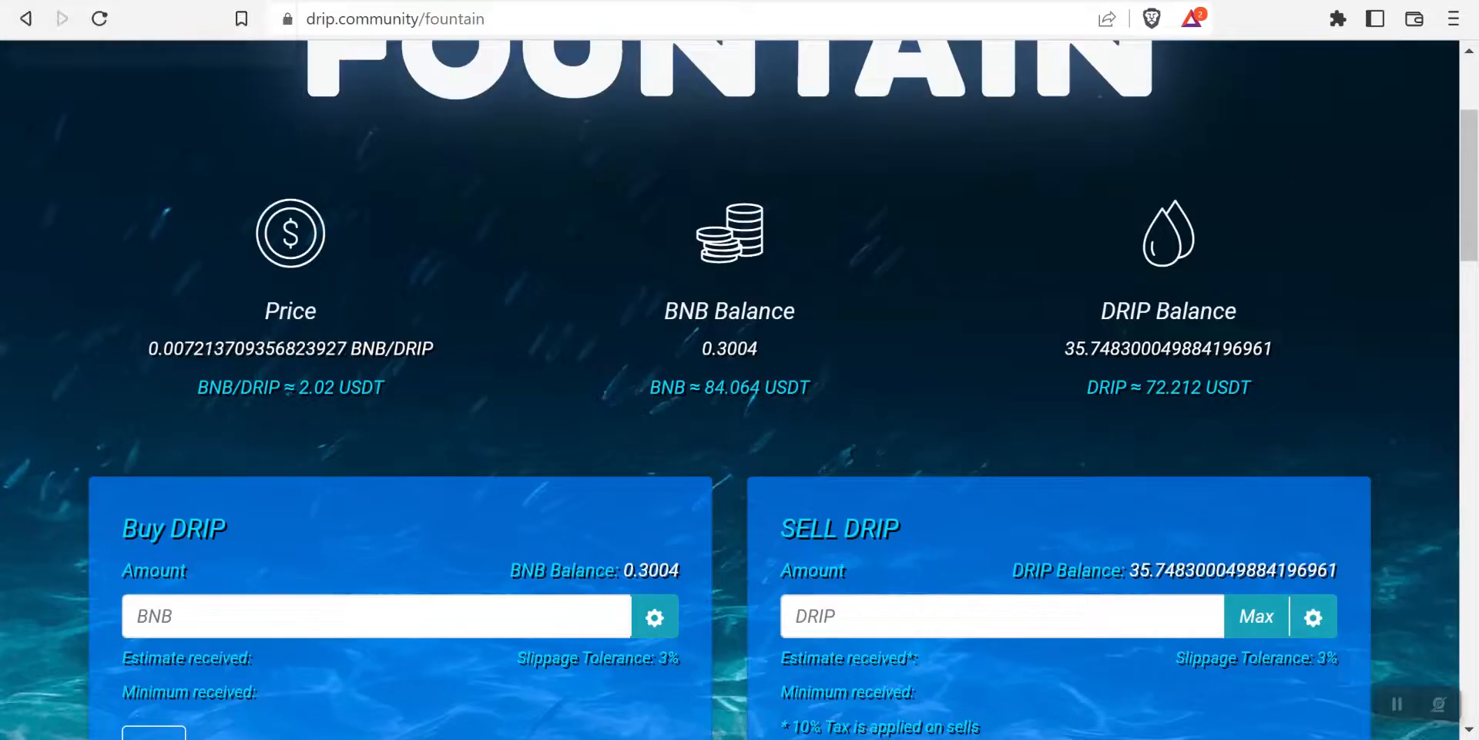
mouse_move(335, 415)
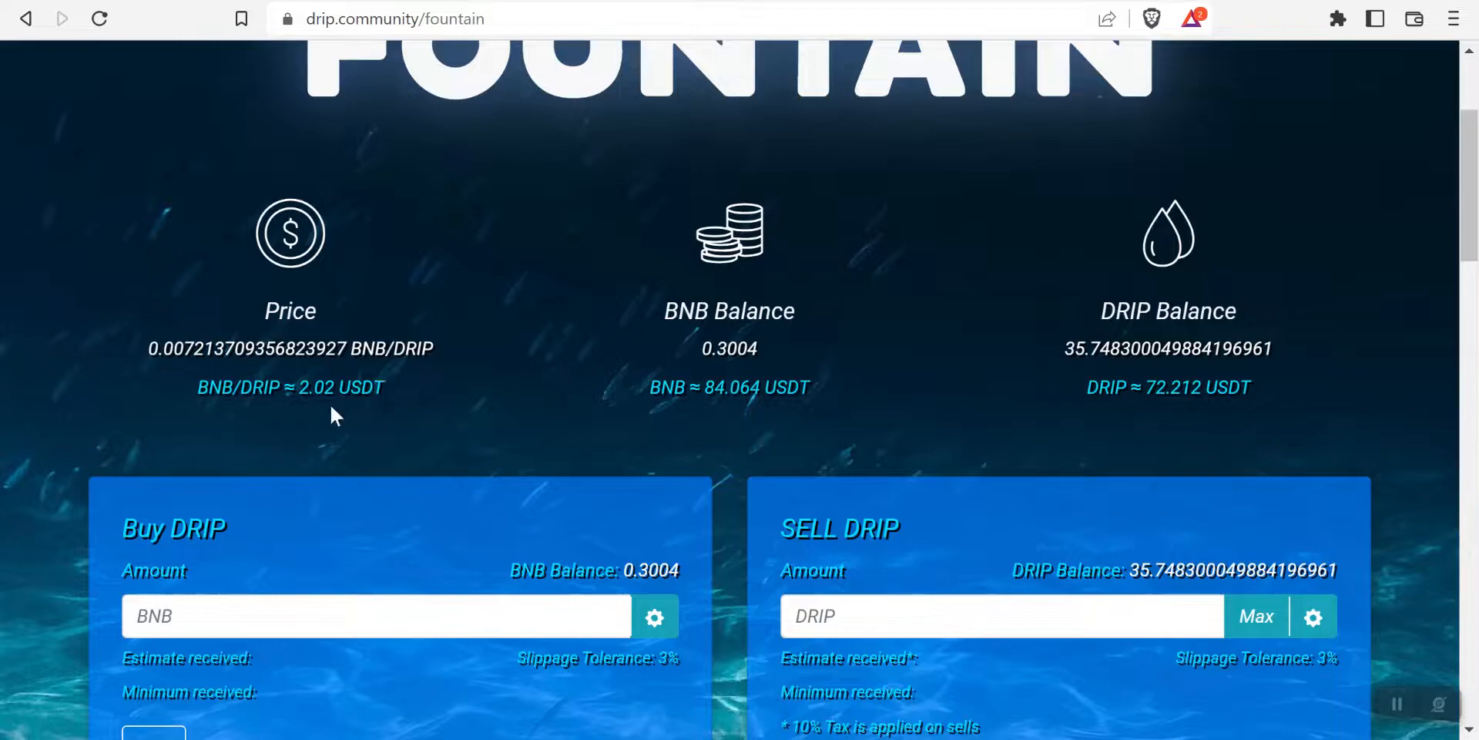
mouse_move(316, 421)
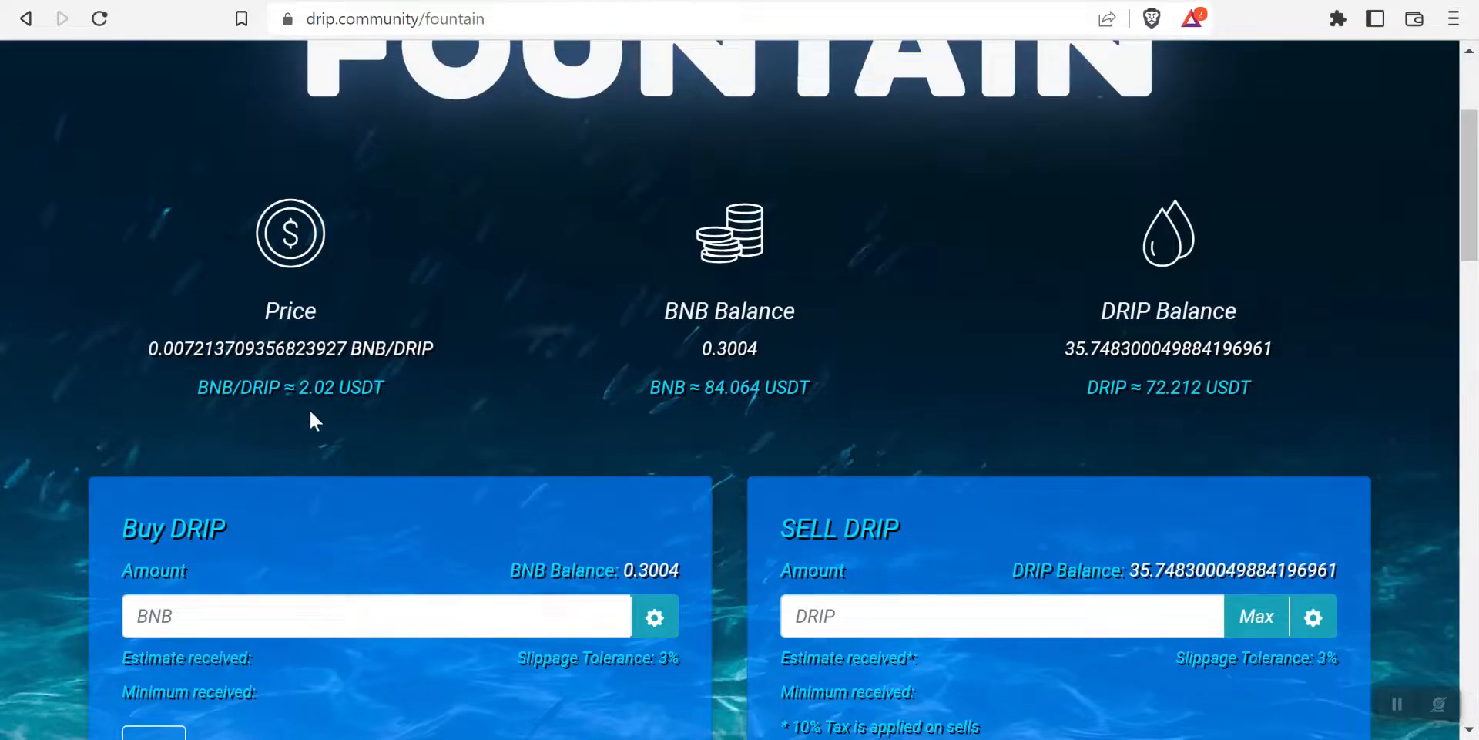
mouse_move(330, 418)
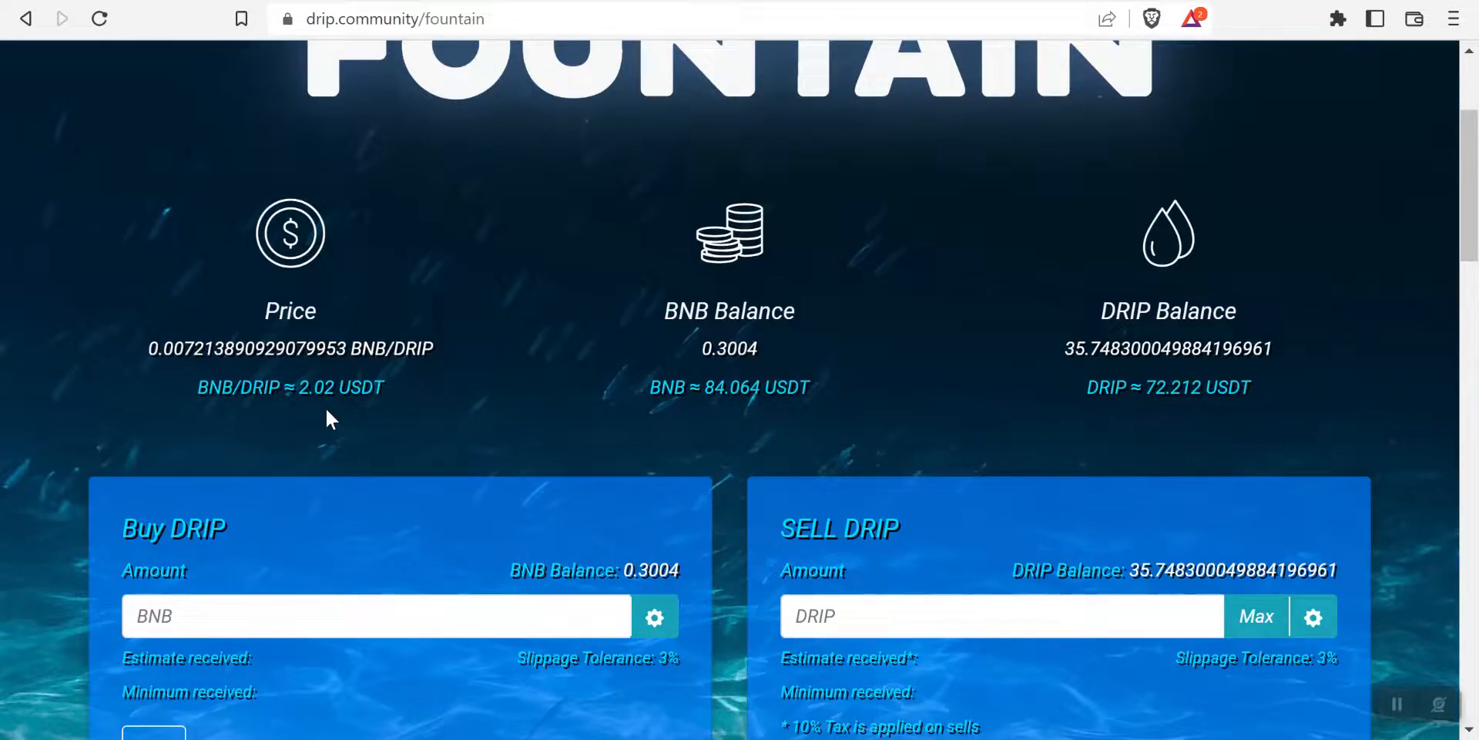
mouse_move(327, 430)
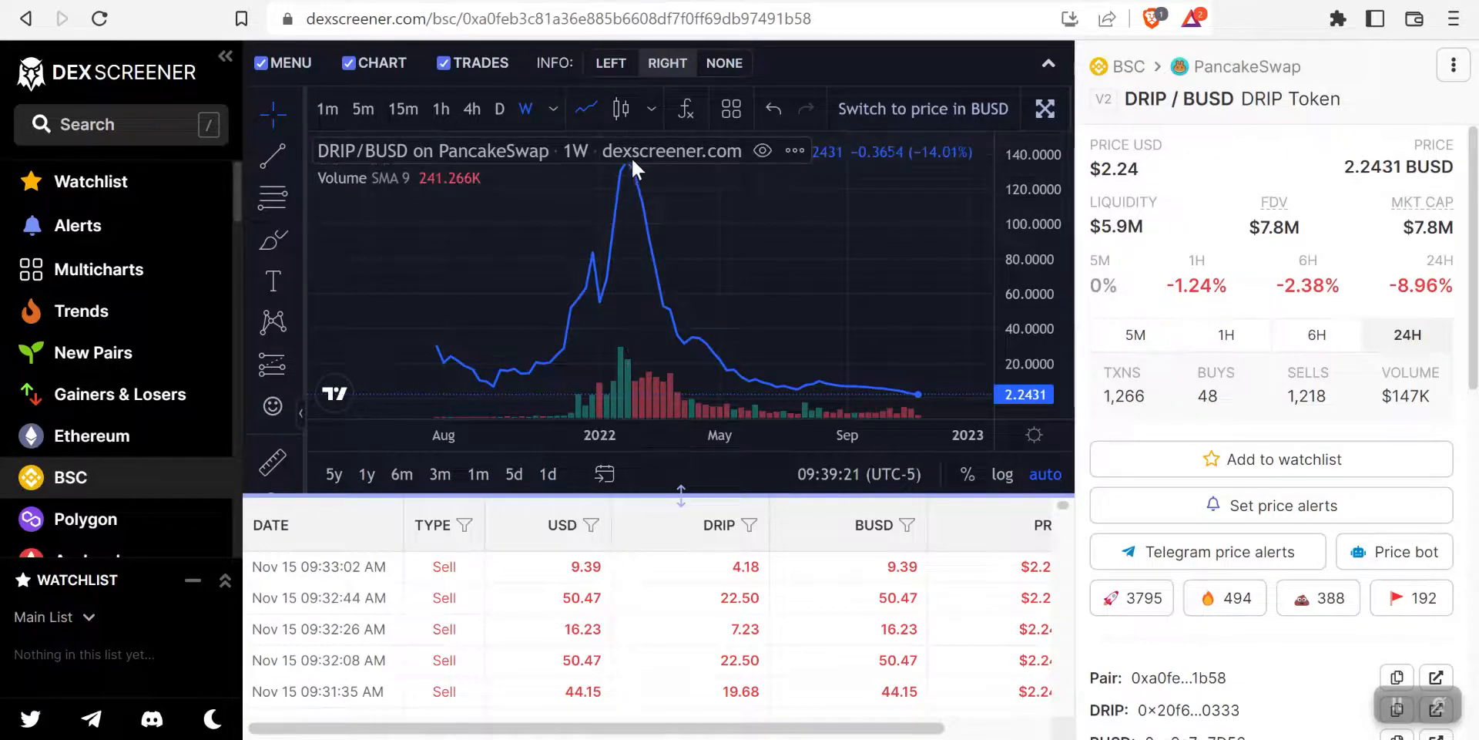
mouse_move(711, 255)
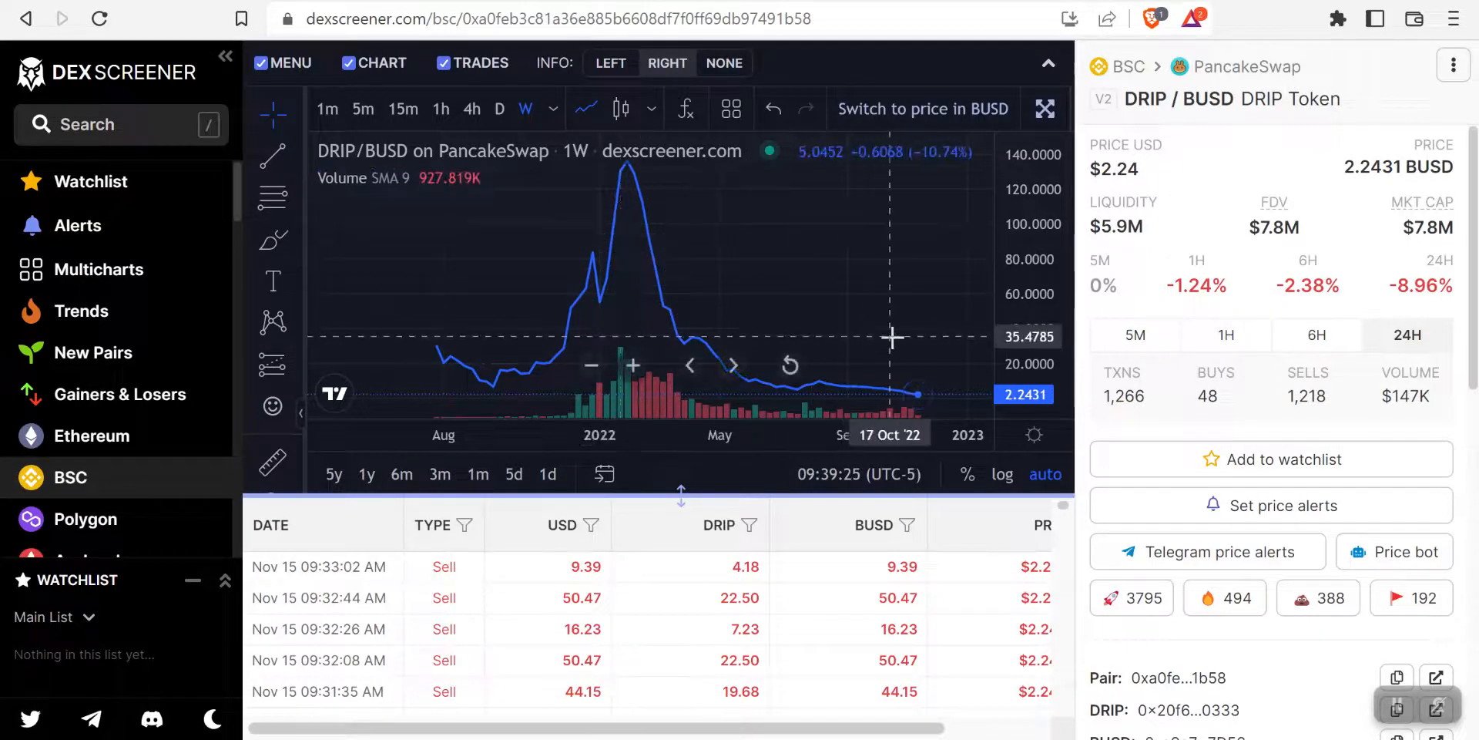
mouse_move(655, 233)
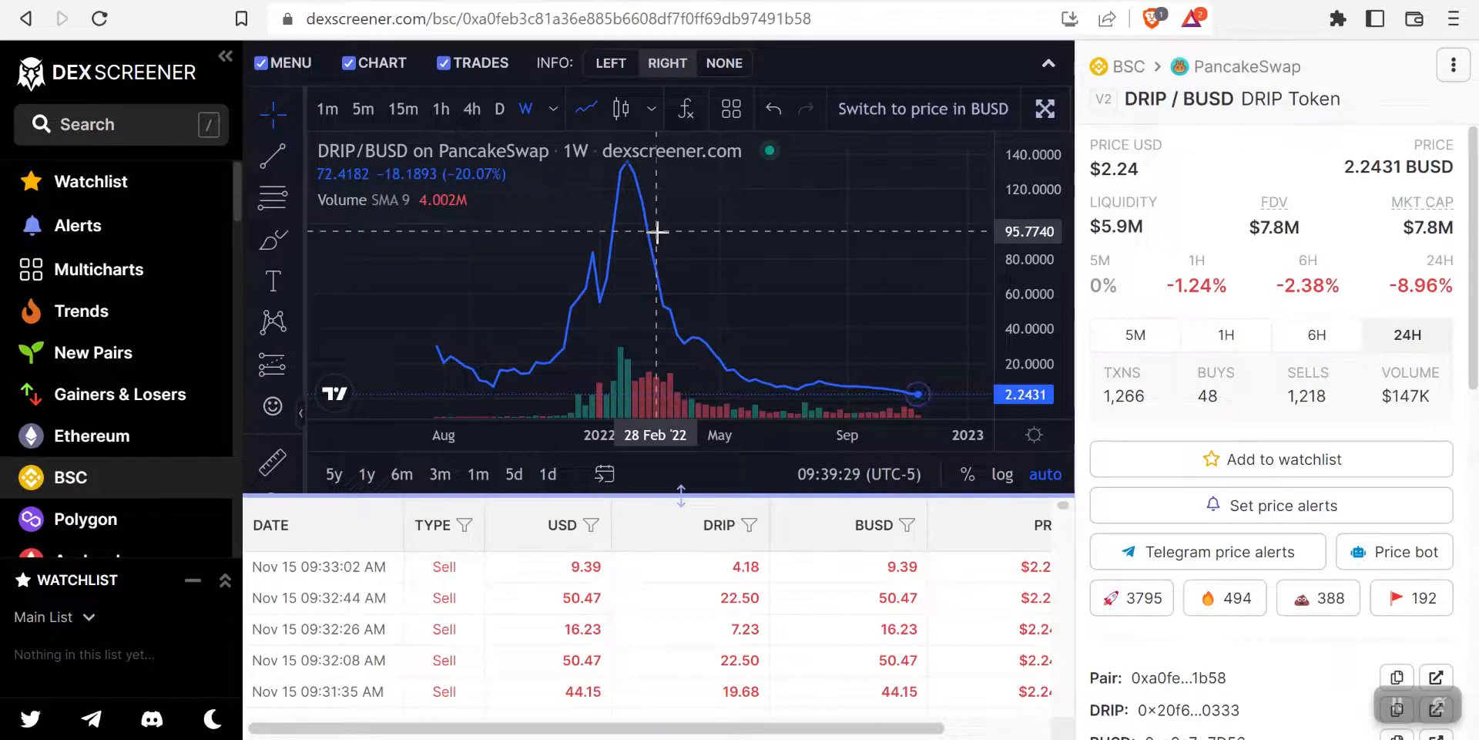
mouse_move(614, 245)
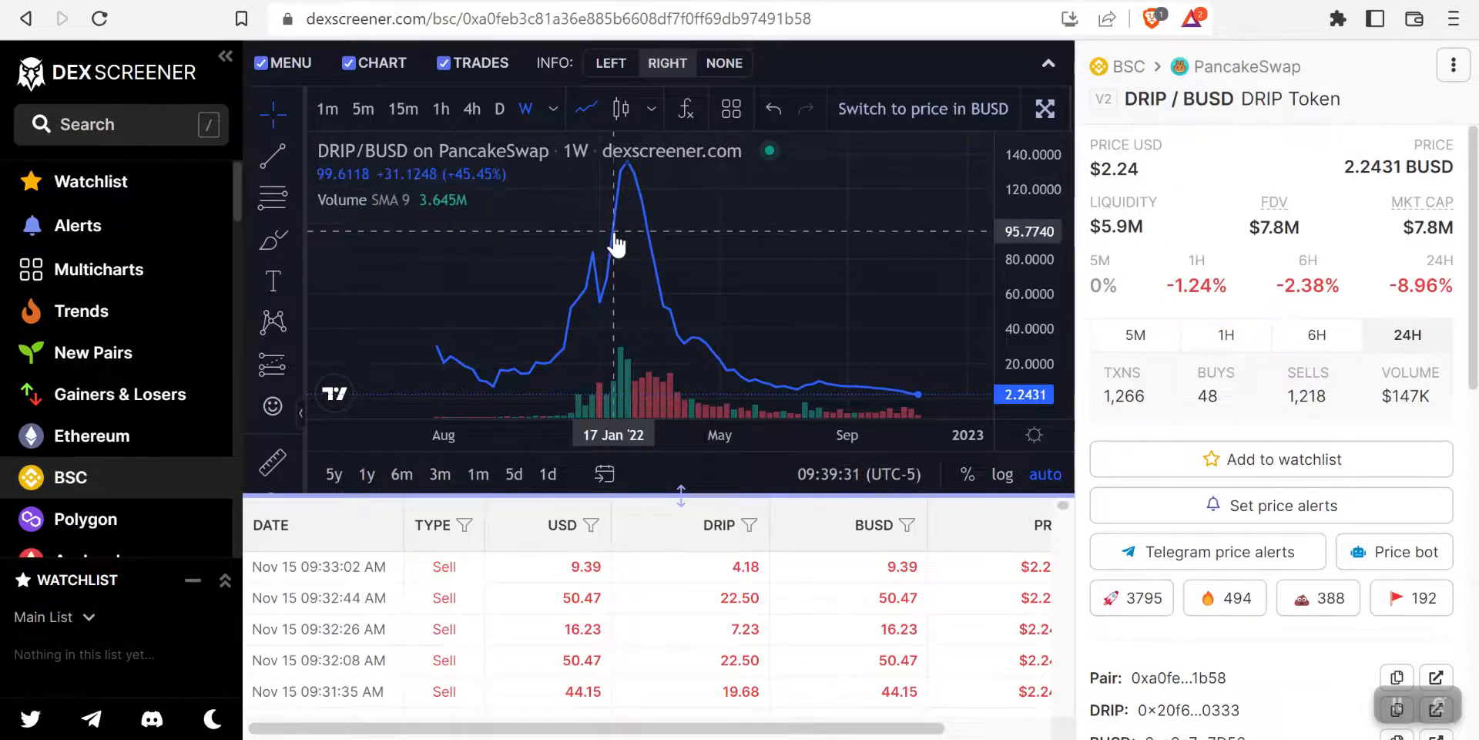
mouse_move(632, 243)
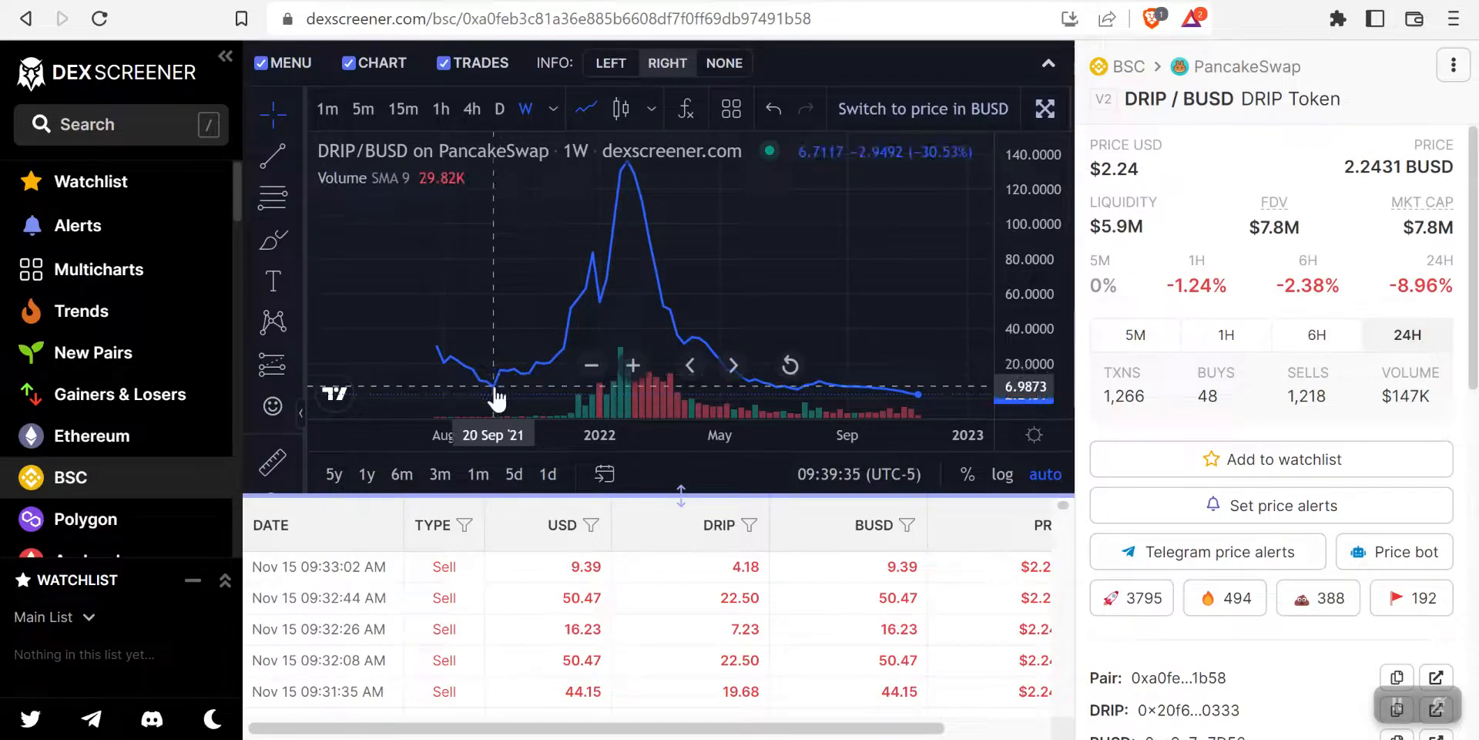
mouse_move(498, 391)
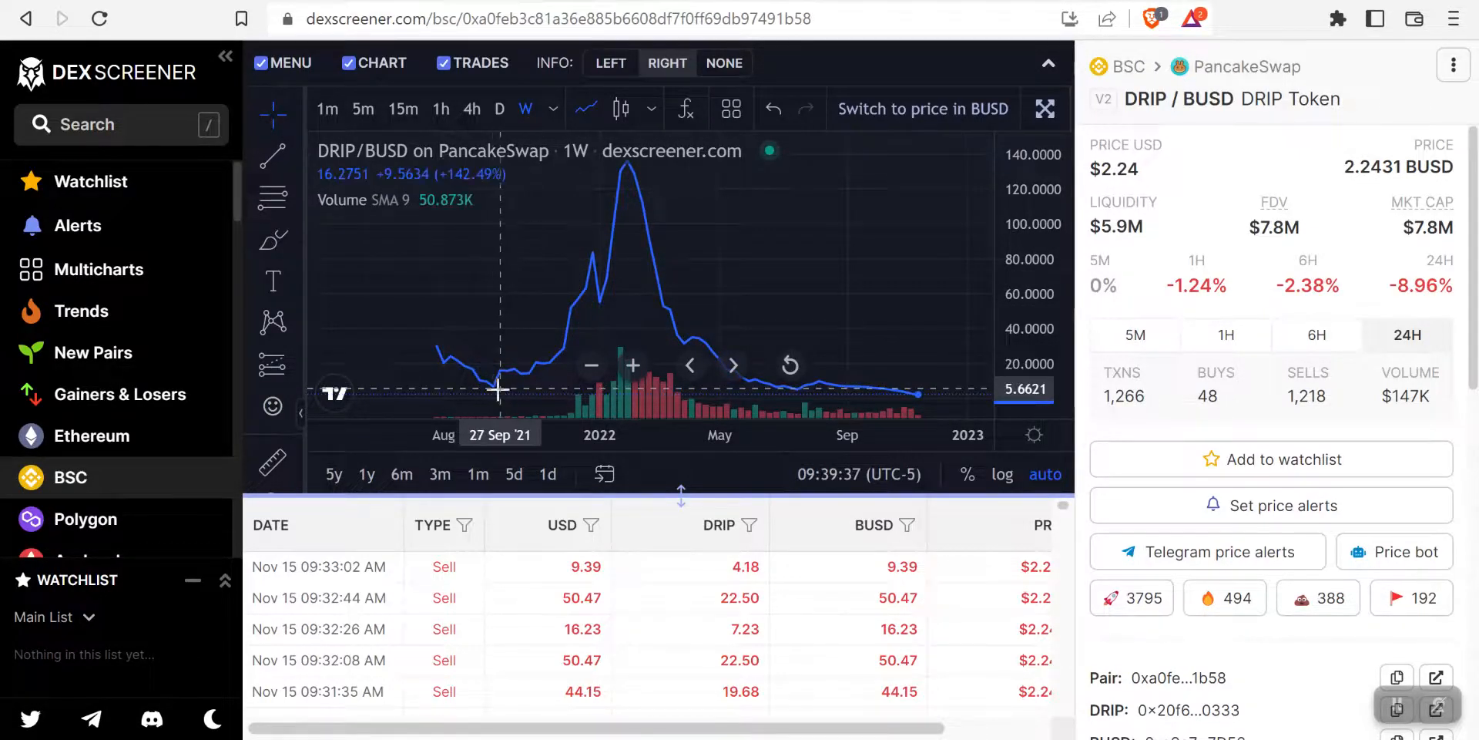
mouse_move(489, 391)
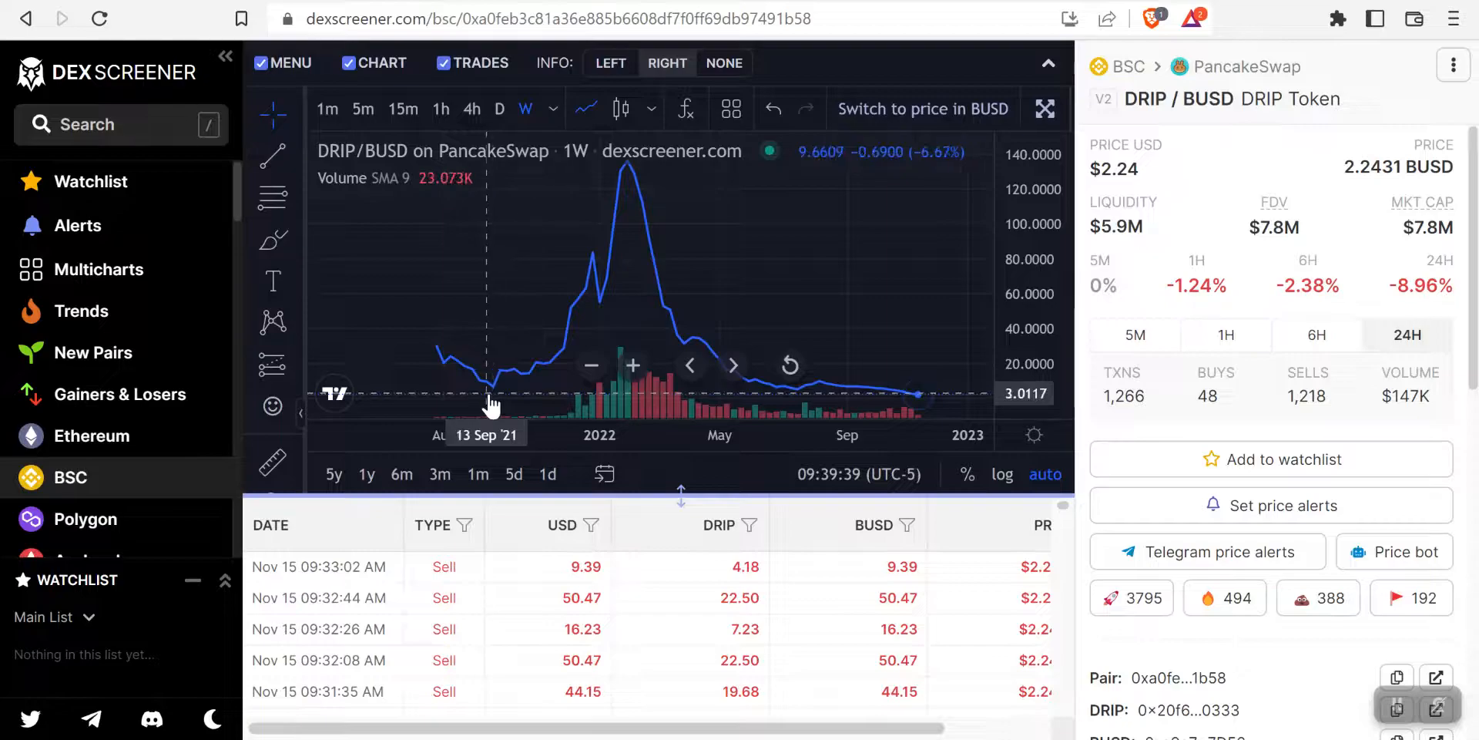
mouse_move(495, 404)
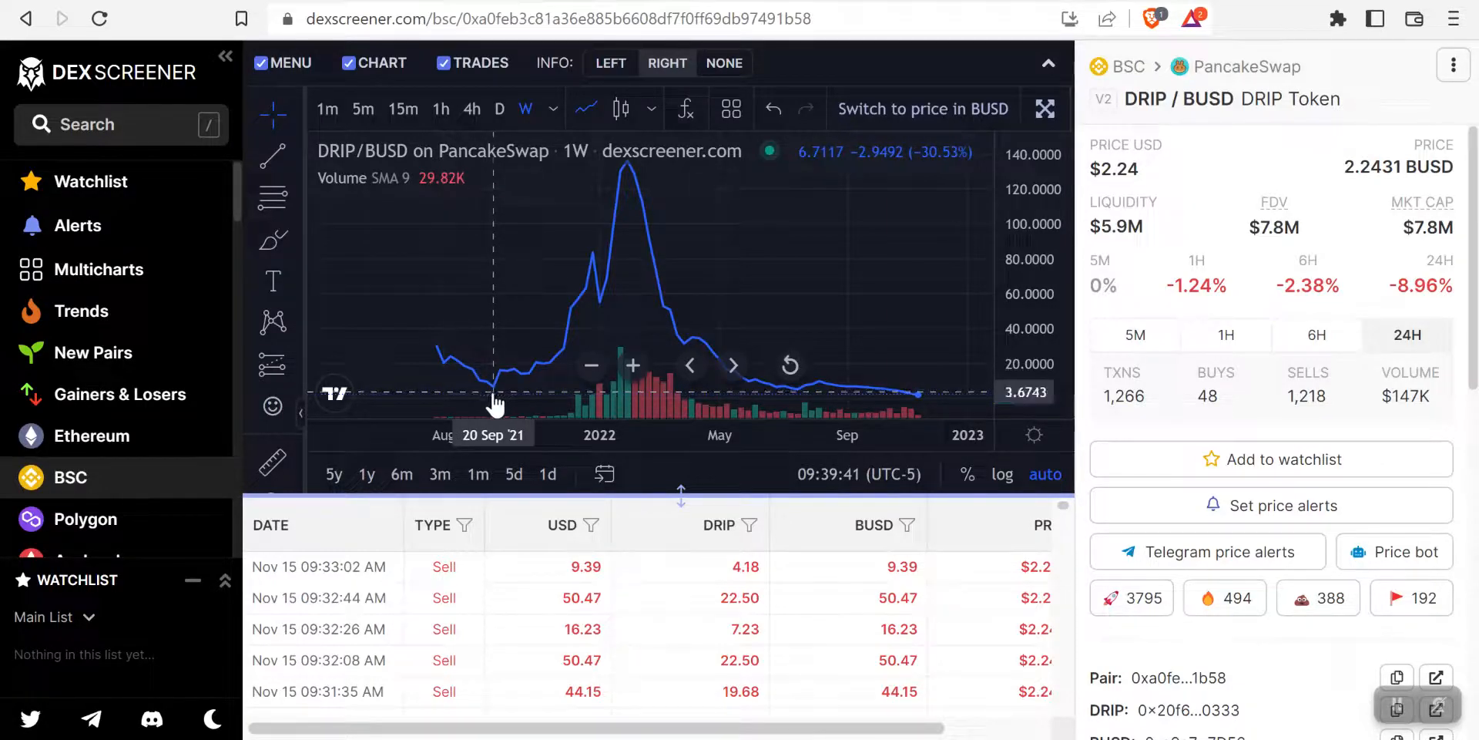
mouse_move(496, 396)
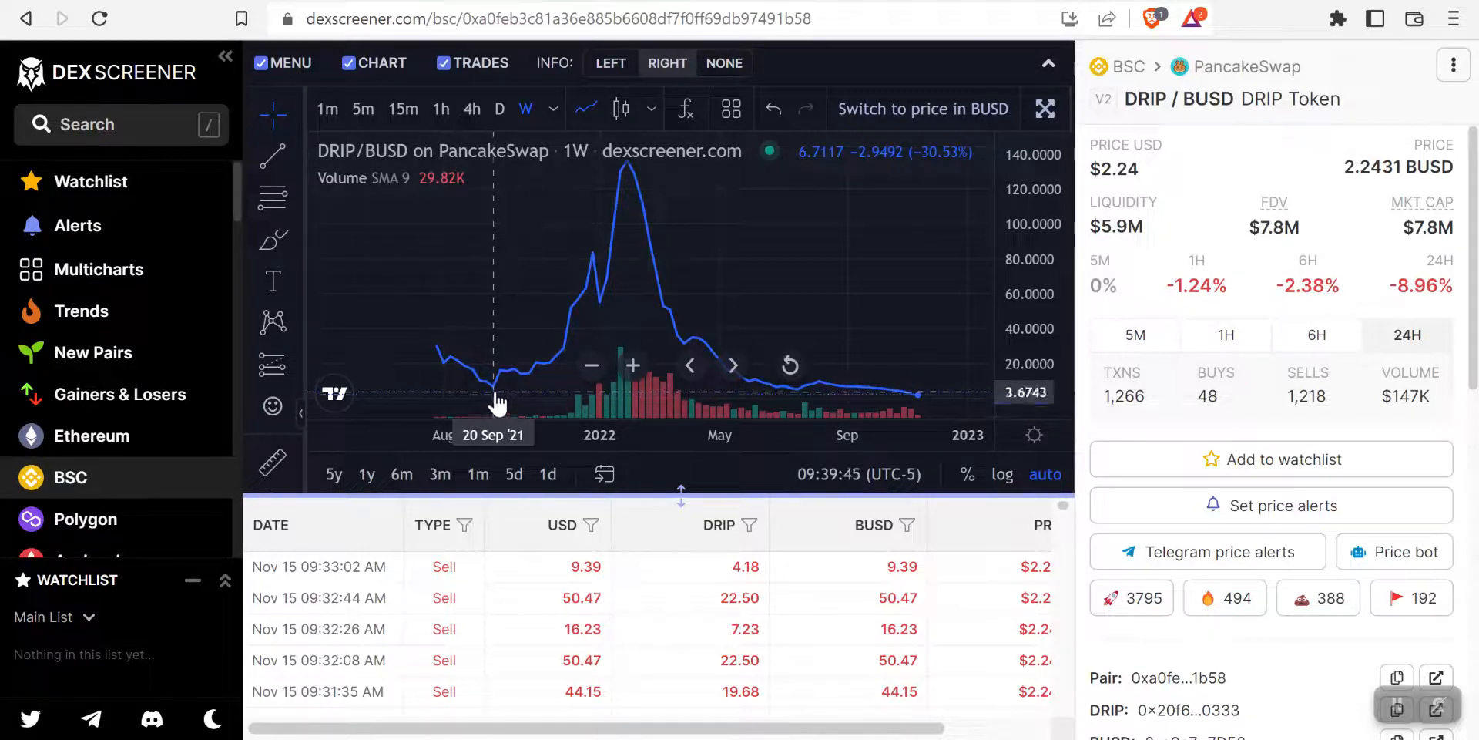
mouse_move(463, 380)
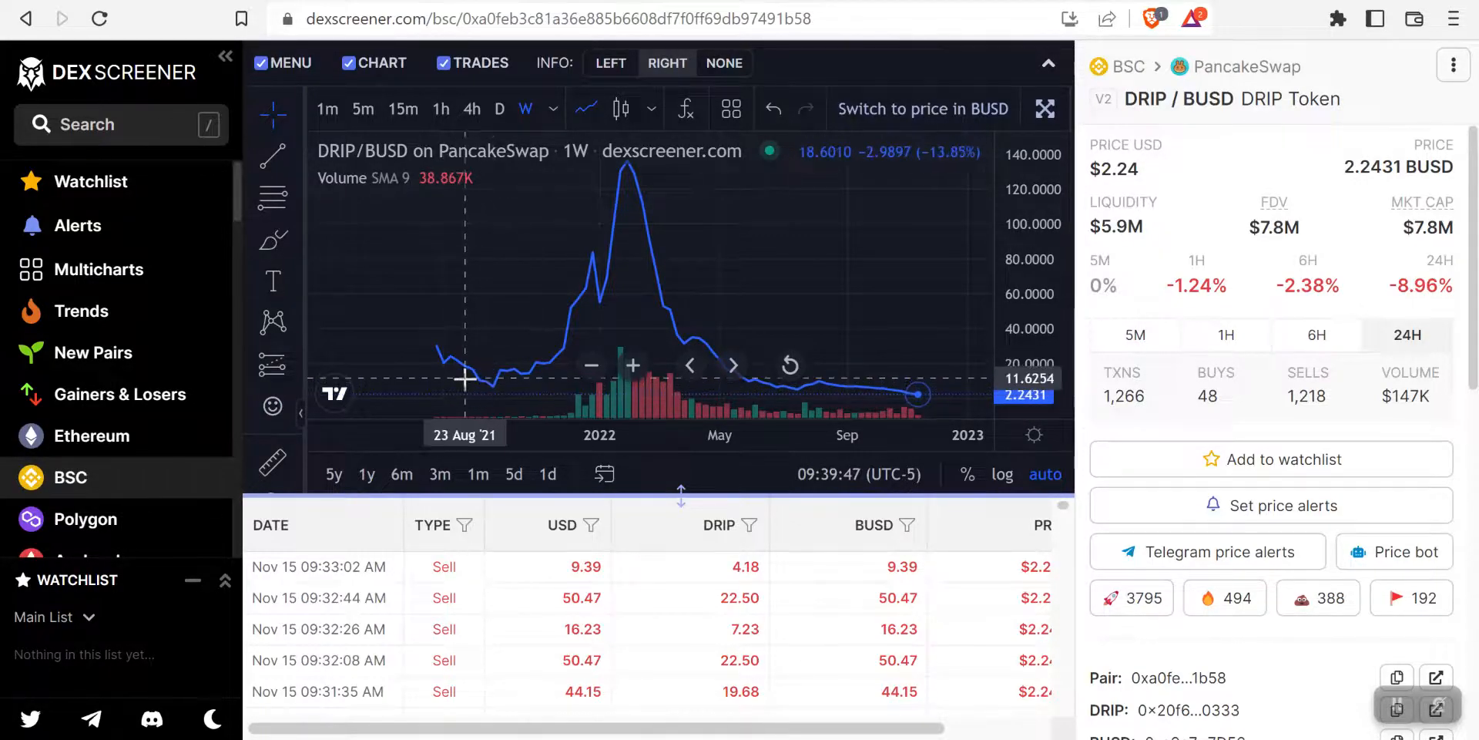
mouse_move(497, 404)
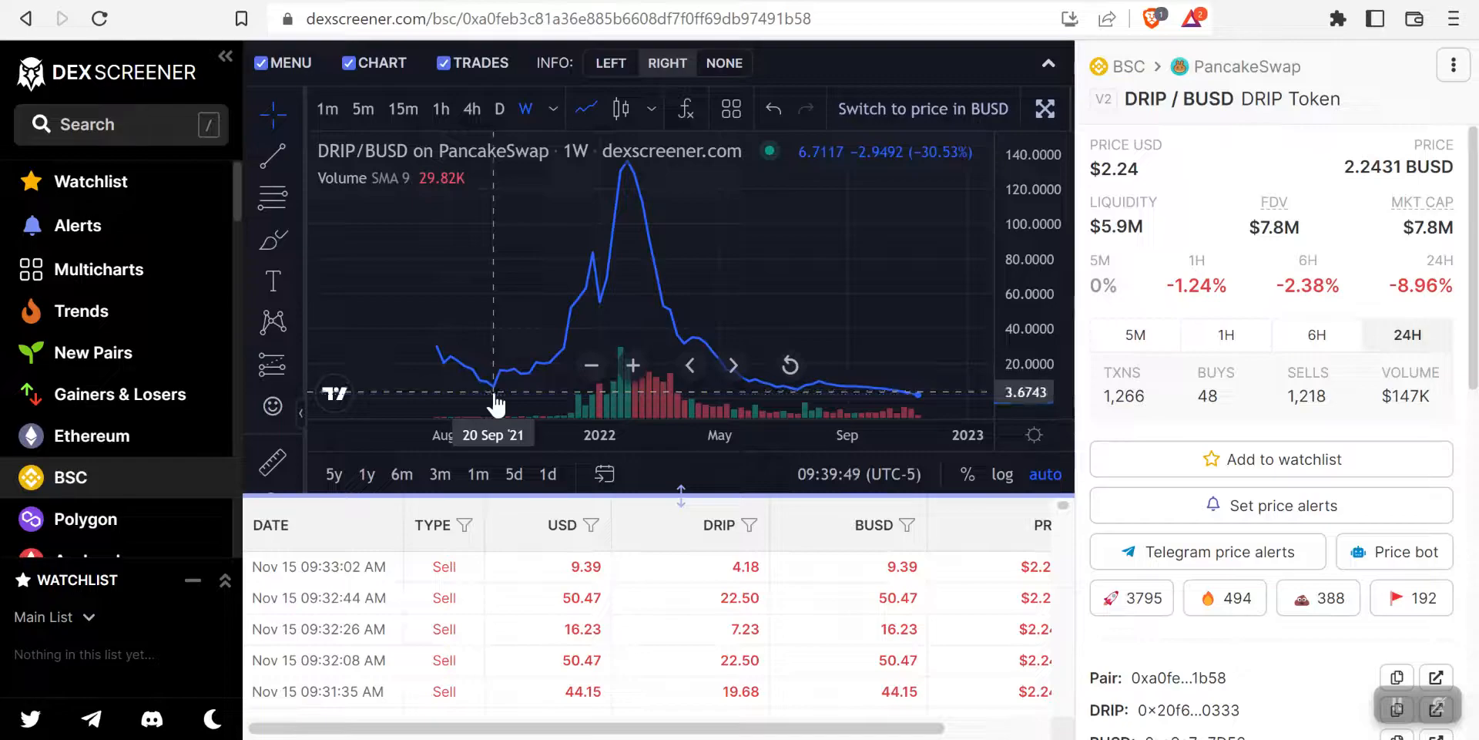
mouse_move(497, 401)
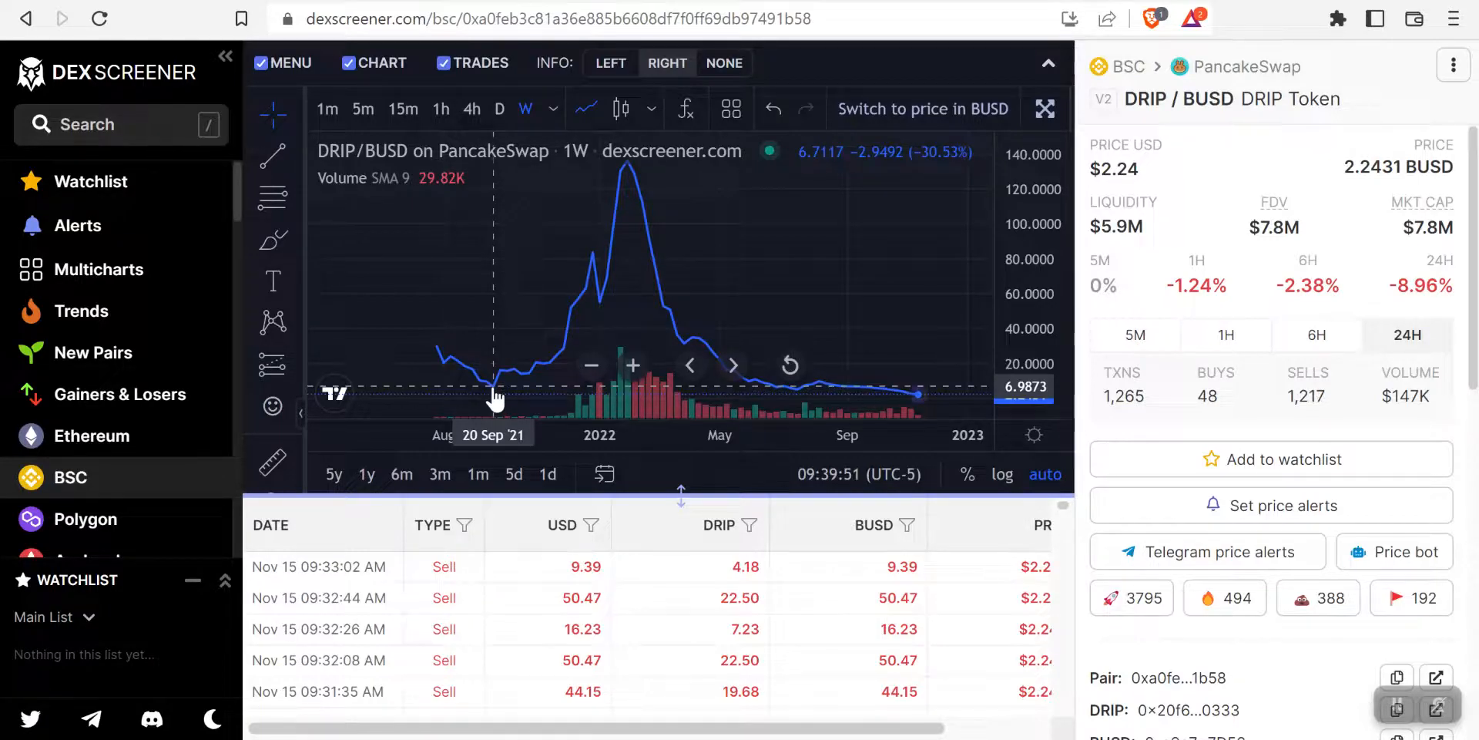
mouse_move(509, 382)
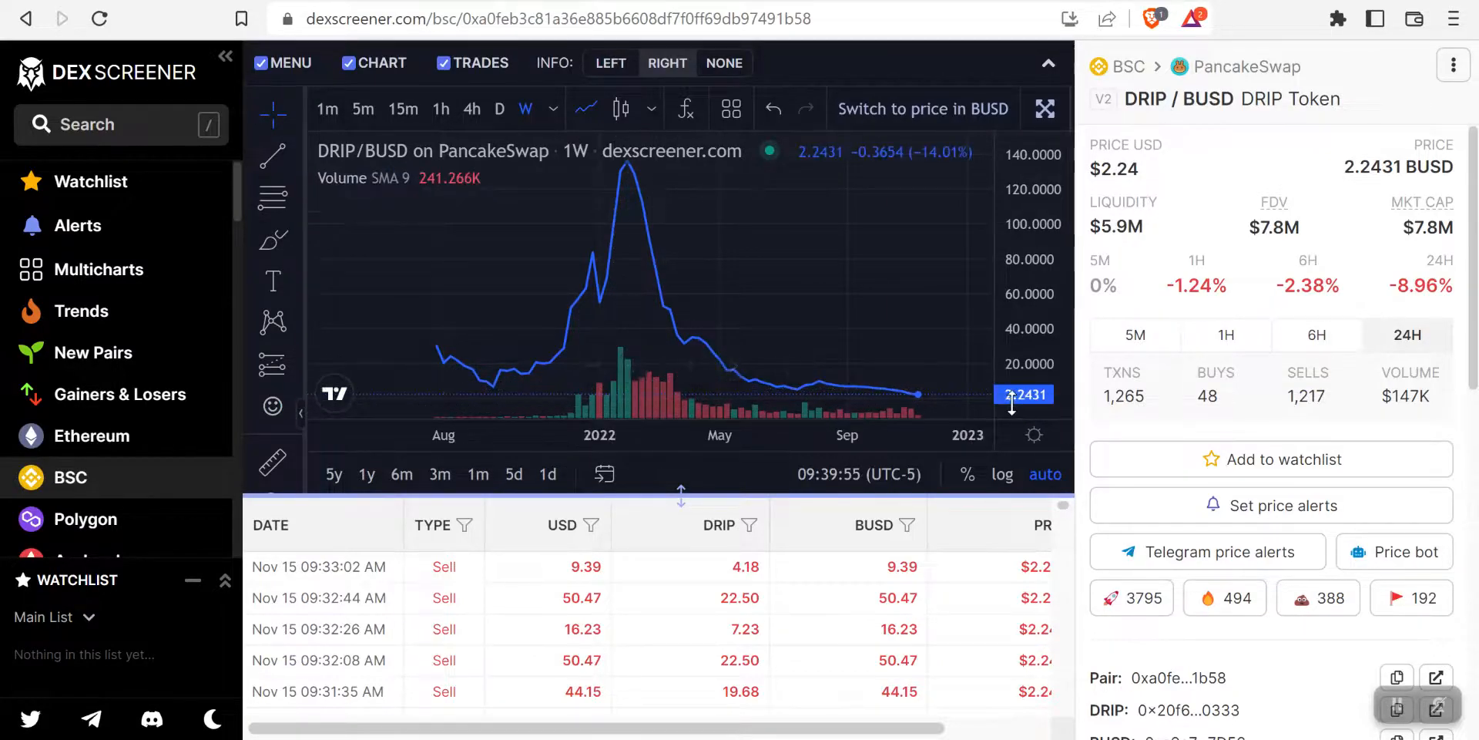
mouse_move(439, 378)
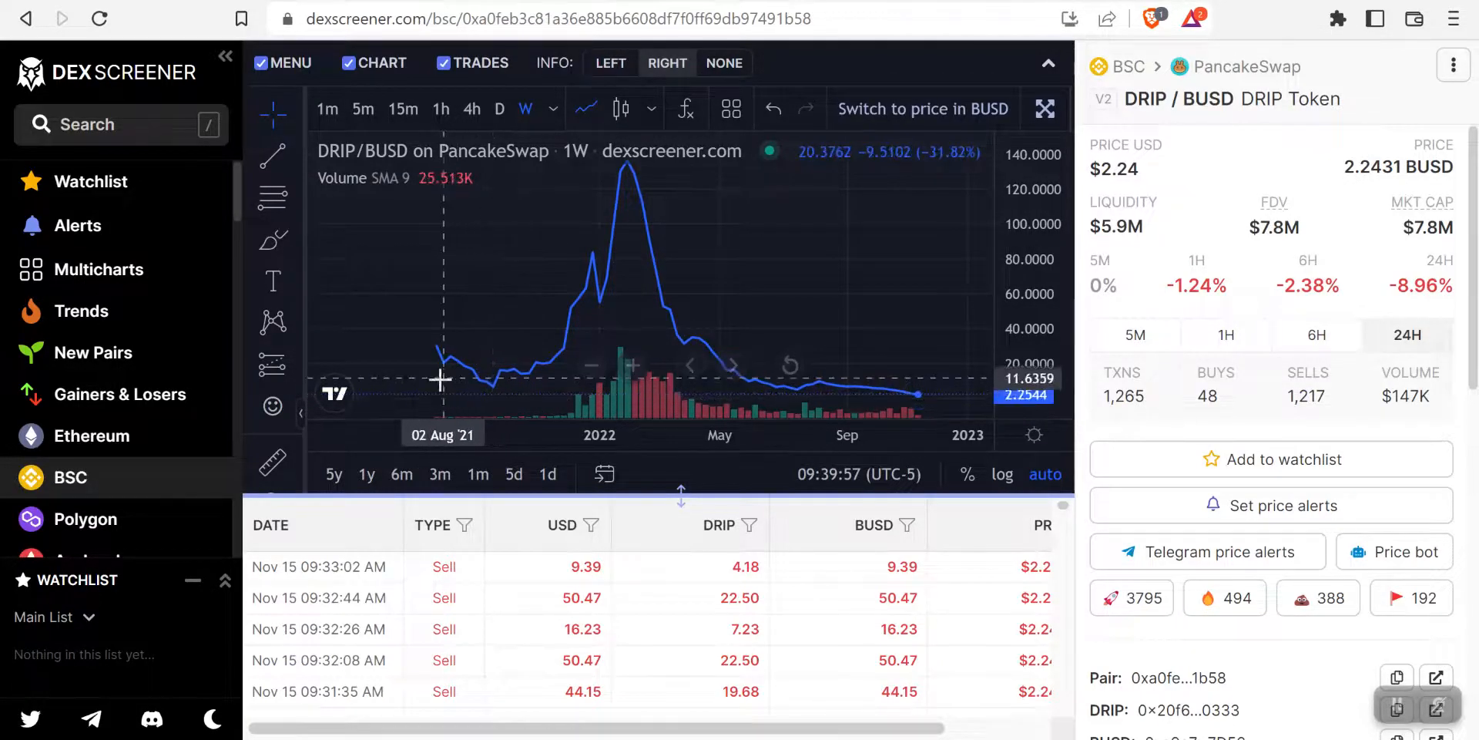
mouse_move(462, 379)
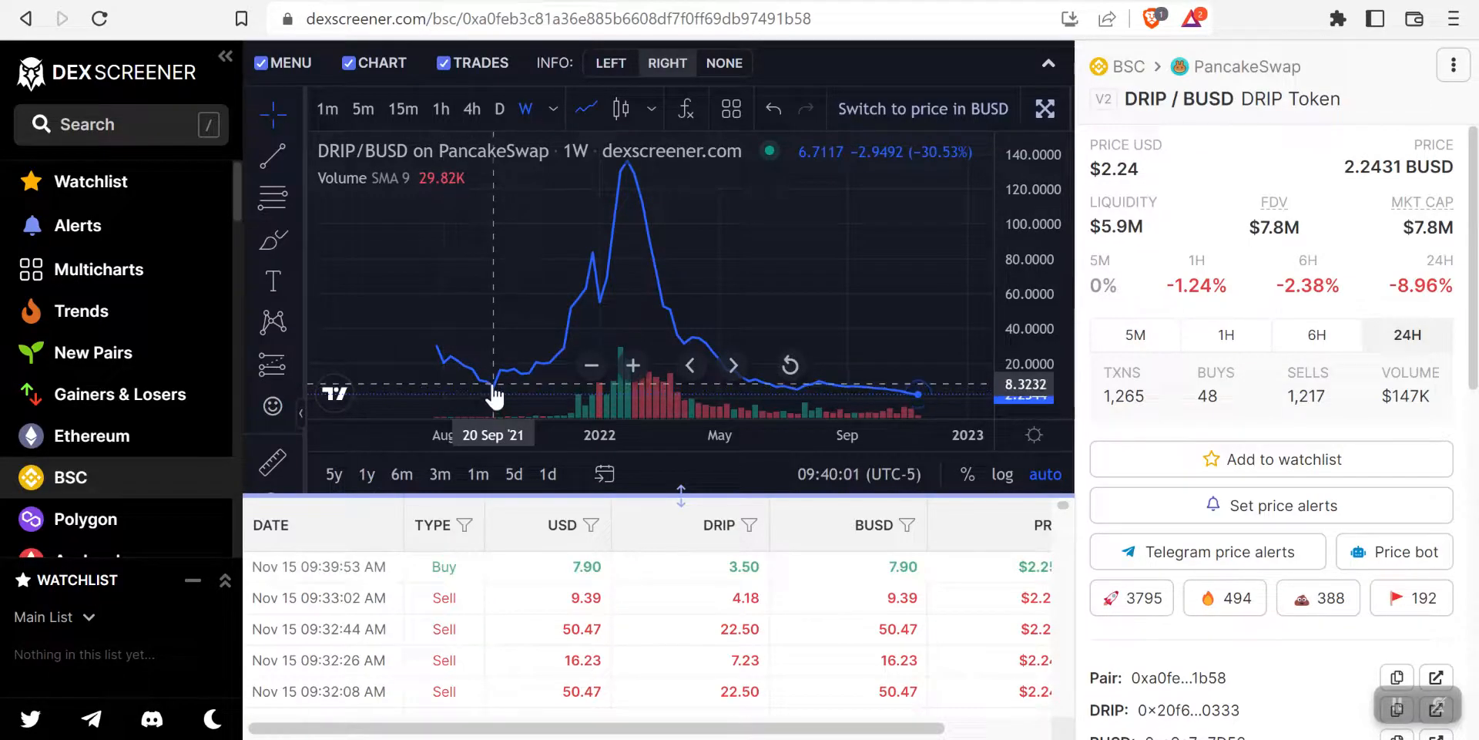
mouse_move(496, 396)
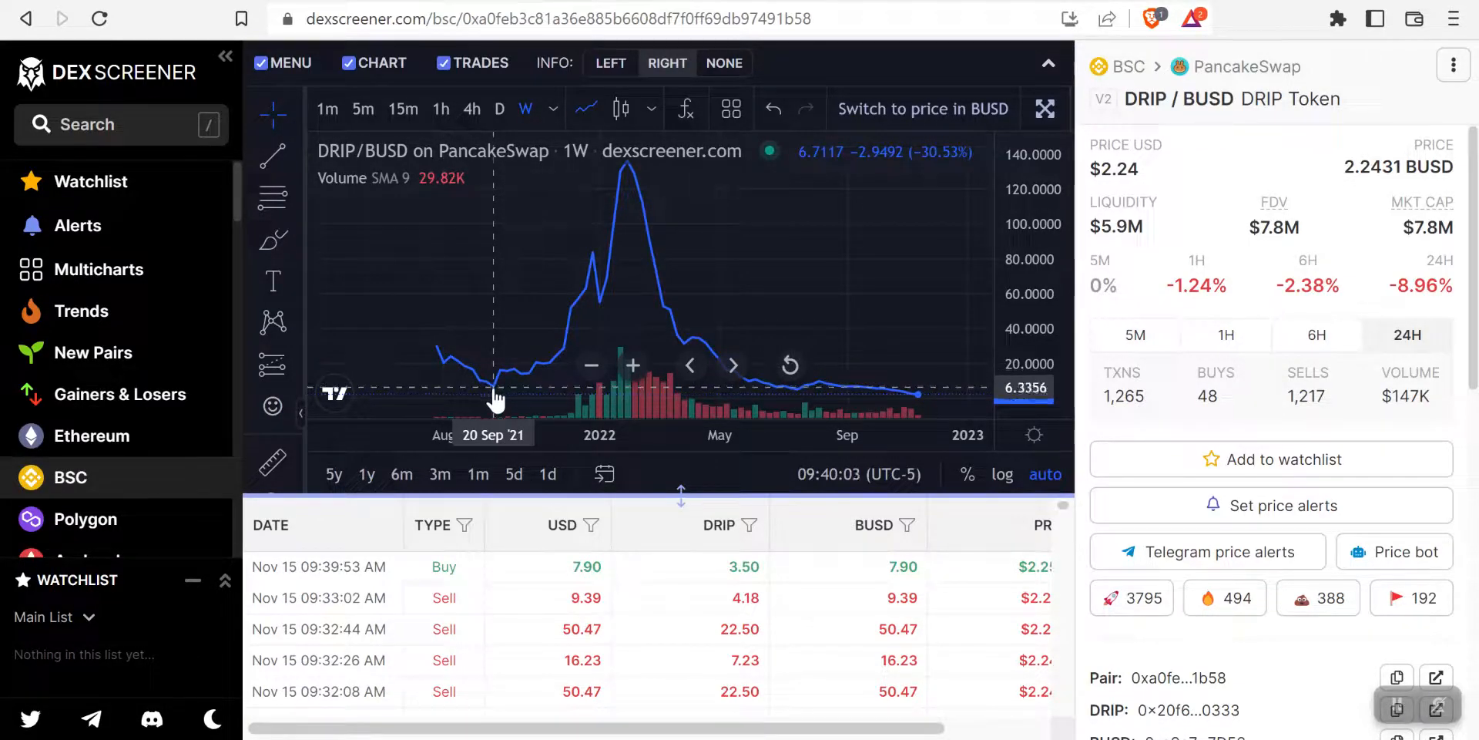
mouse_move(487, 389)
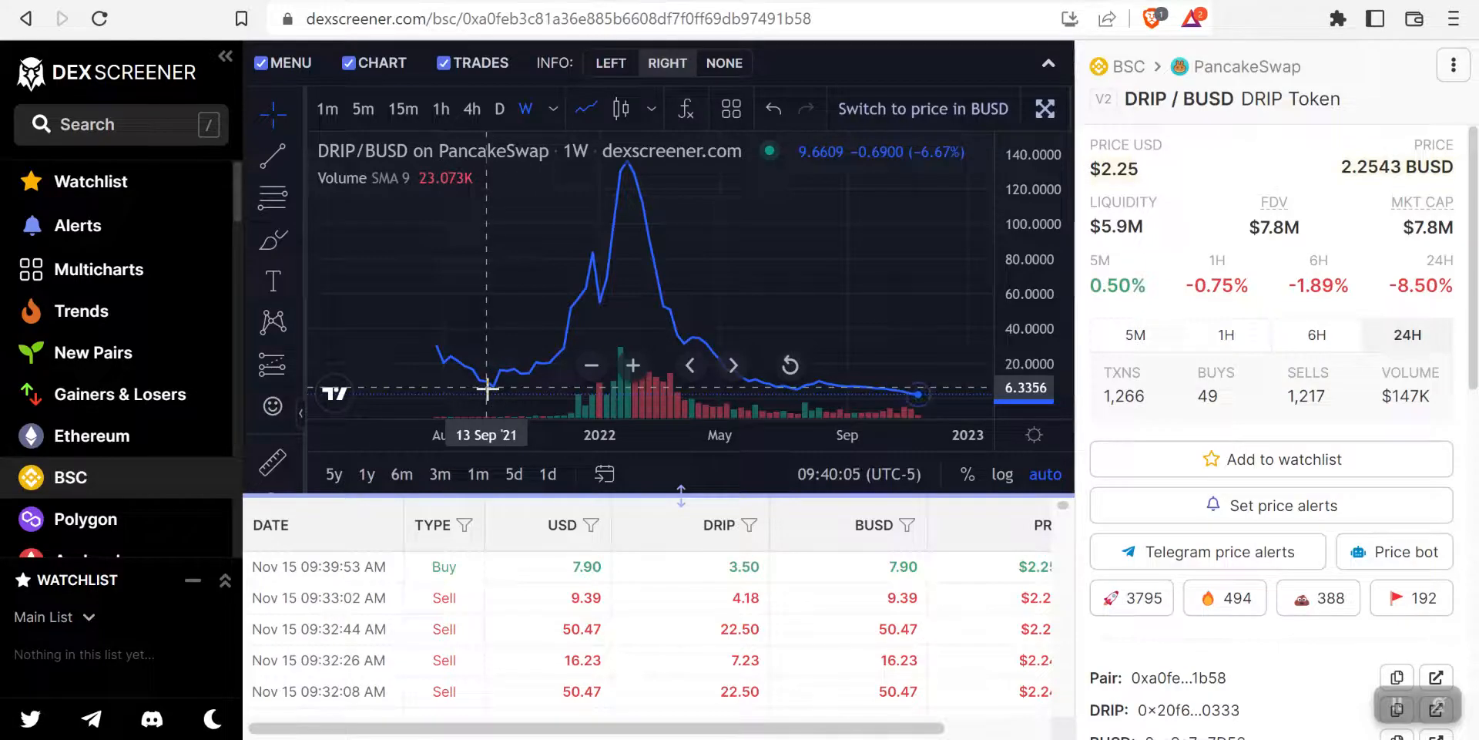
mouse_move(745, 357)
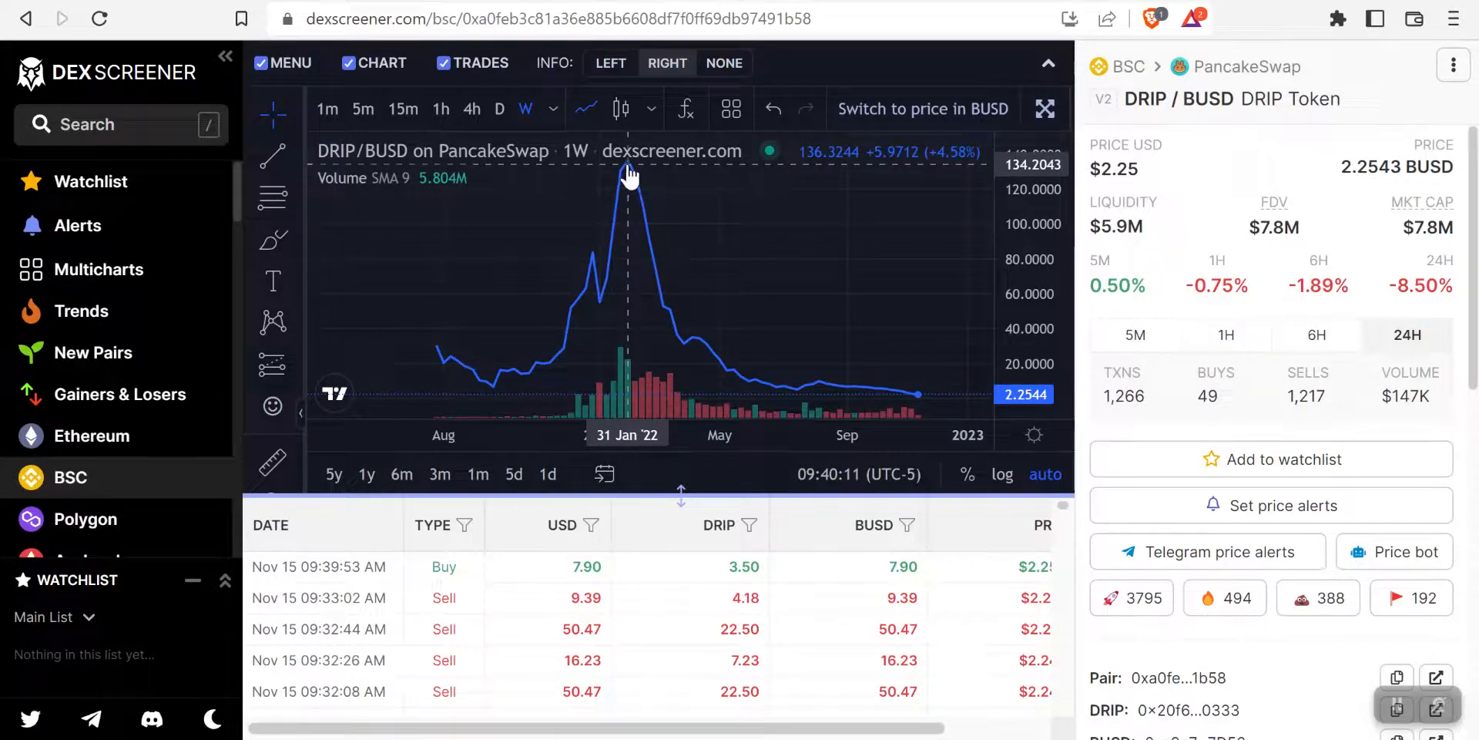
mouse_move(604, 241)
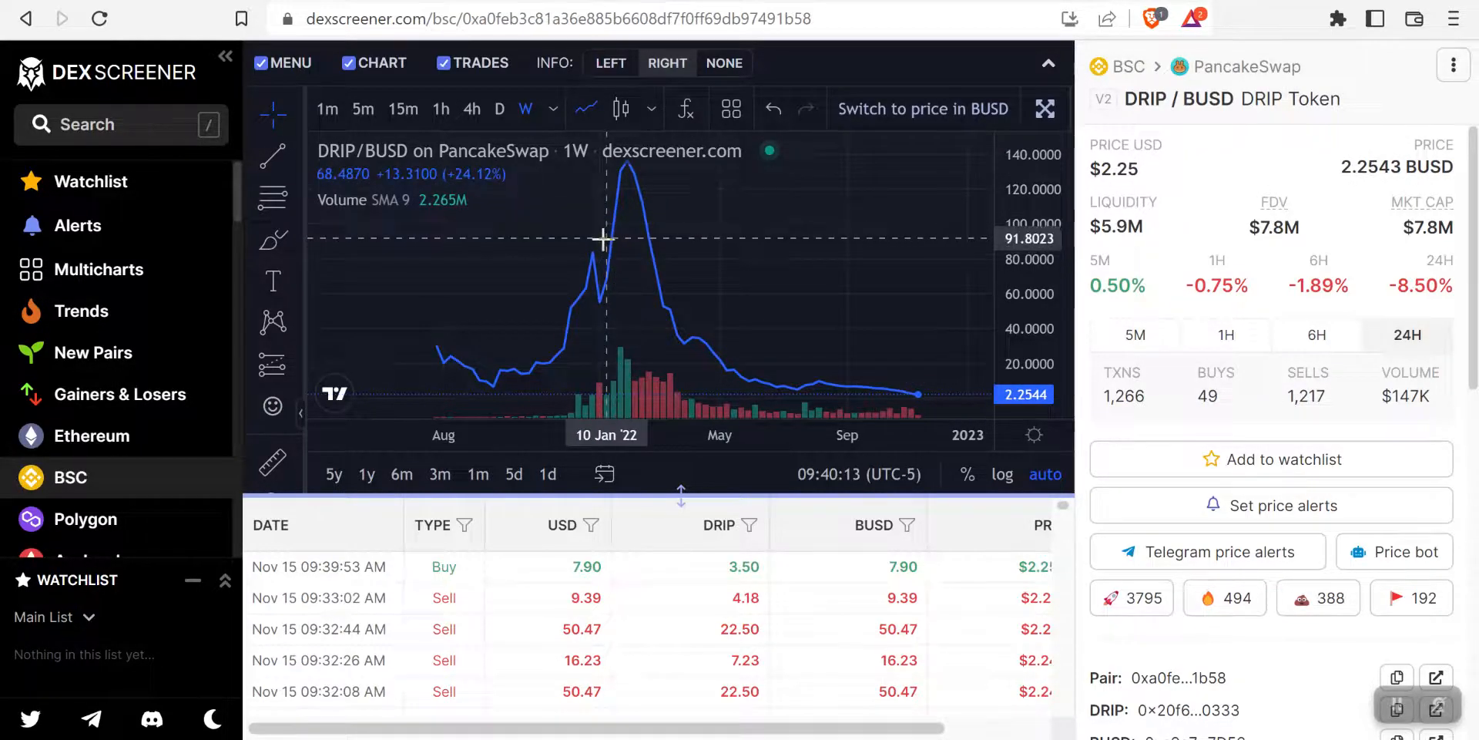
mouse_move(627, 177)
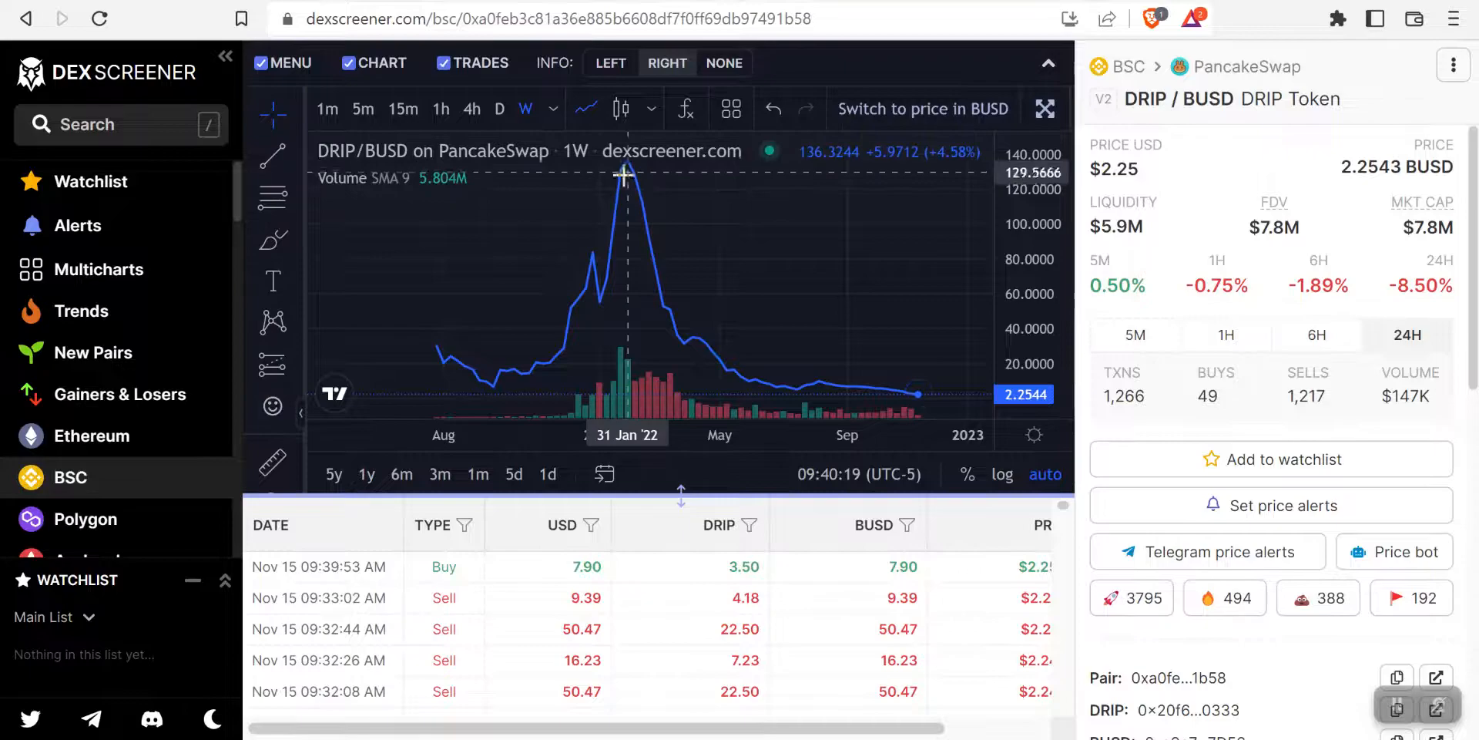
mouse_move(159, 17)
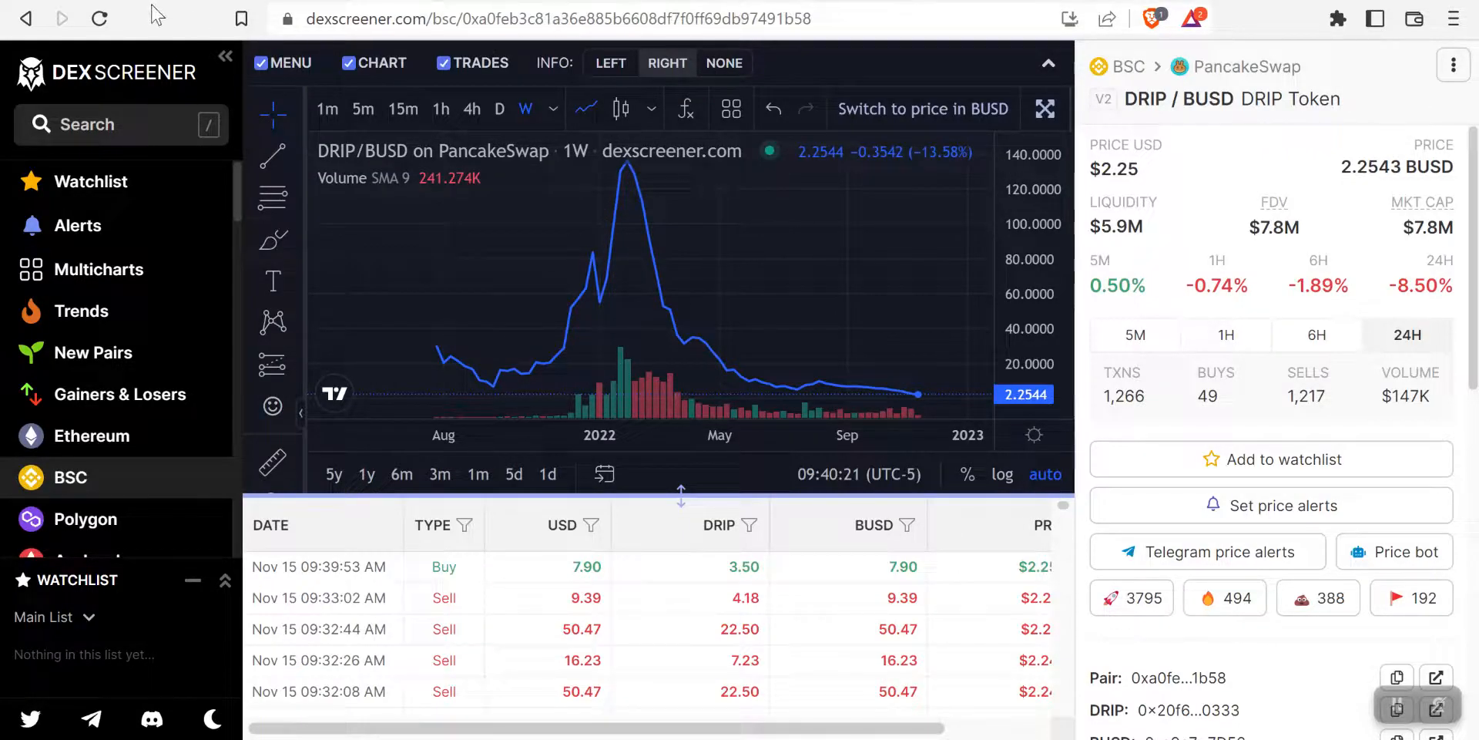
mouse_move(593, 283)
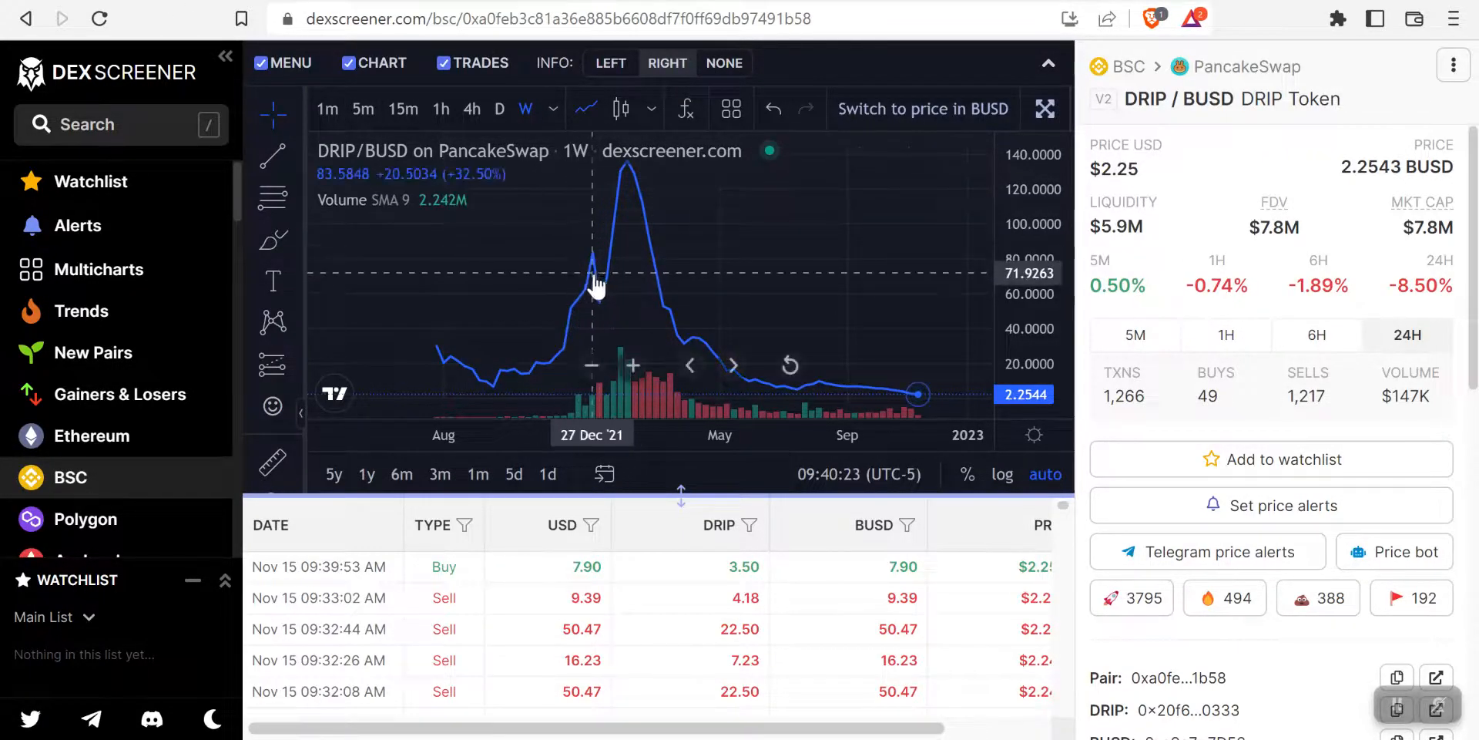
mouse_move(576, 312)
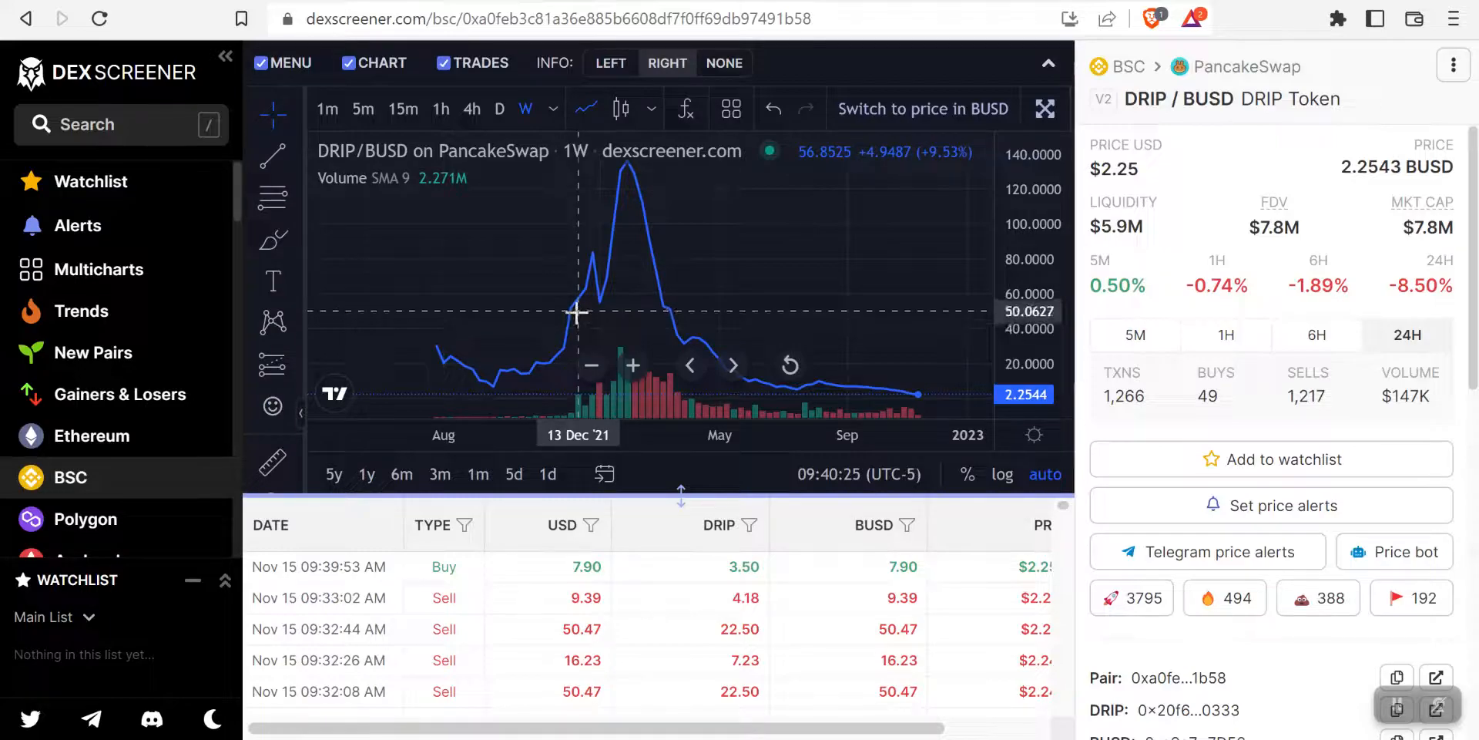
mouse_move(573, 341)
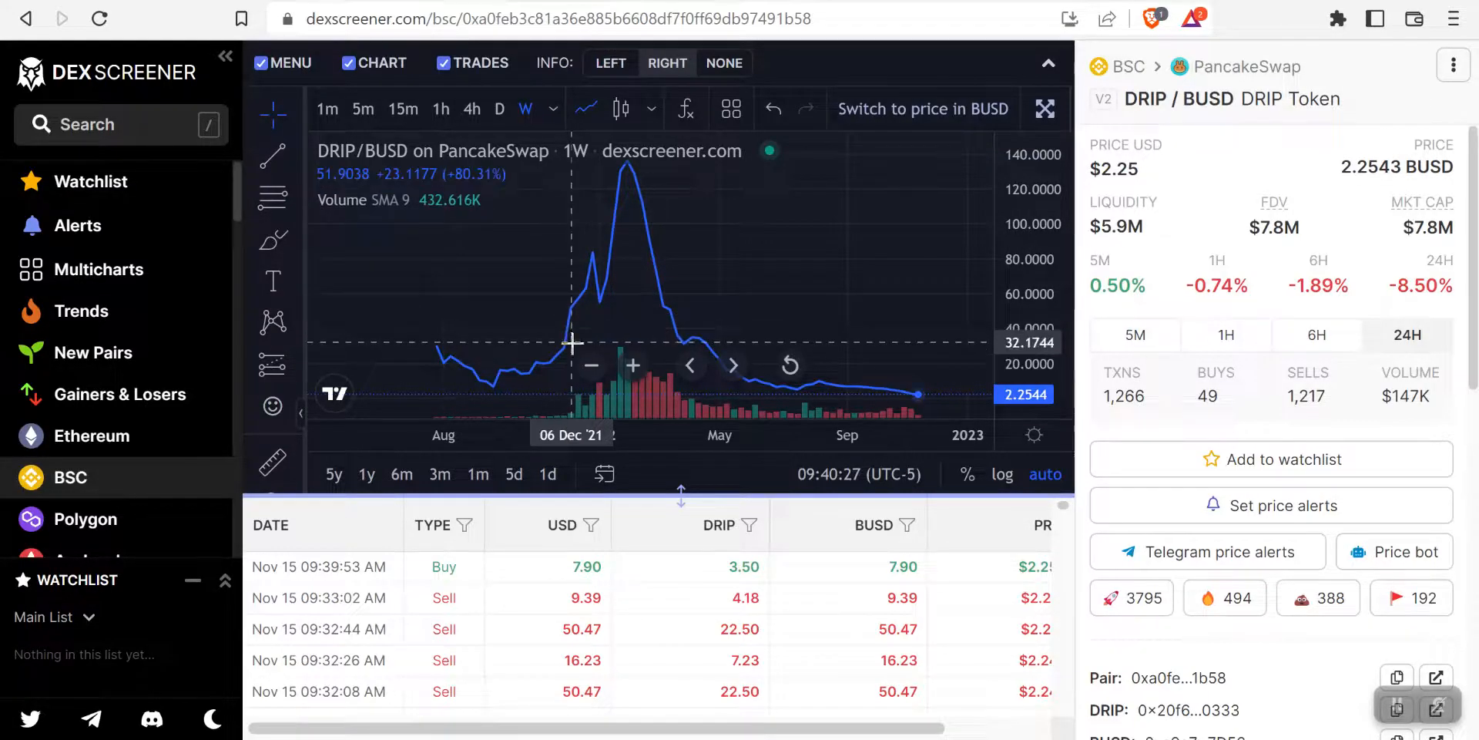
mouse_move(592, 282)
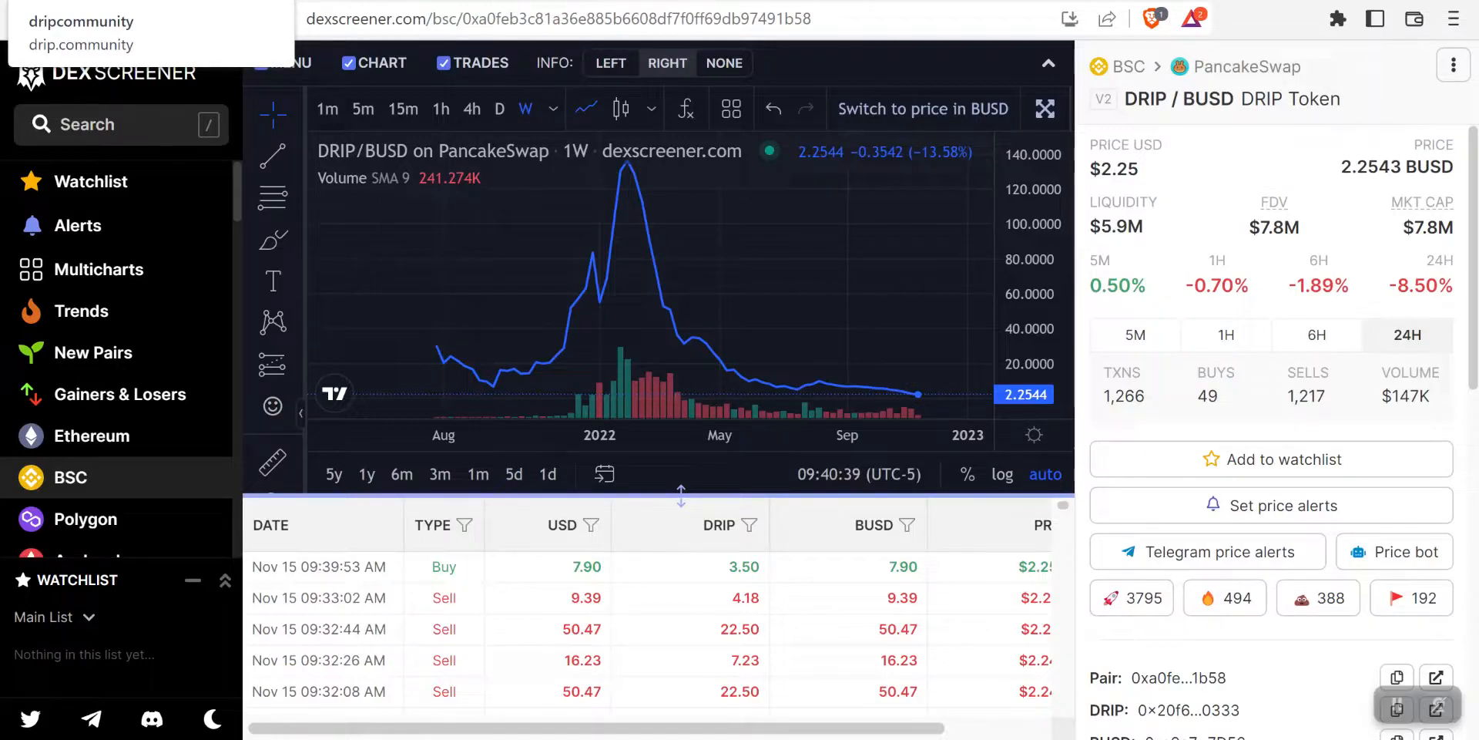
mouse_move(217, 80)
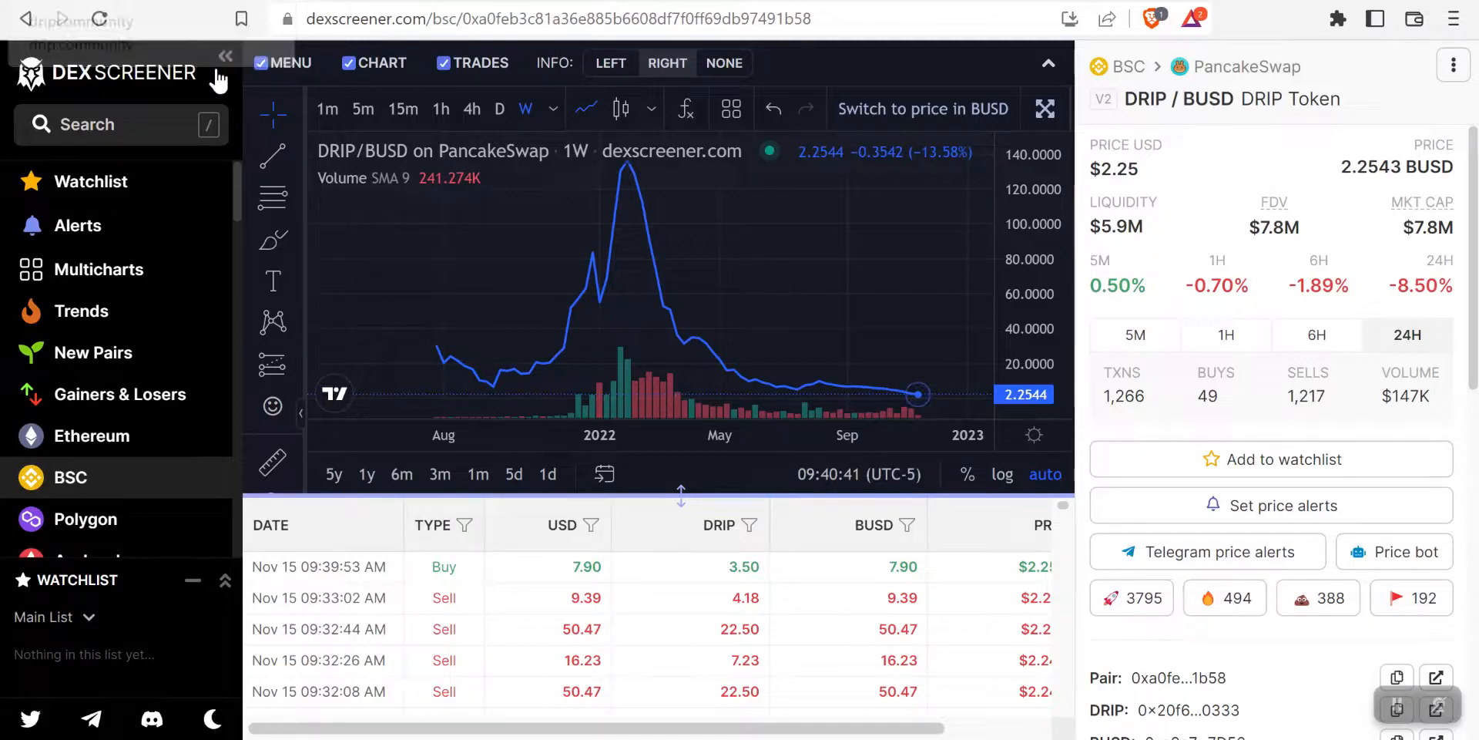
mouse_move(685, 356)
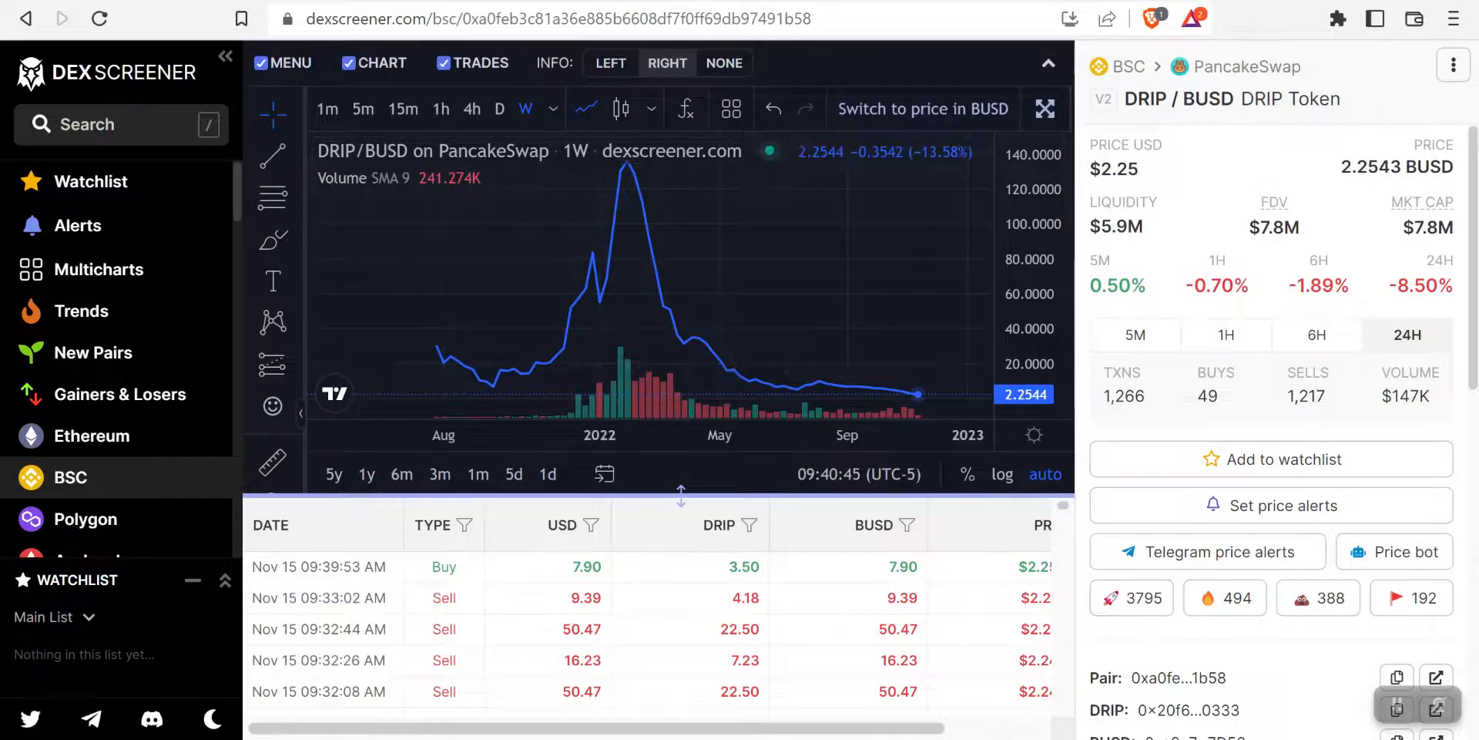
mouse_move(630, 173)
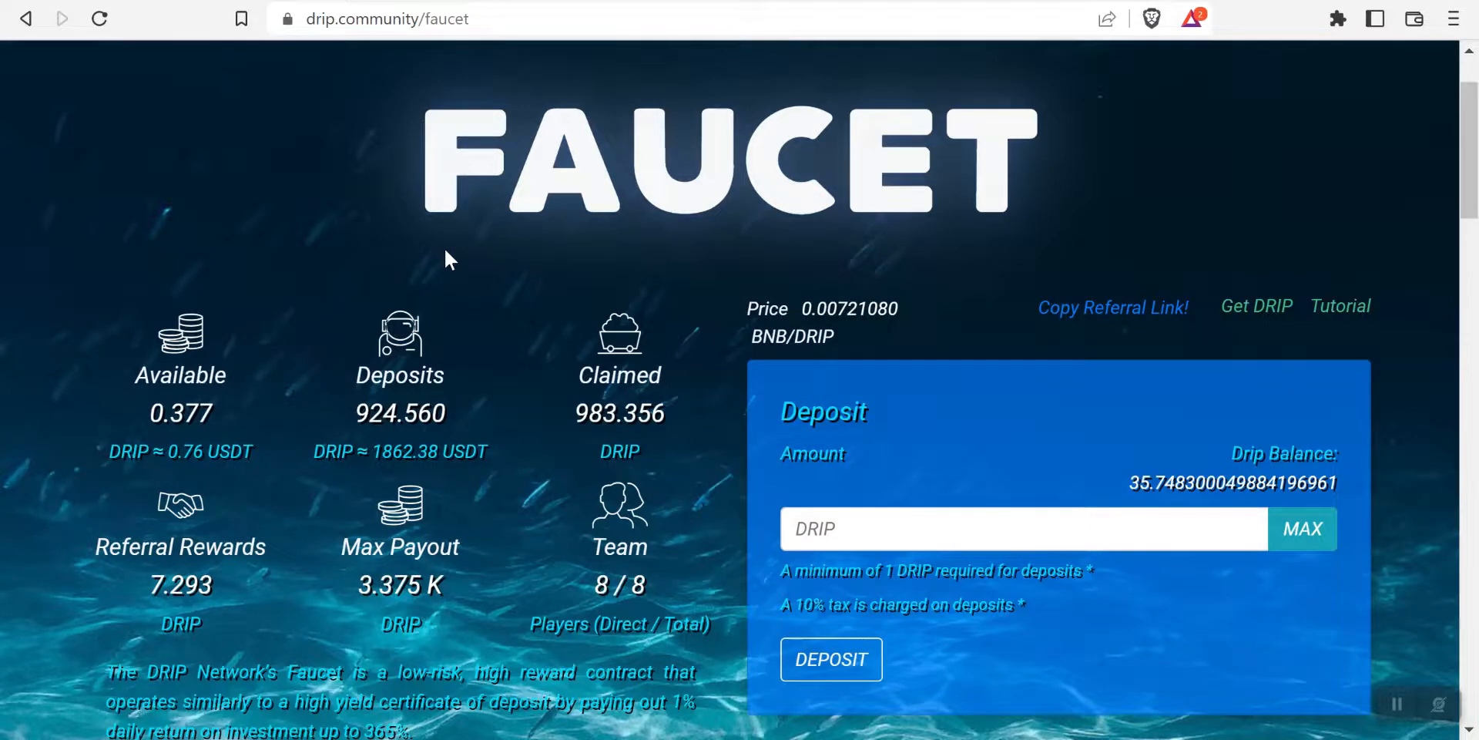
Step: Scroll the Faucet page to review available, deposits, claimed, referral rewards and team stats
scroll(up, 3)
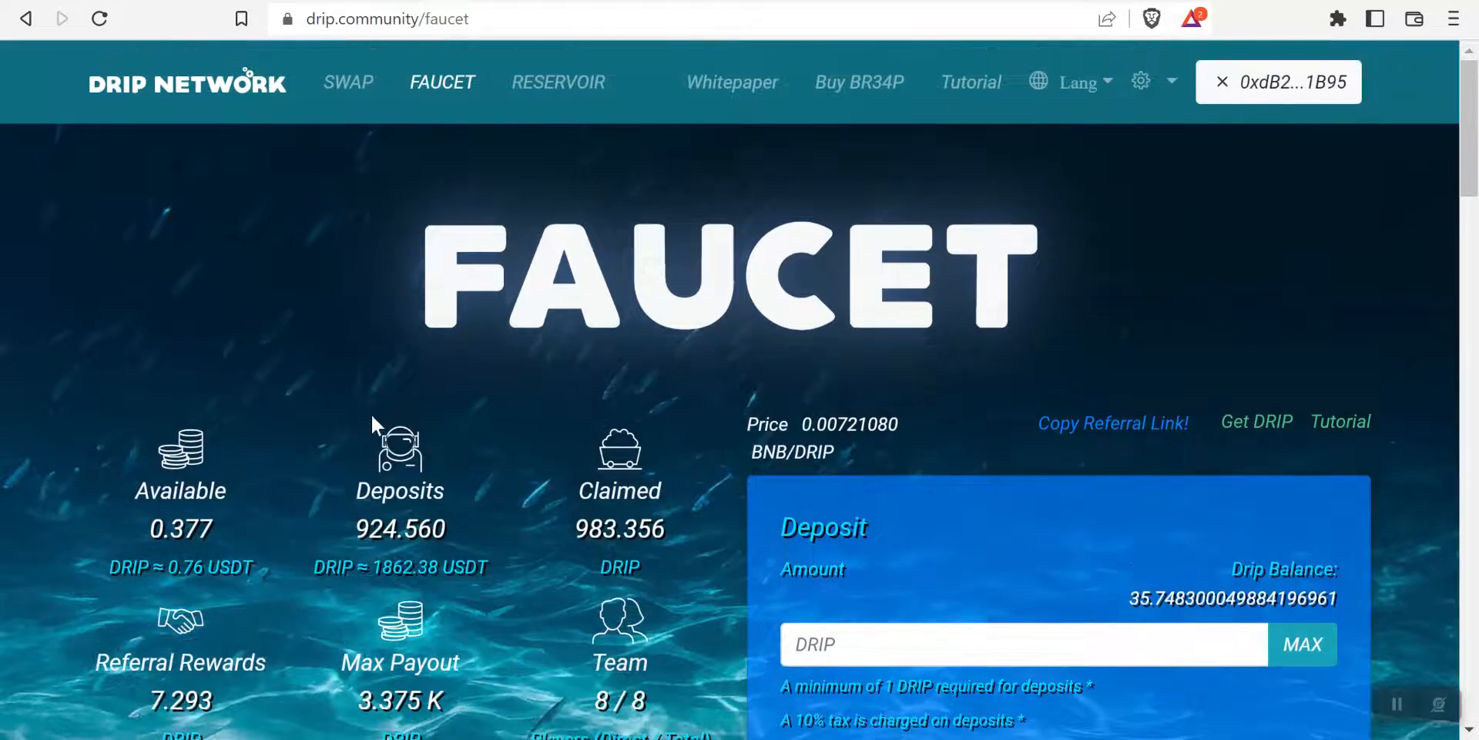
mouse_move(406, 496)
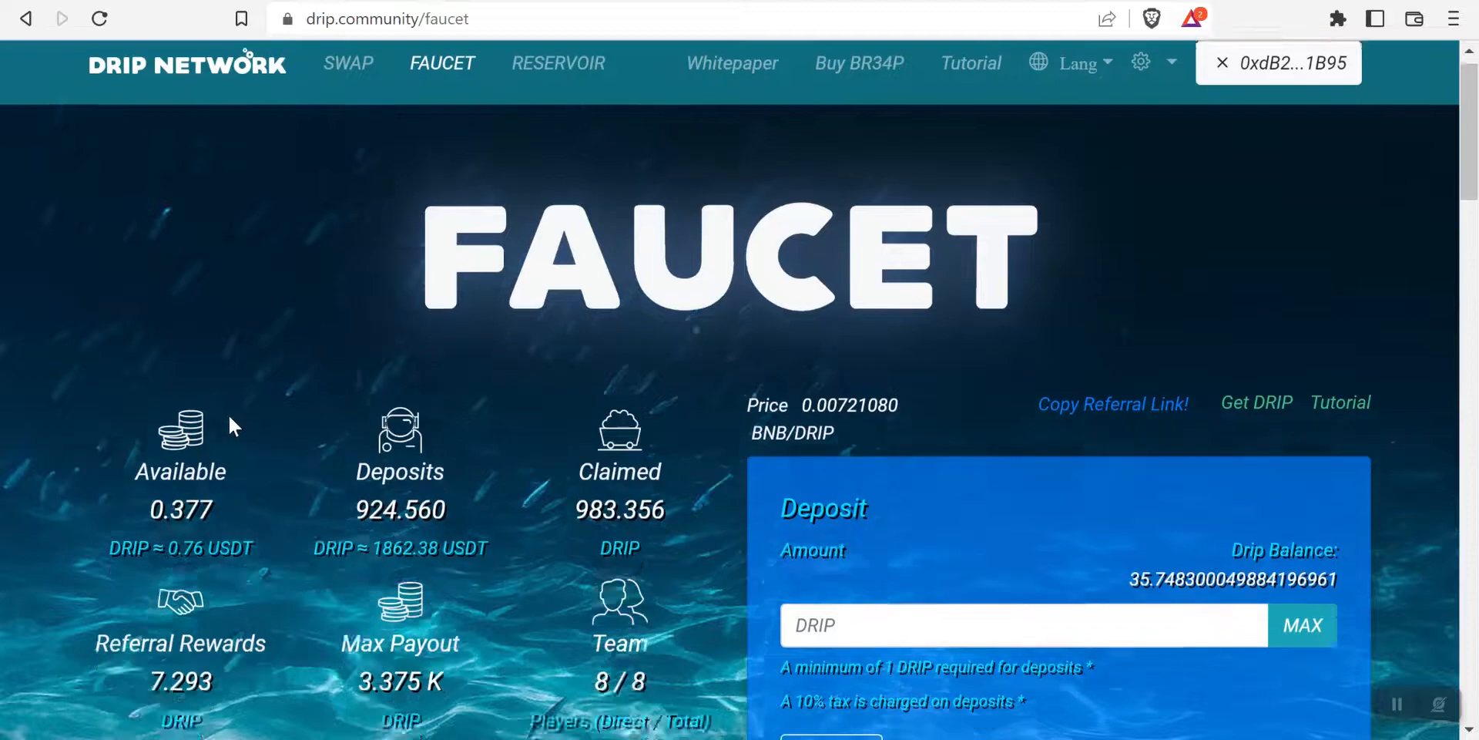
scroll(down, 3)
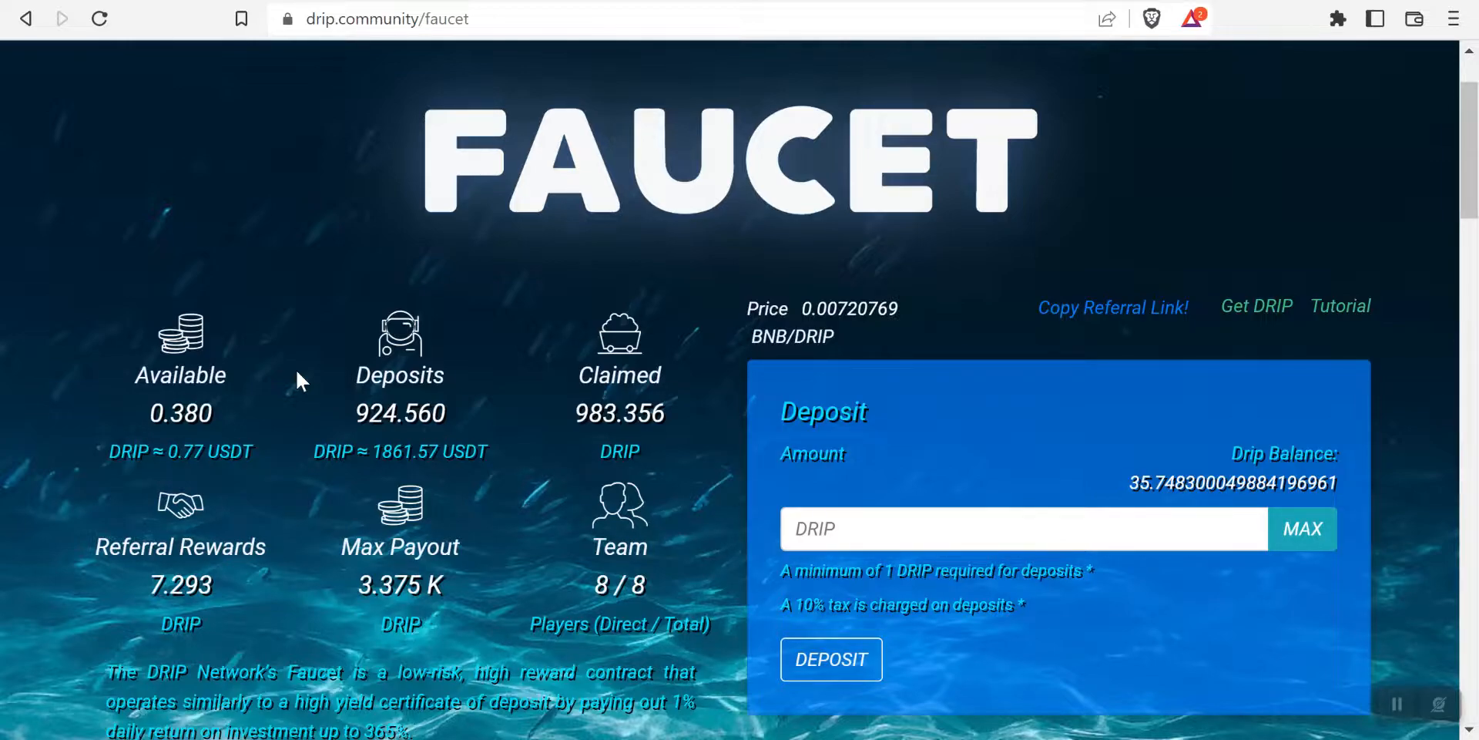
mouse_move(411, 422)
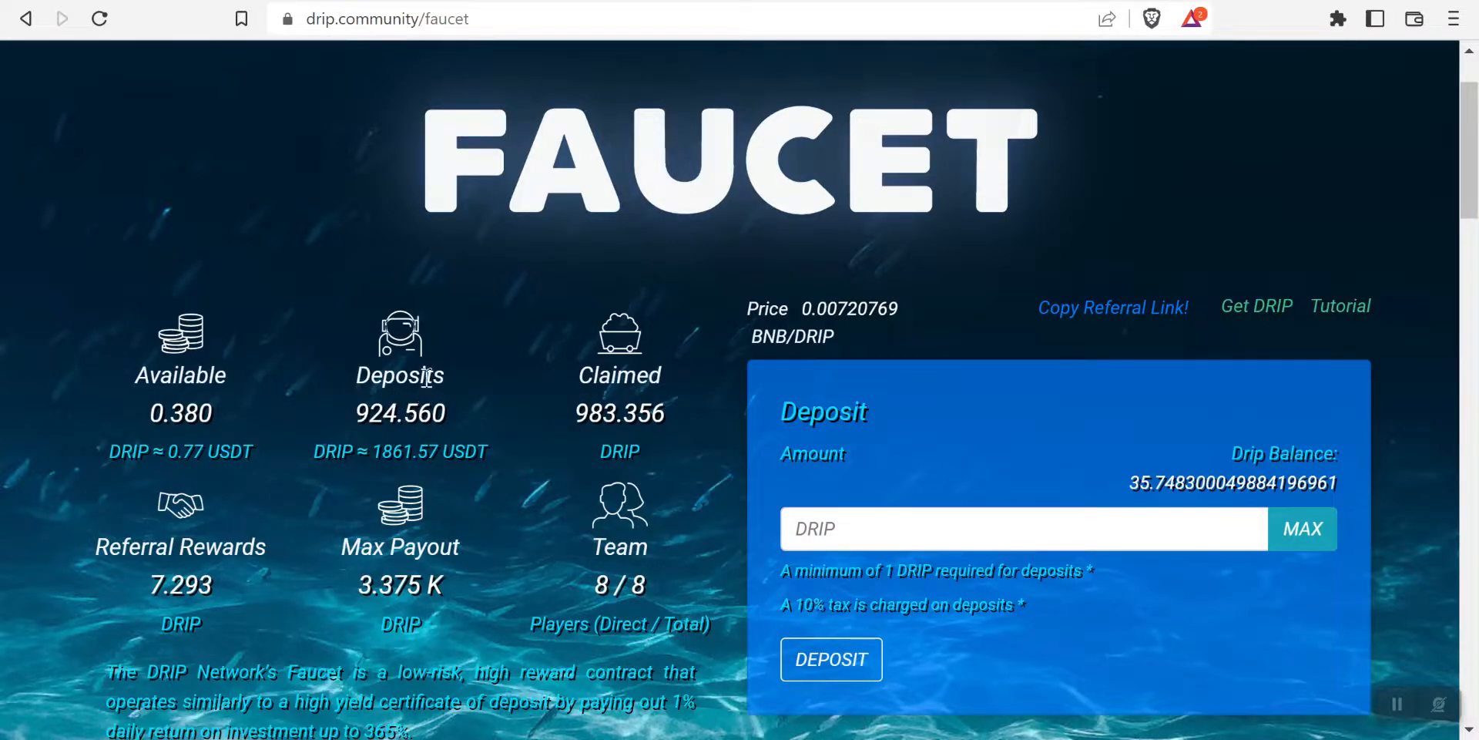
mouse_move(341, 368)
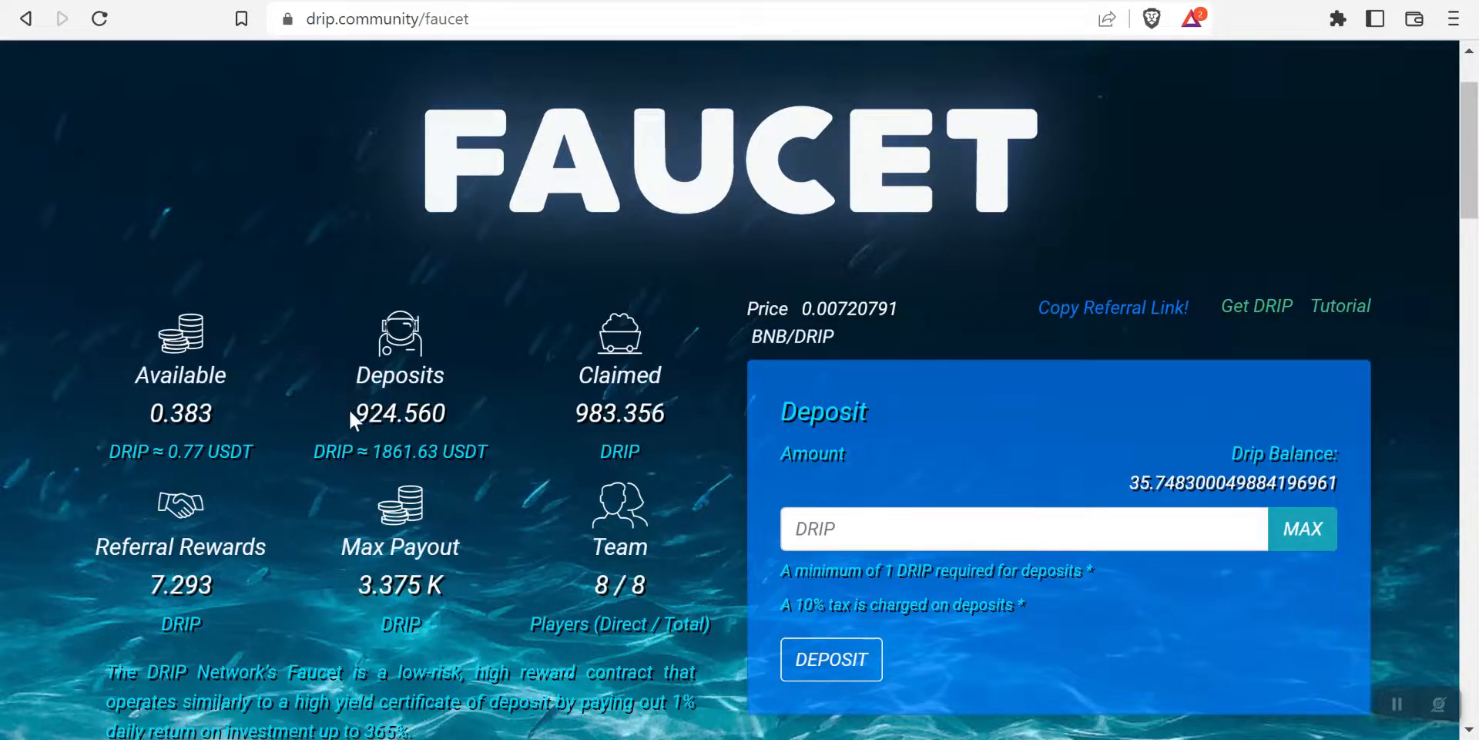
scroll(down, 3)
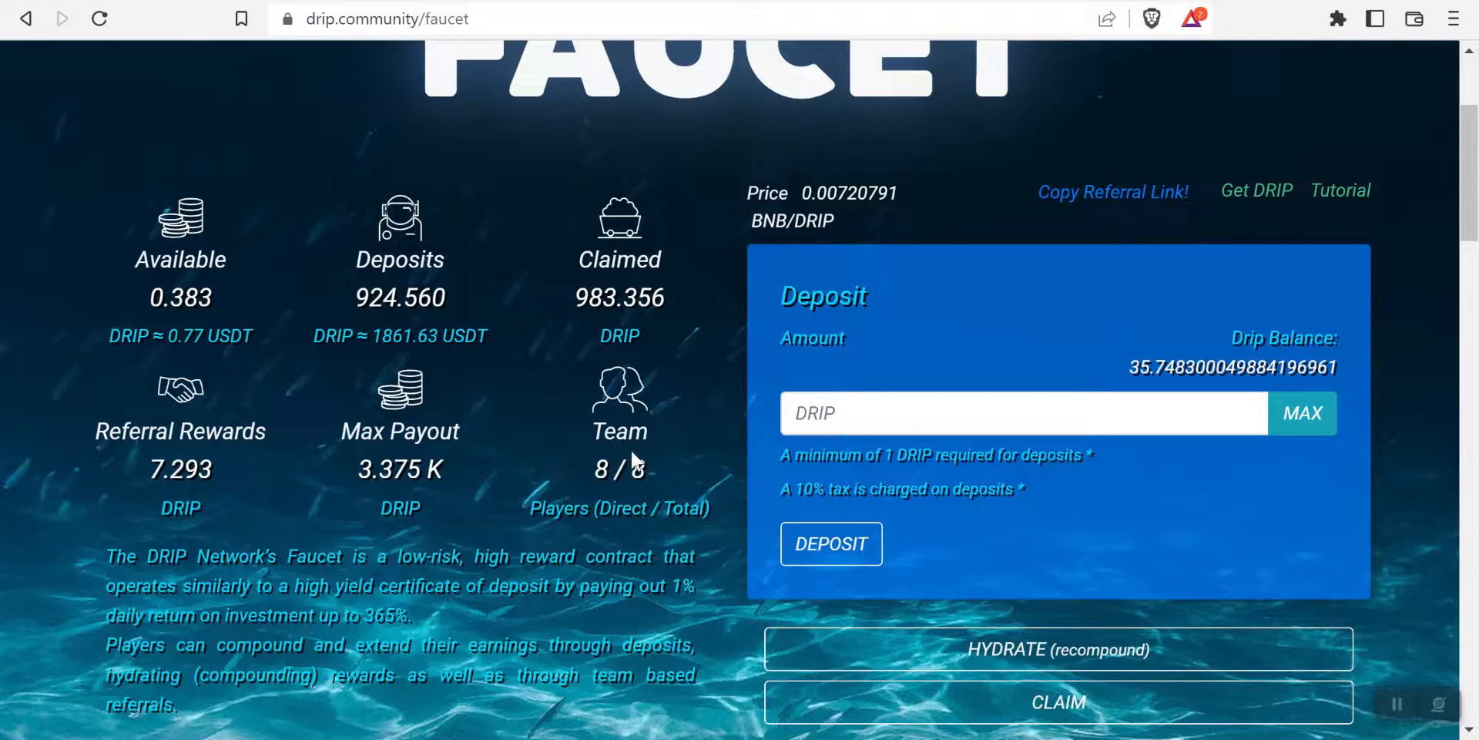
mouse_move(179, 427)
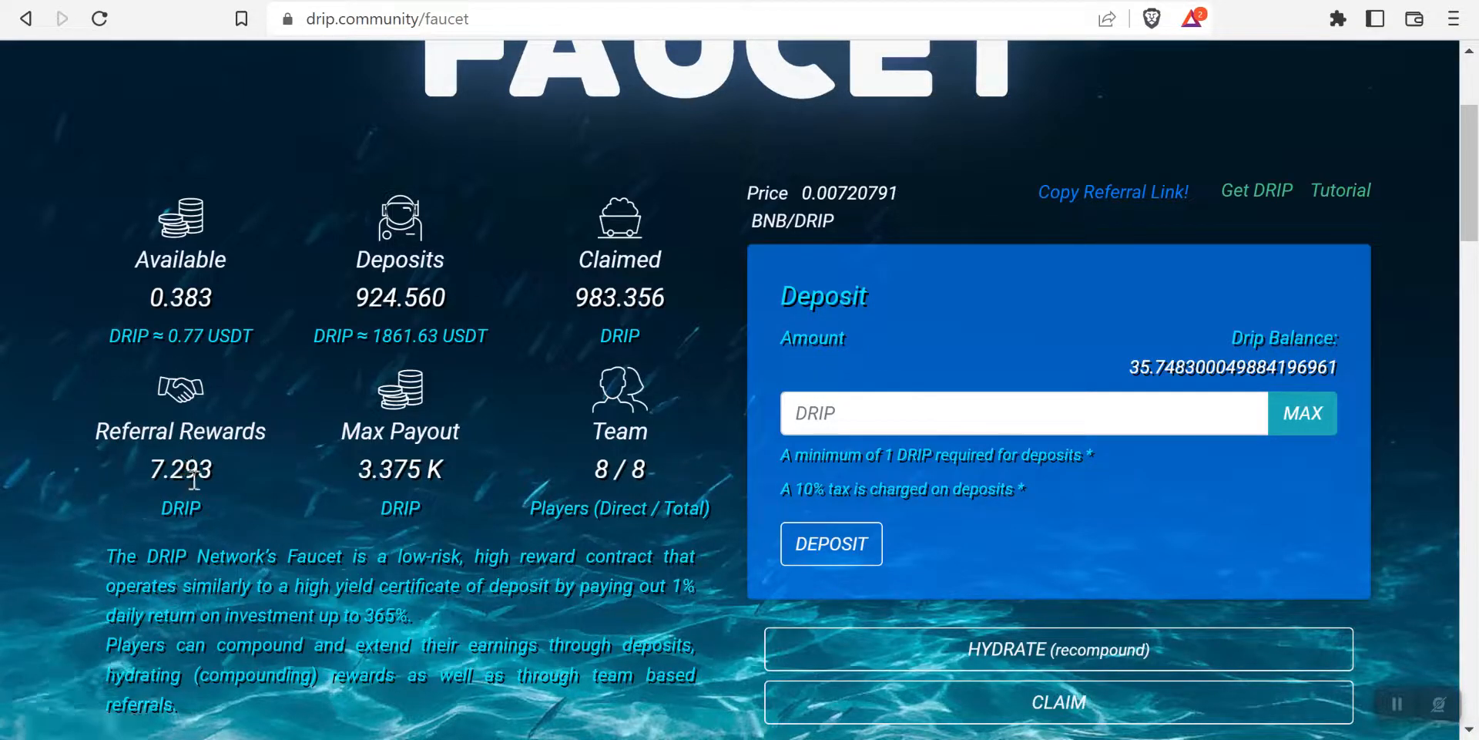
mouse_move(218, 453)
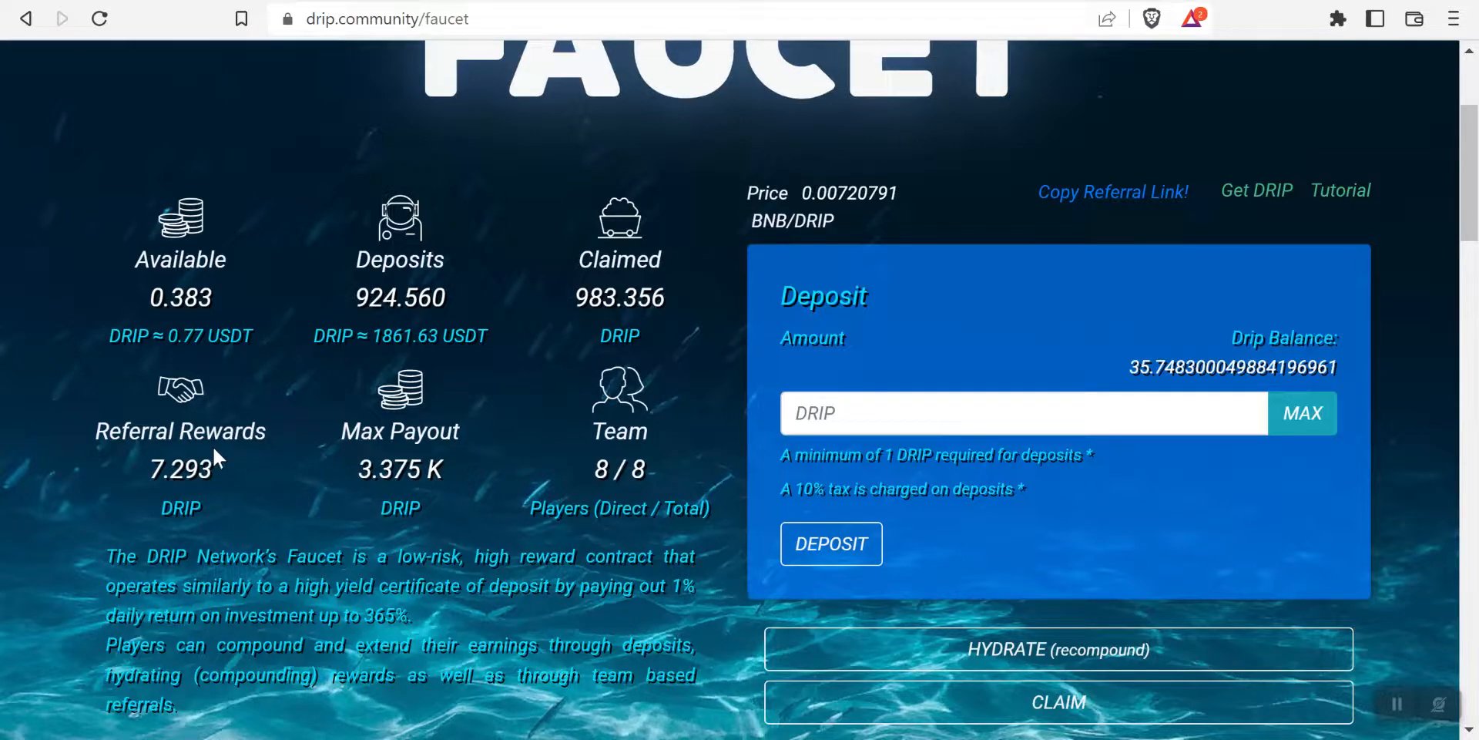
mouse_move(581, 467)
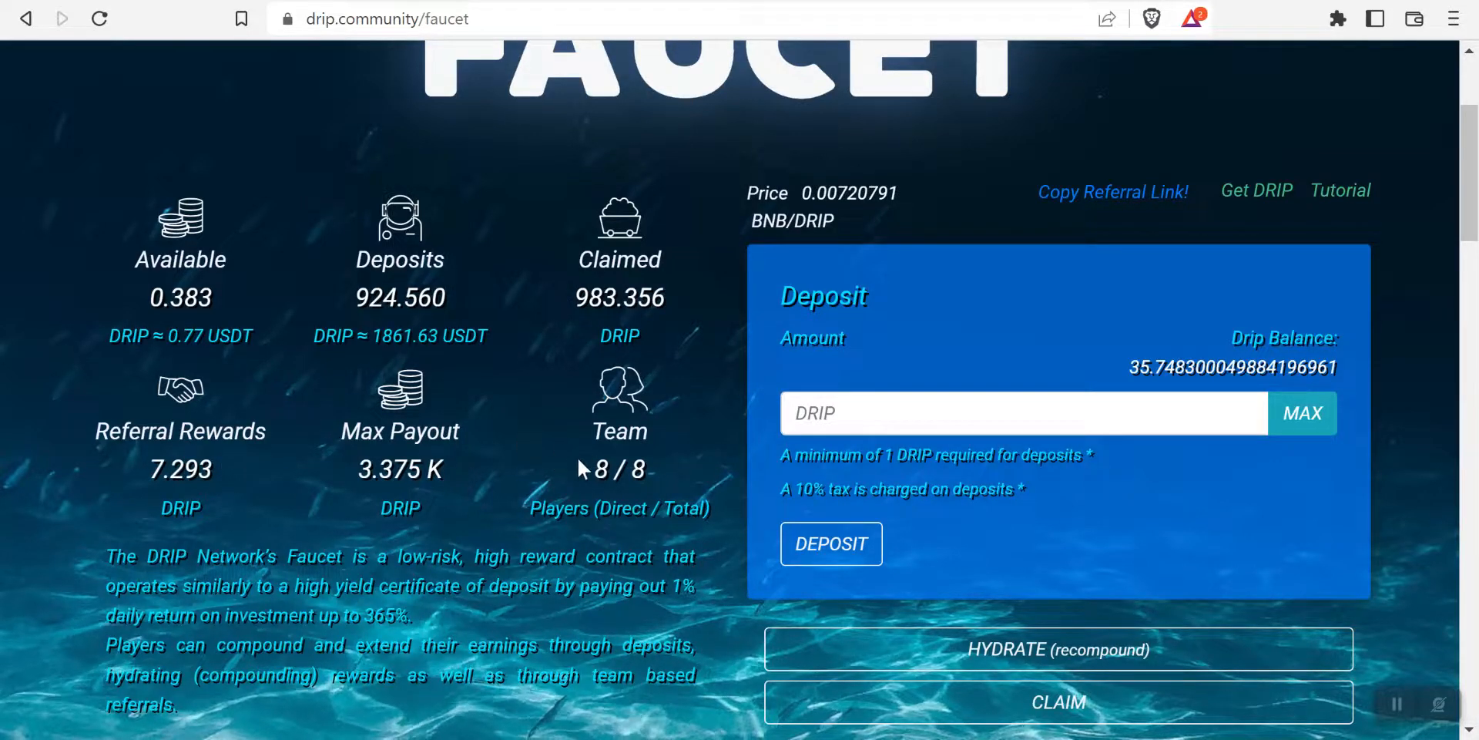
mouse_move(222, 470)
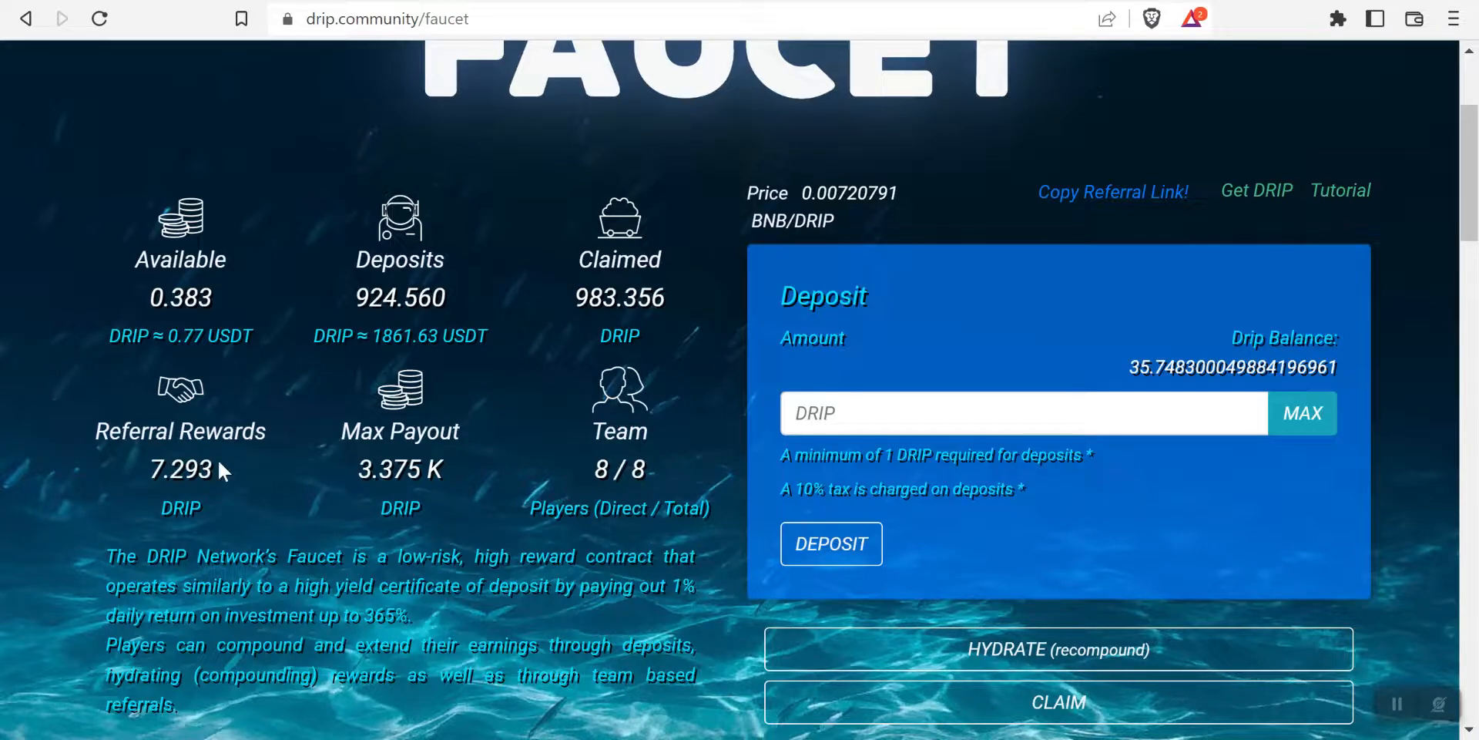
mouse_move(222, 471)
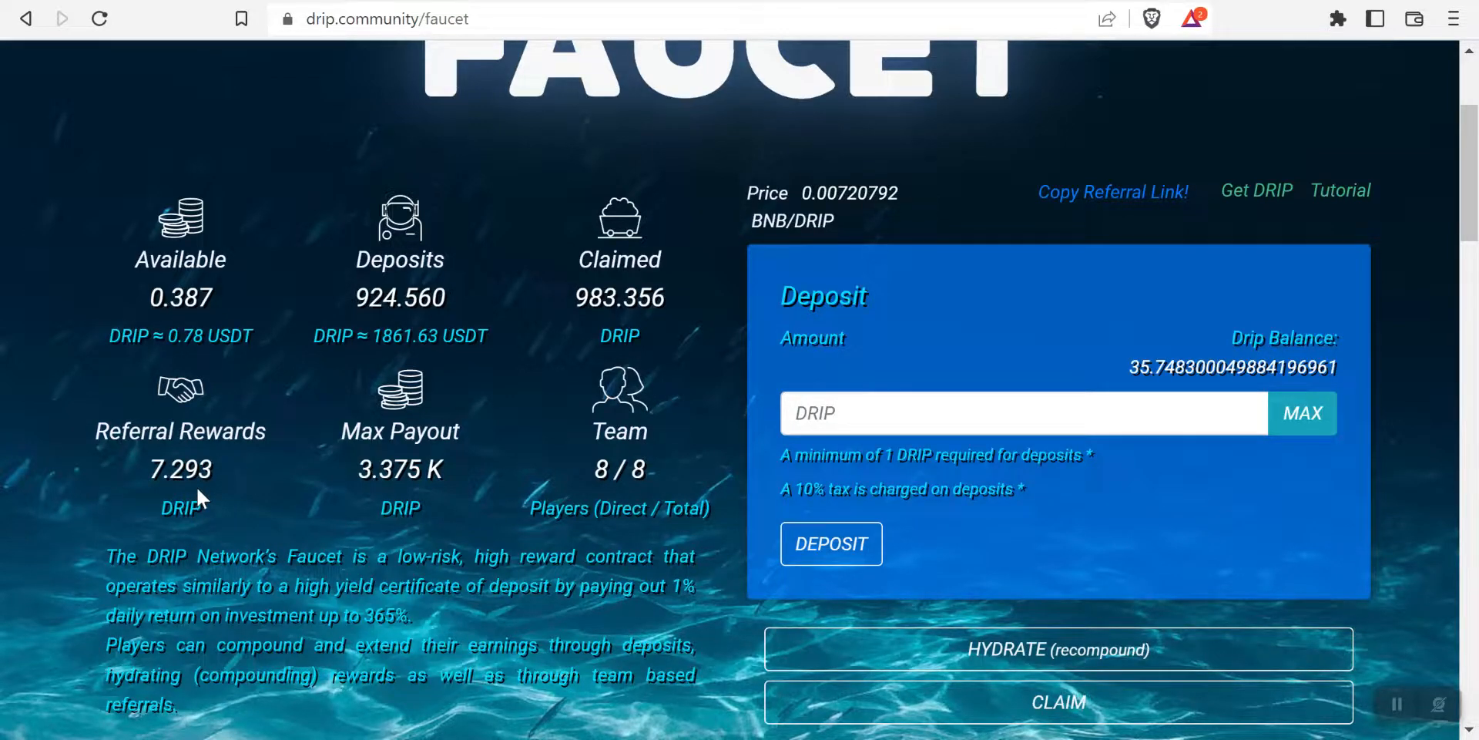
mouse_move(621, 517)
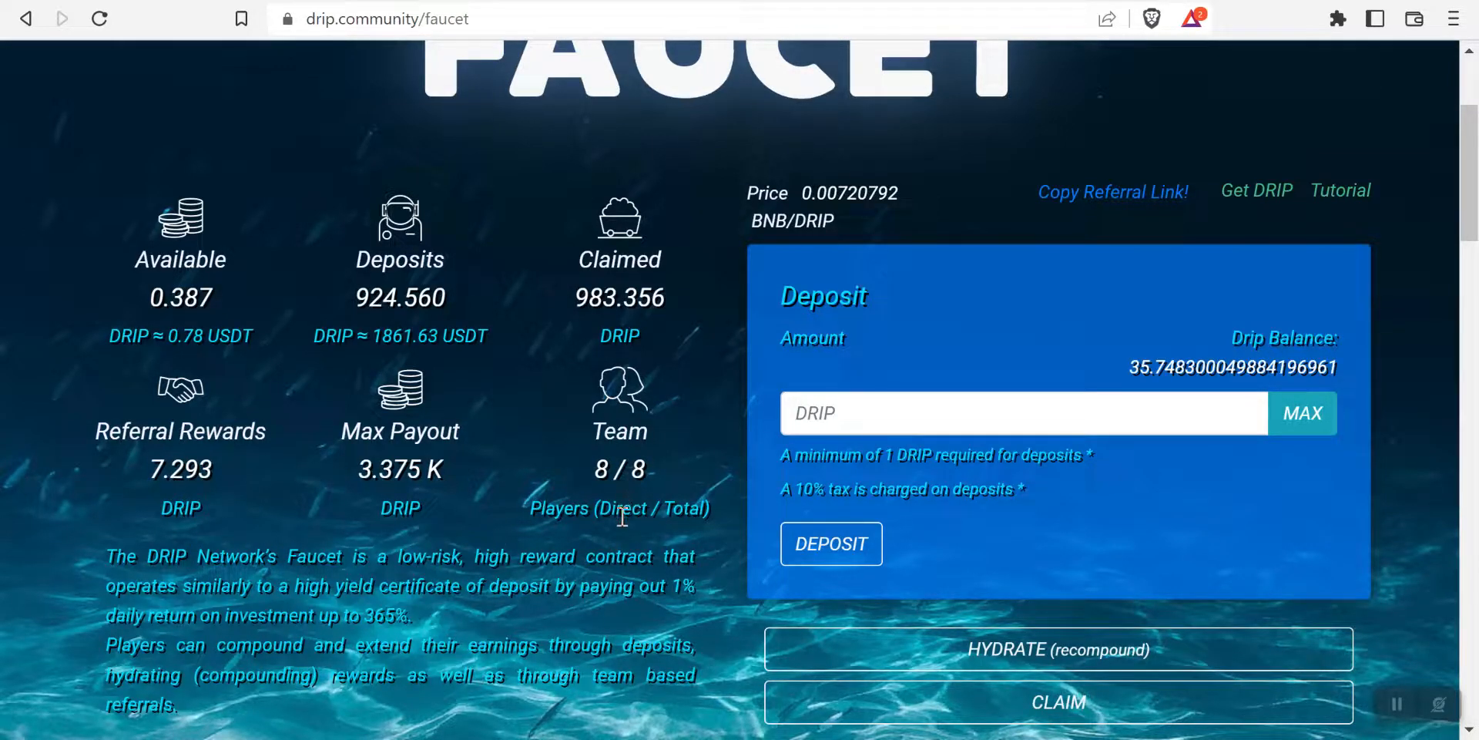
Step: Enter your own wallet address as the Team Viewer player using 'Use my address'
scroll(down, 3)
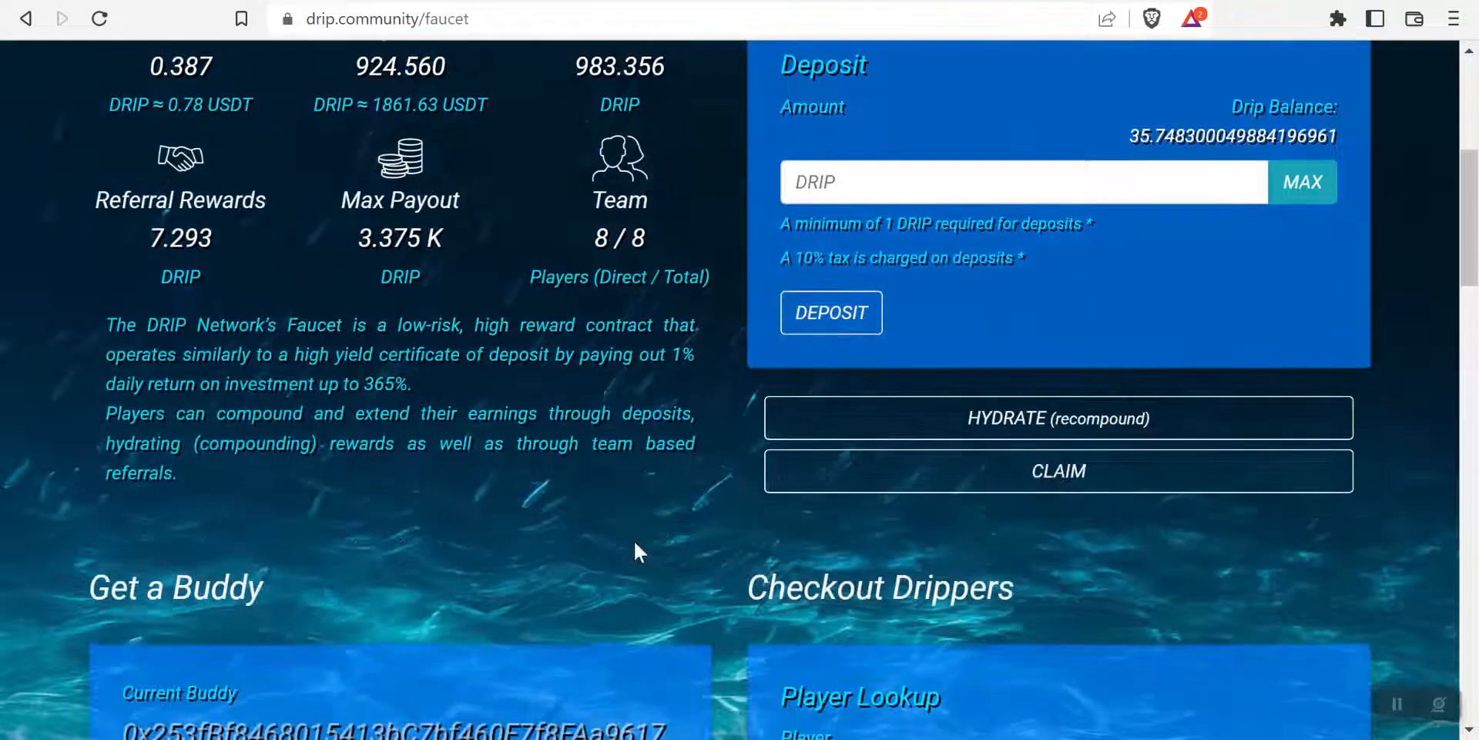
mouse_move(578, 390)
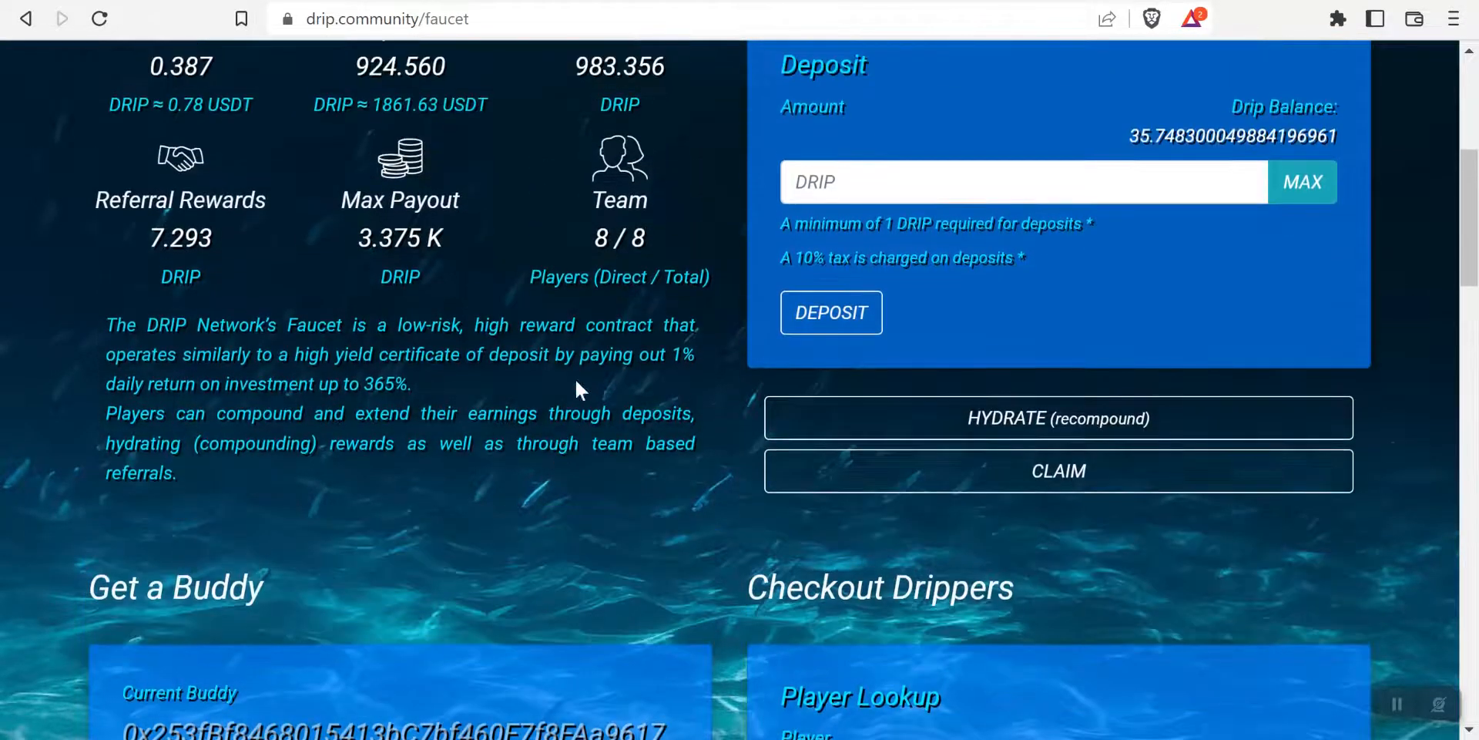
scroll(down, 3)
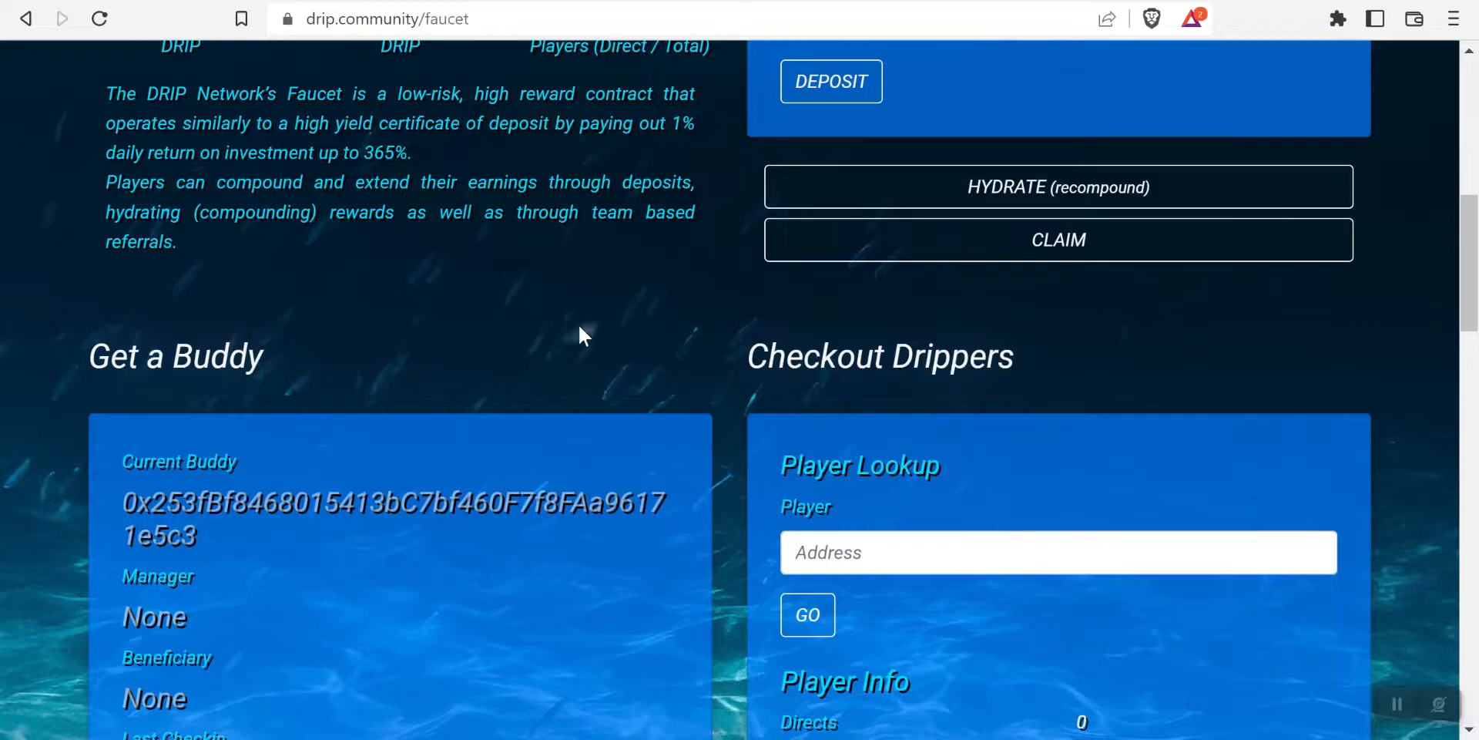
scroll(up, 3)
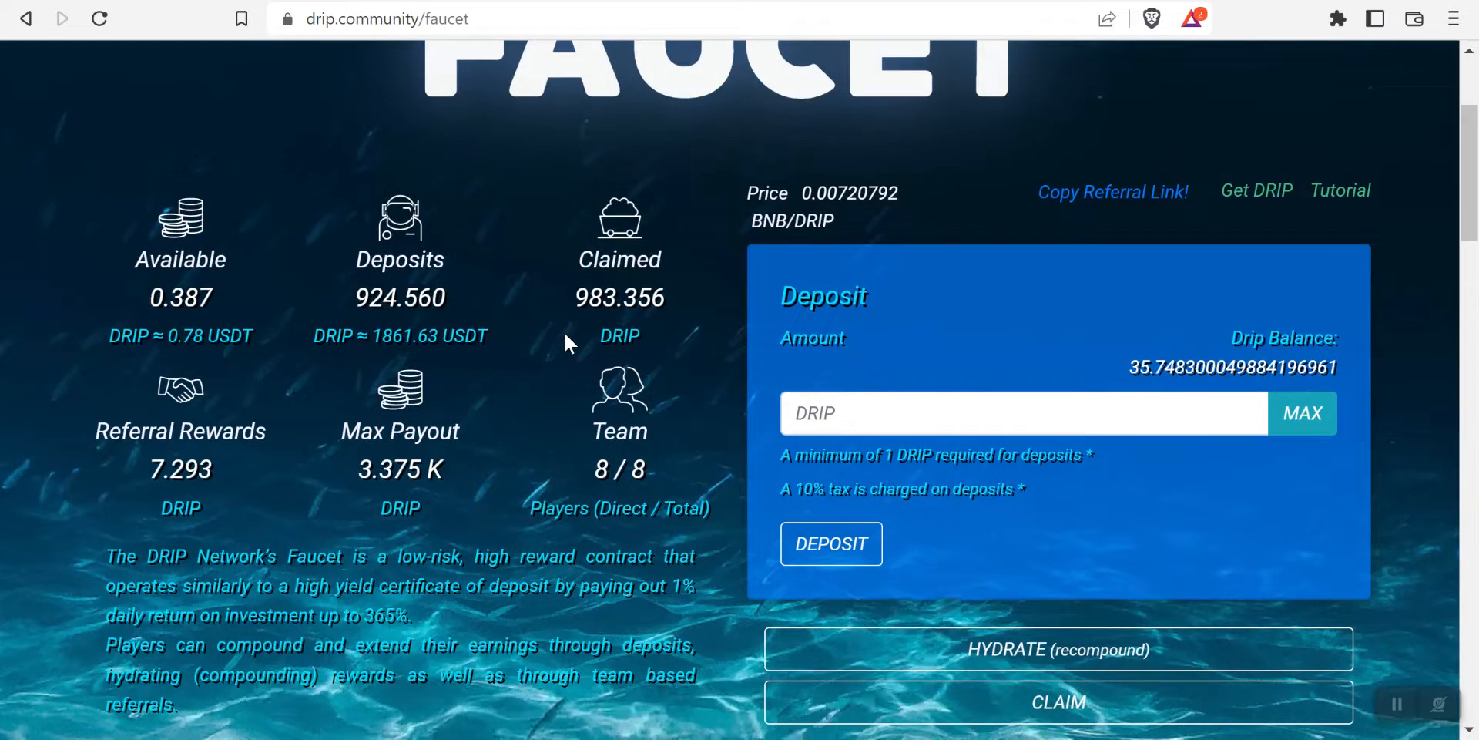
scroll(down, 3)
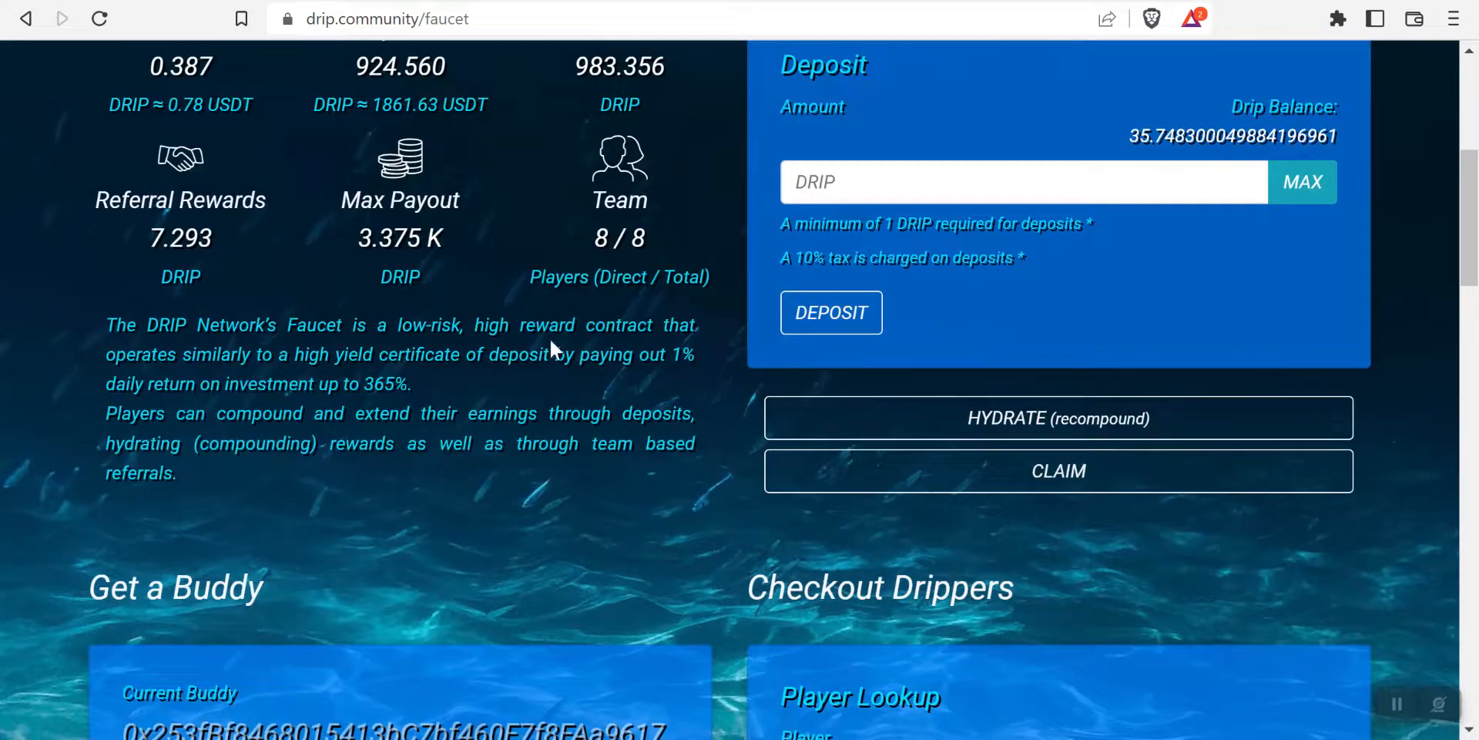
scroll(down, 3)
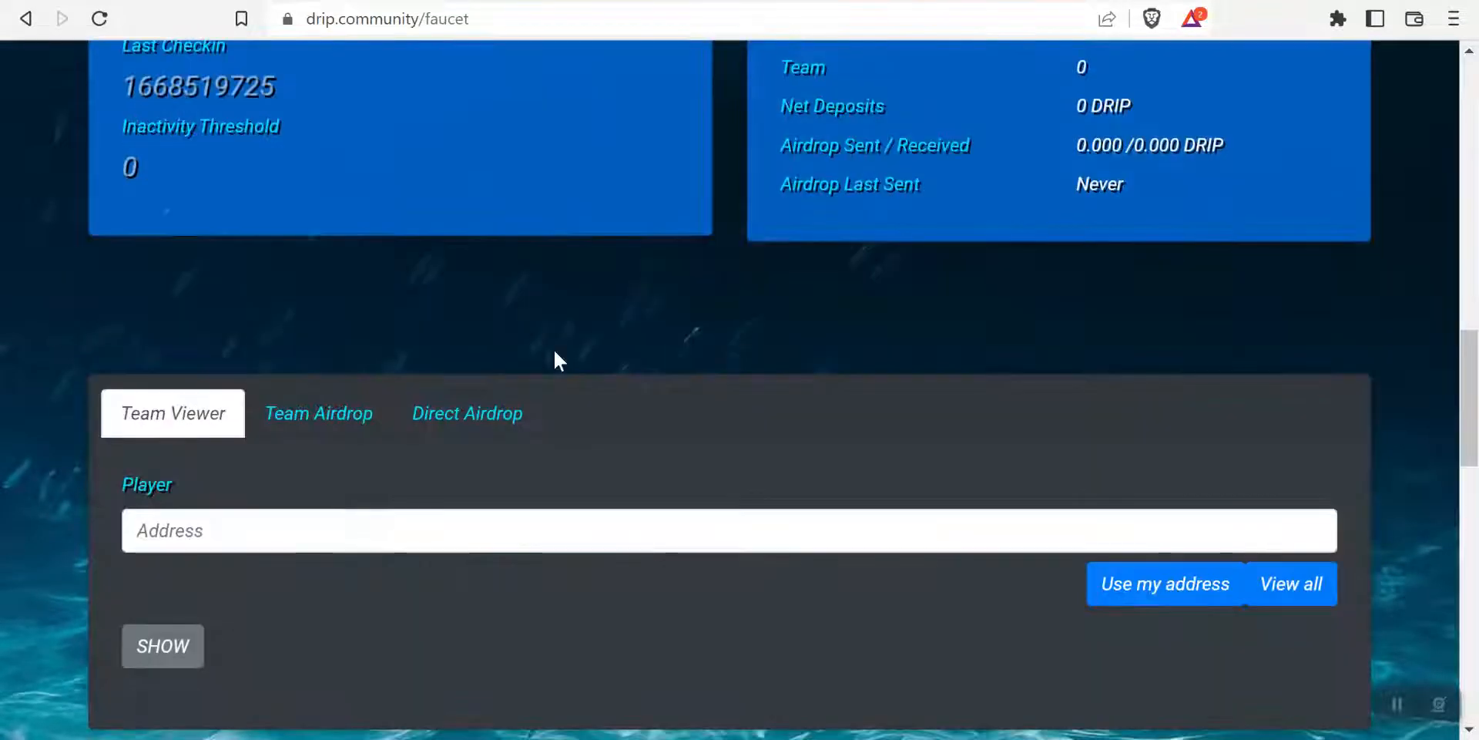
scroll(down, 3)
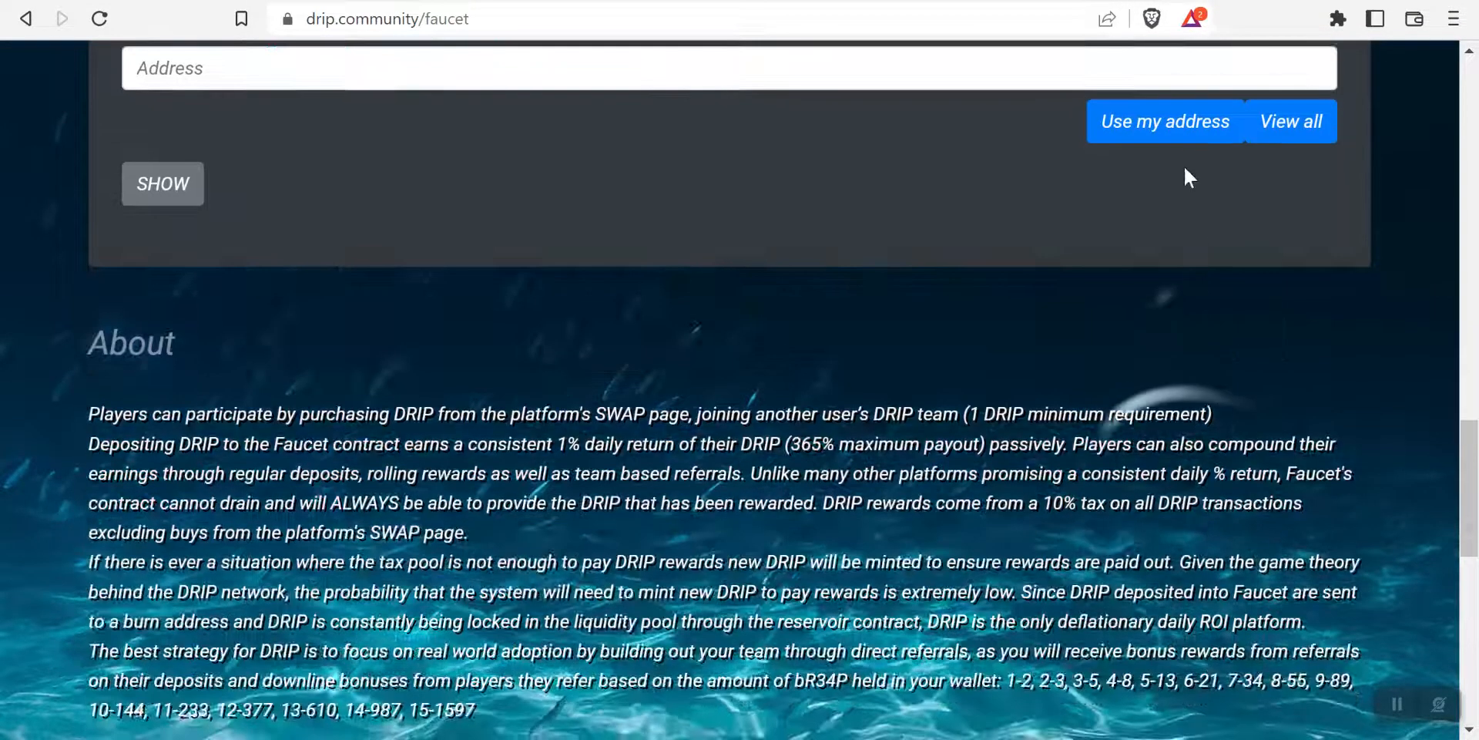
click(1165, 121)
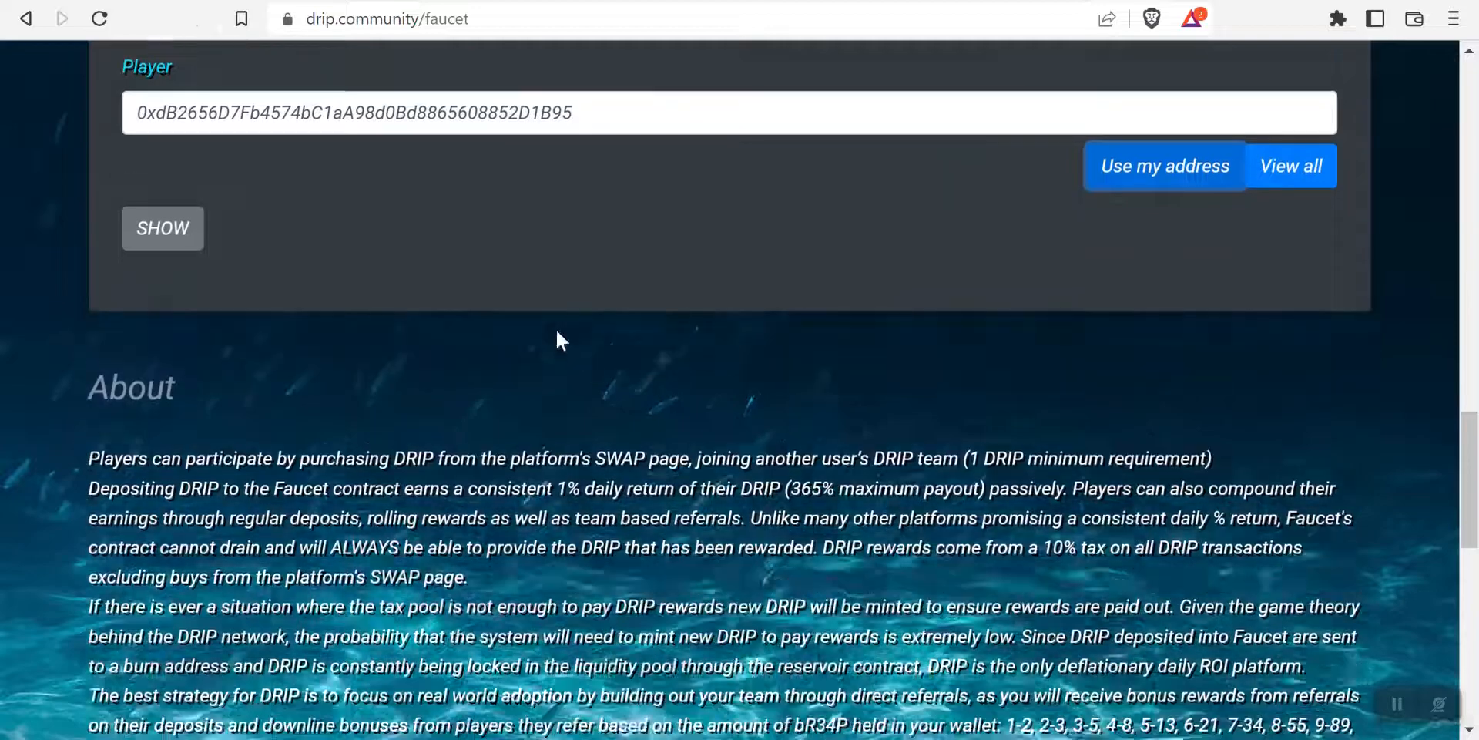
scroll(up, 3)
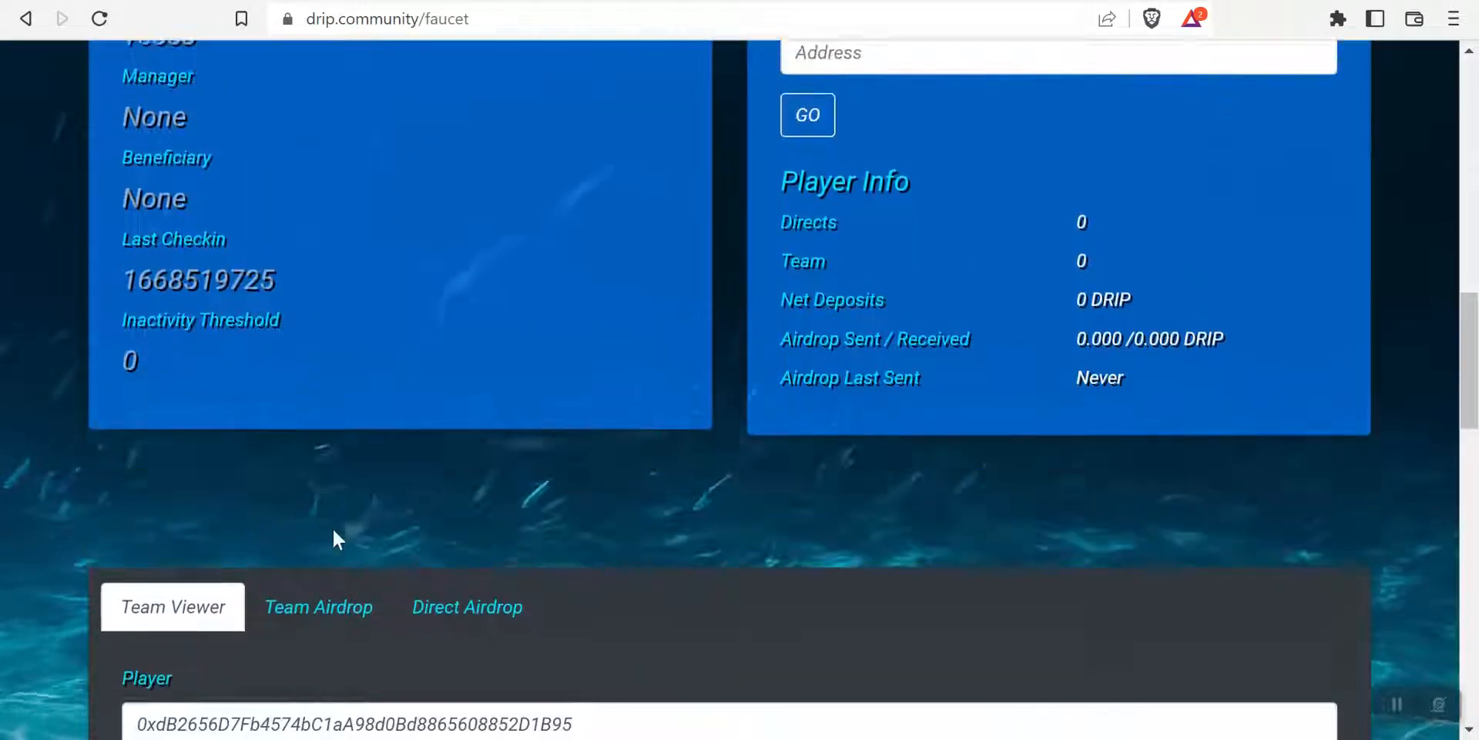
Step: Configure a Team Airdrop campaign dividing a budget of 10 across 5 matching players
click(318, 606)
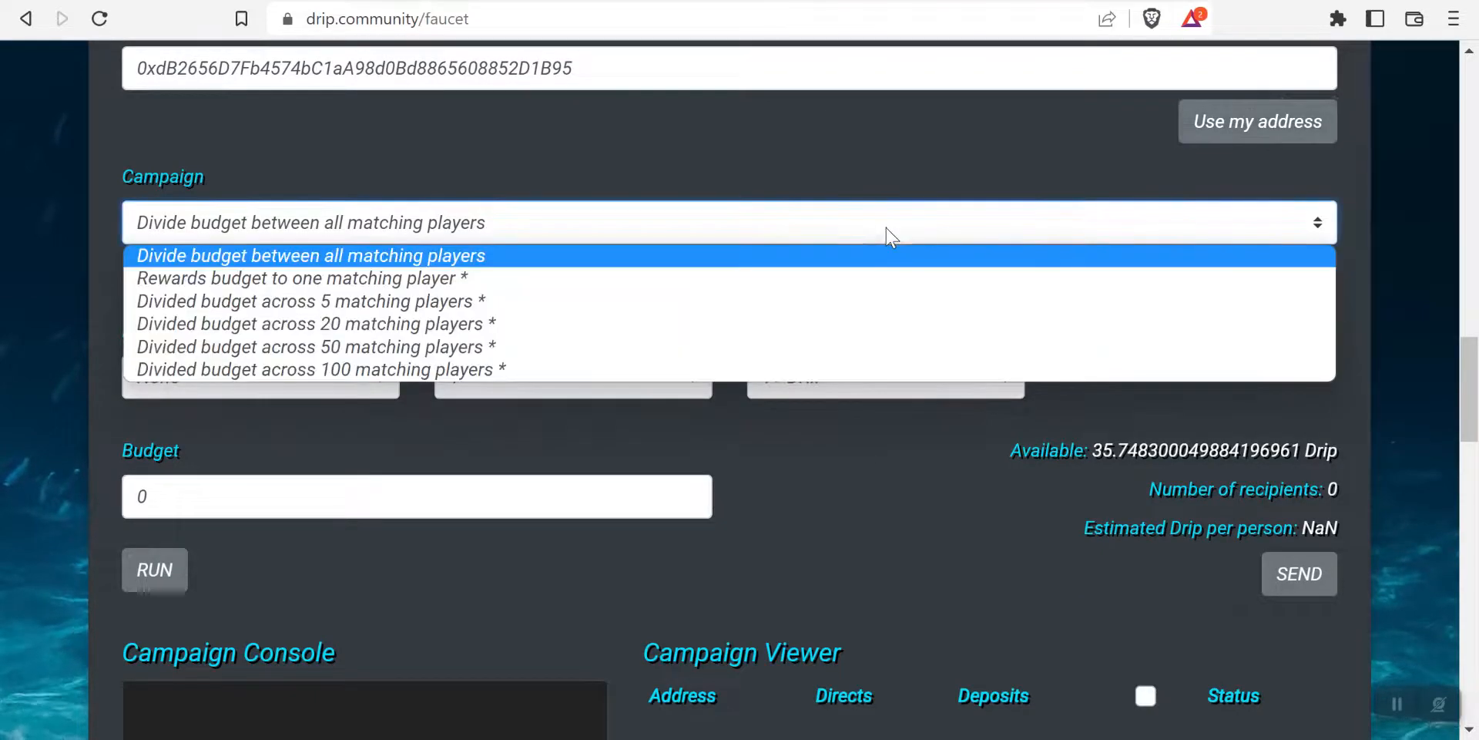
click(309, 299)
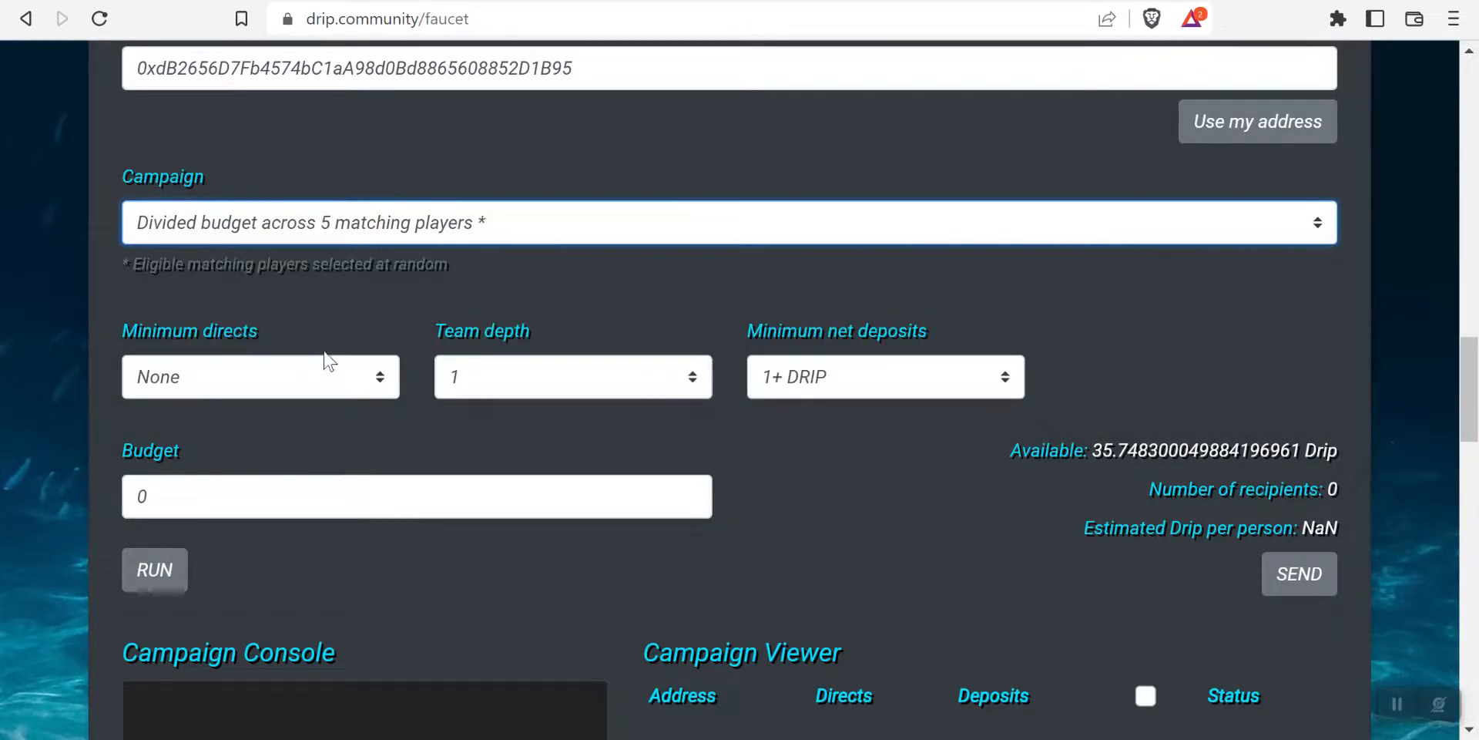
mouse_move(866, 358)
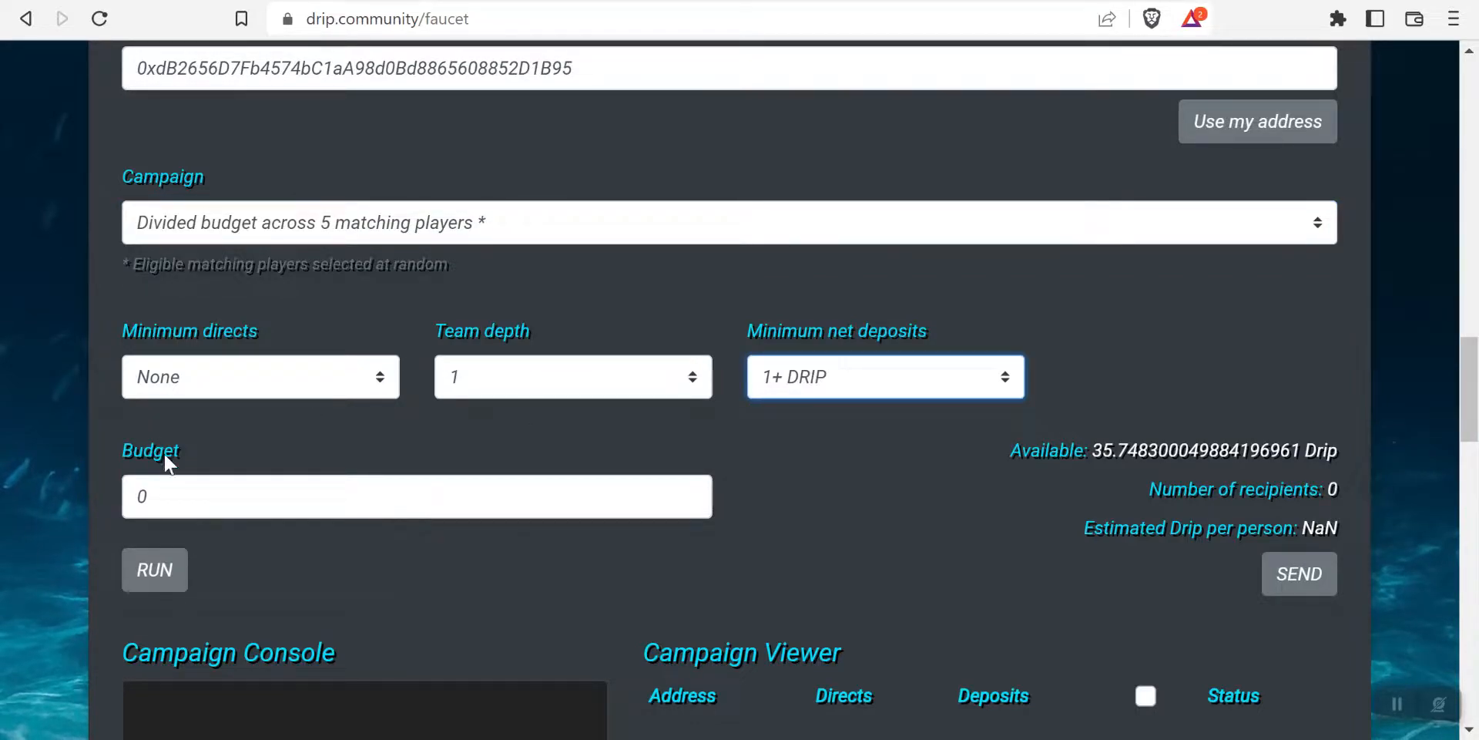
text(1)
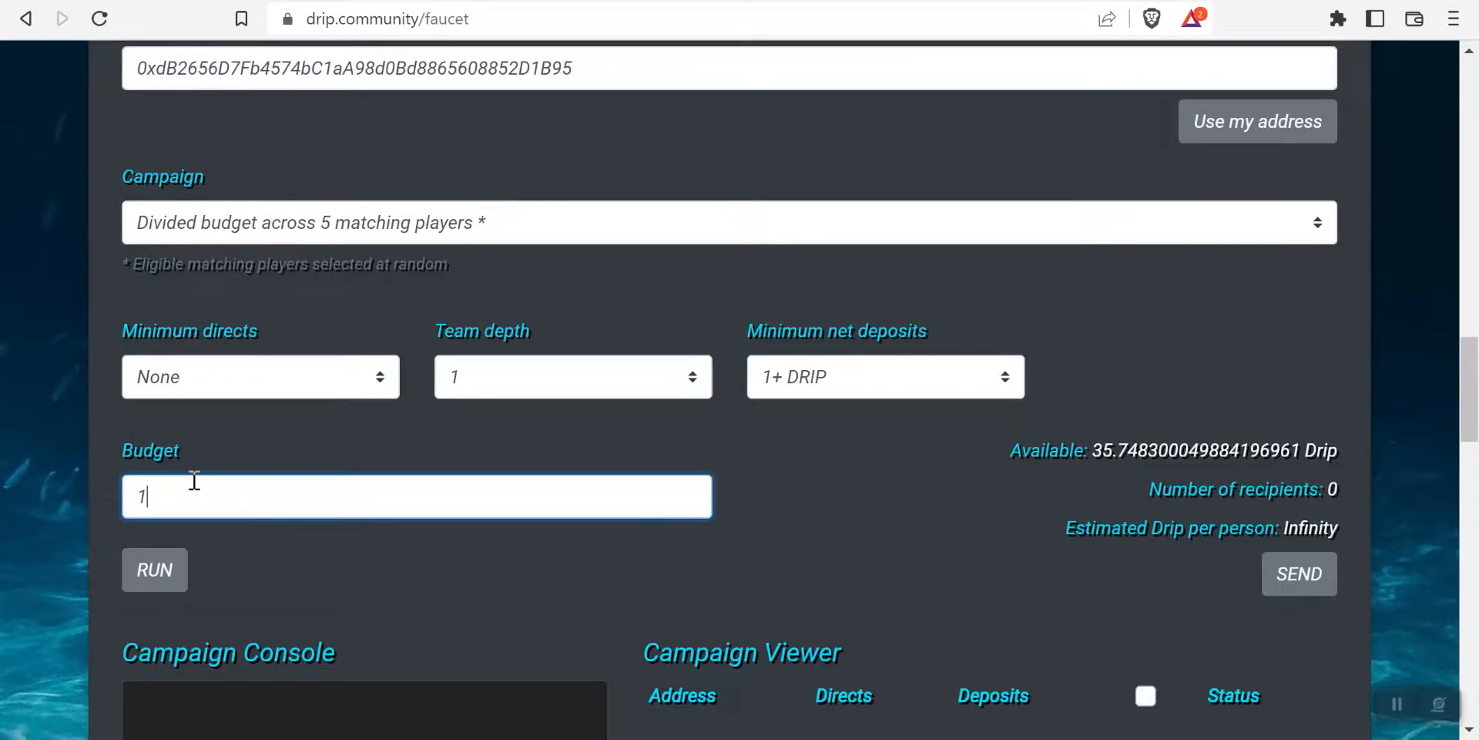
text(0)
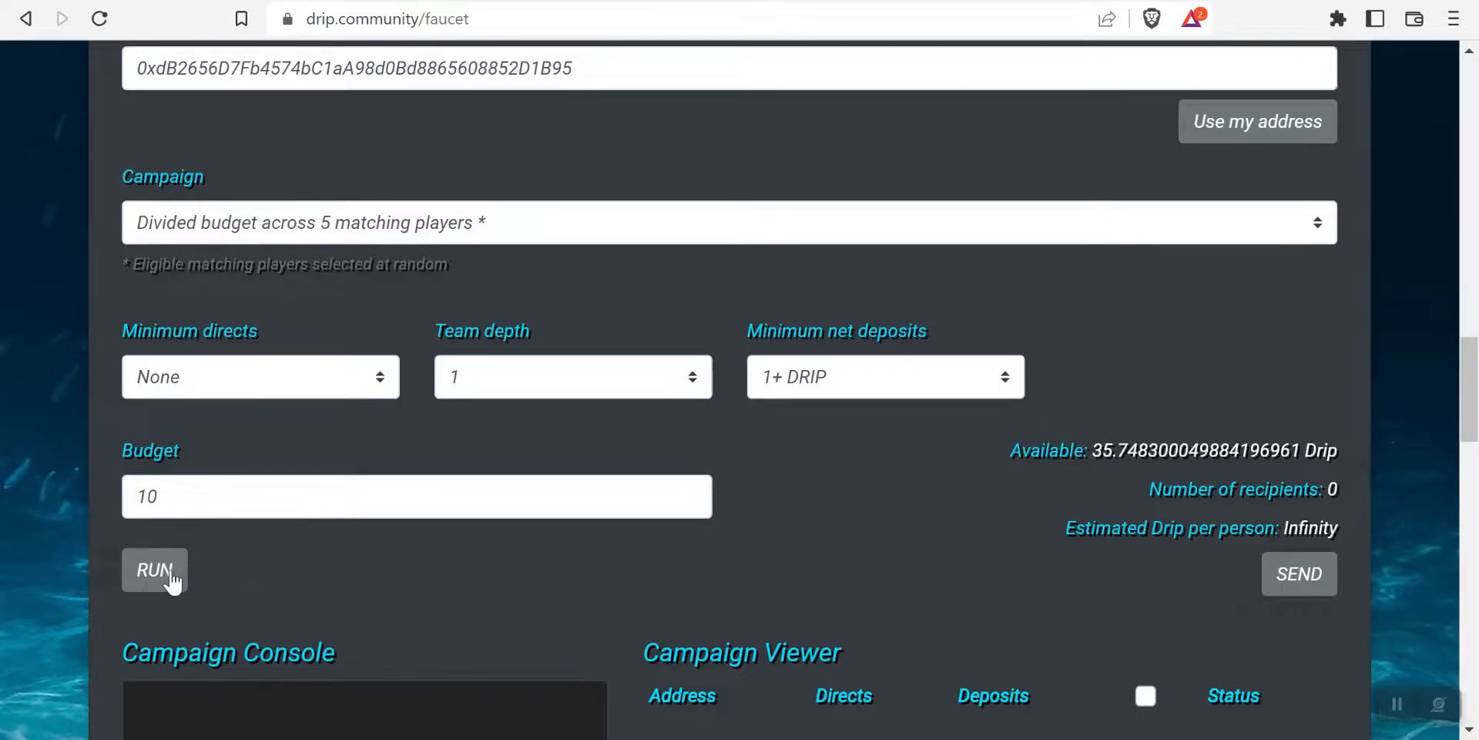
Step: Run the campaign, select all 5 eligible players, and send the airdrop
click(154, 570)
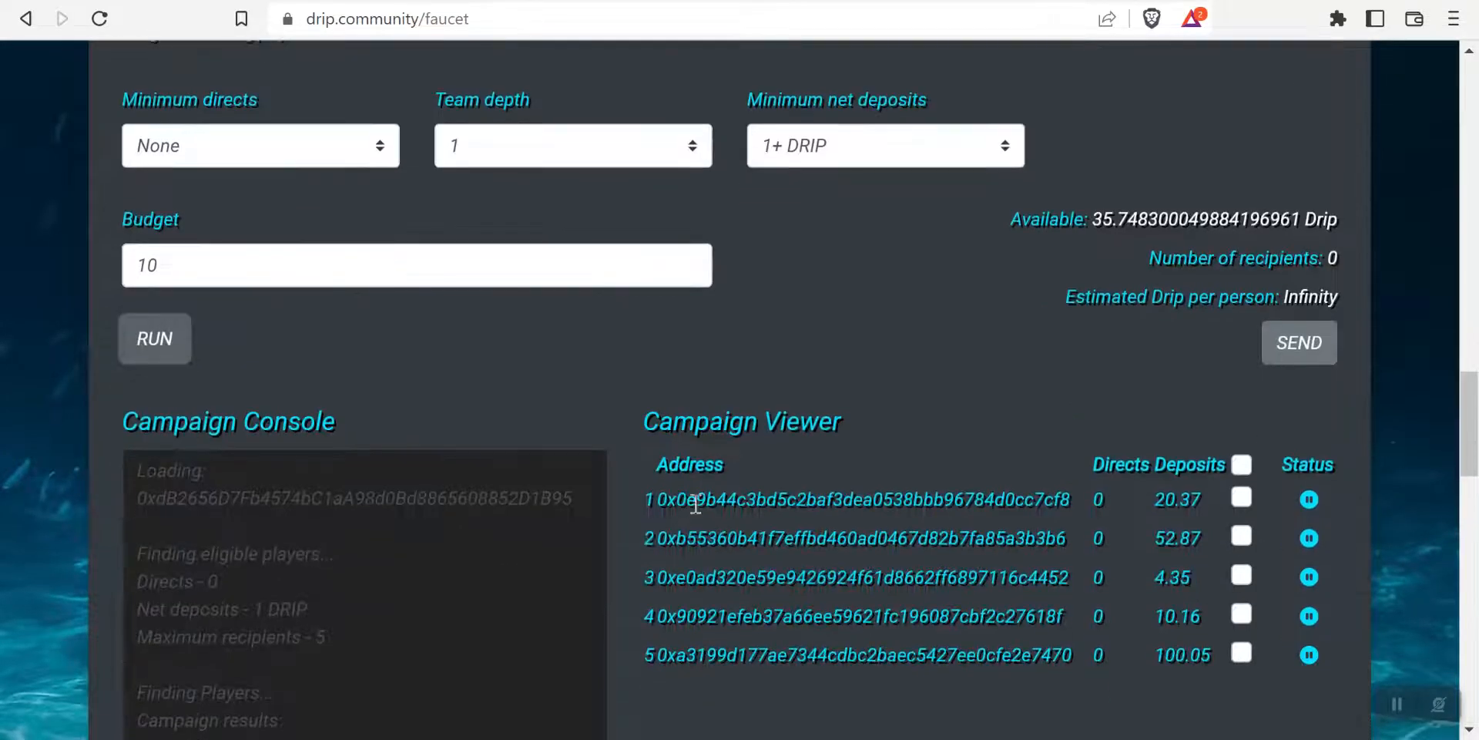
click(1240, 463)
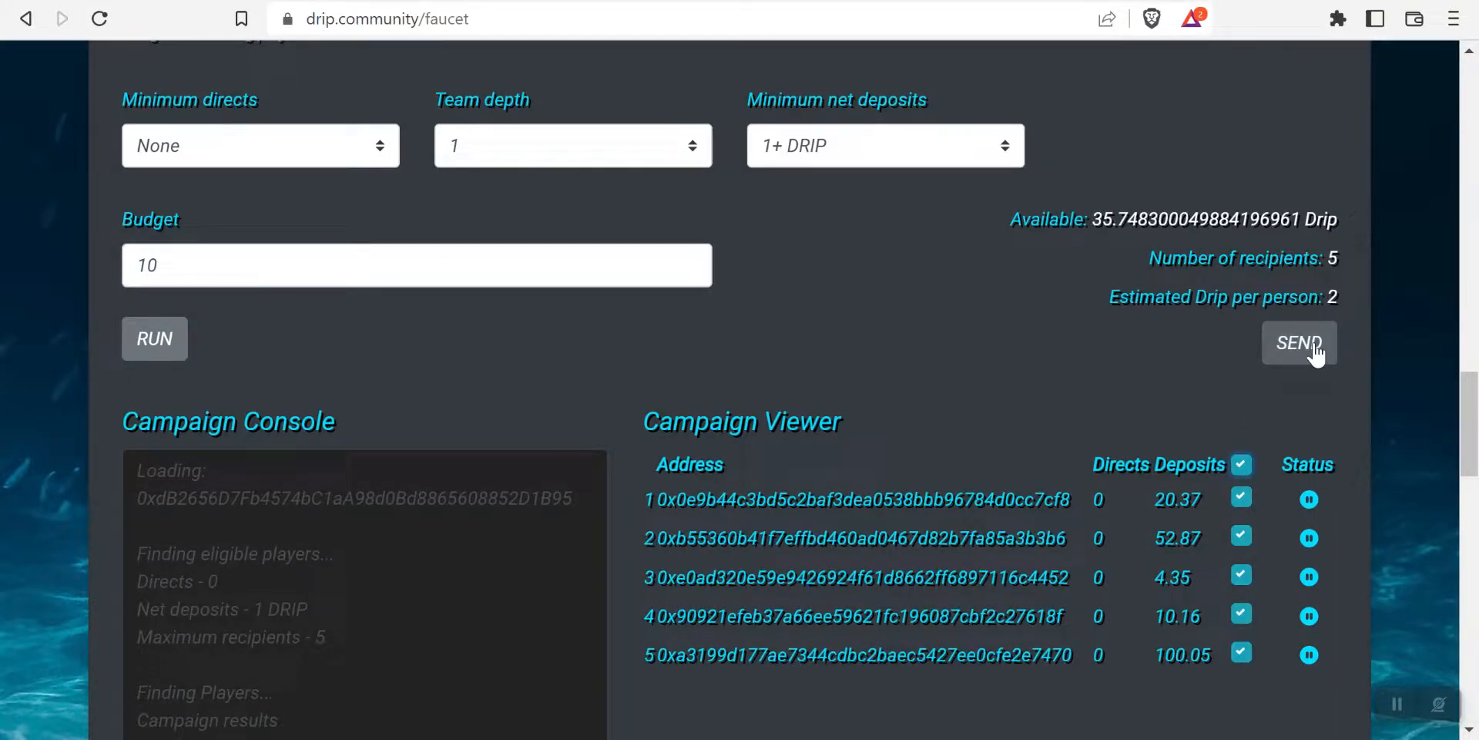
click(1298, 342)
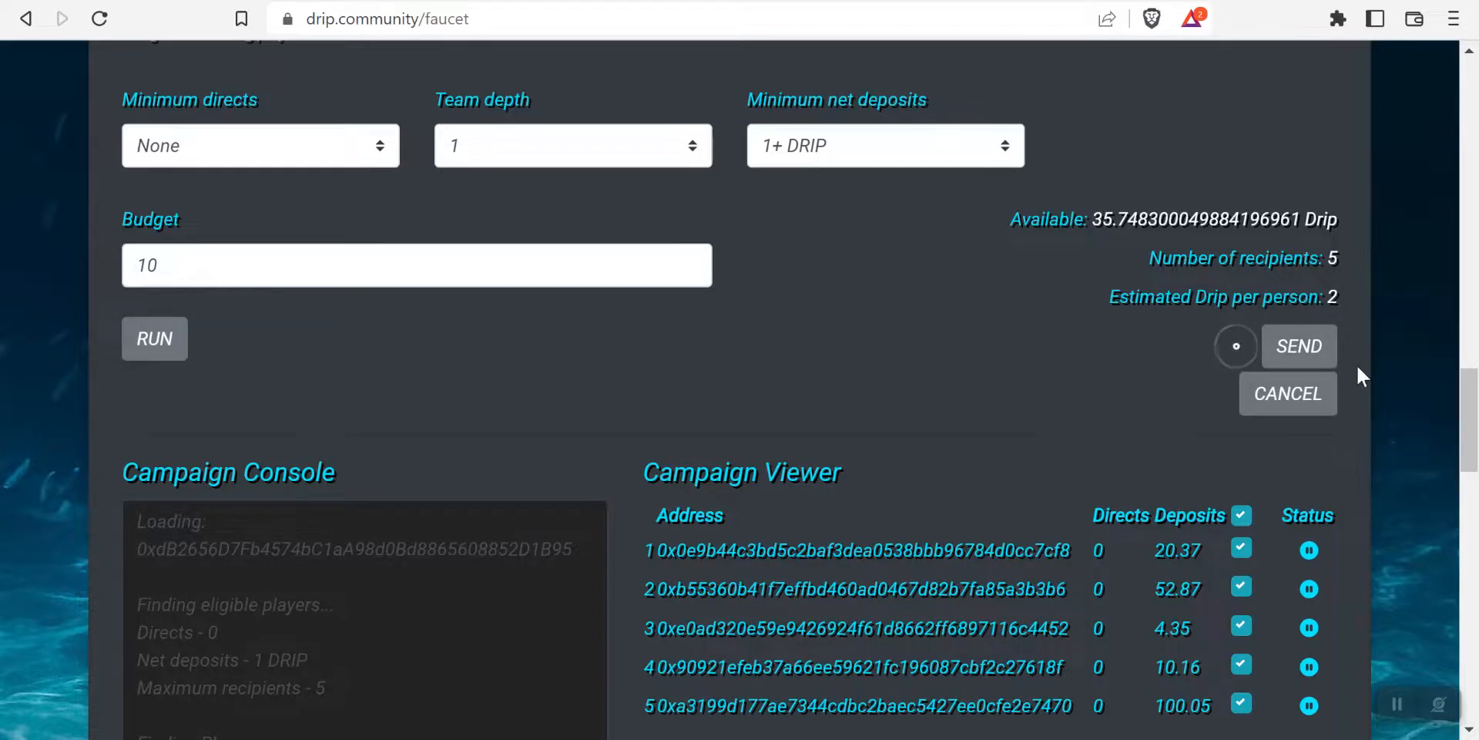
Step: Approve the first member's airdrop payment in MetaMask
click(1298, 345)
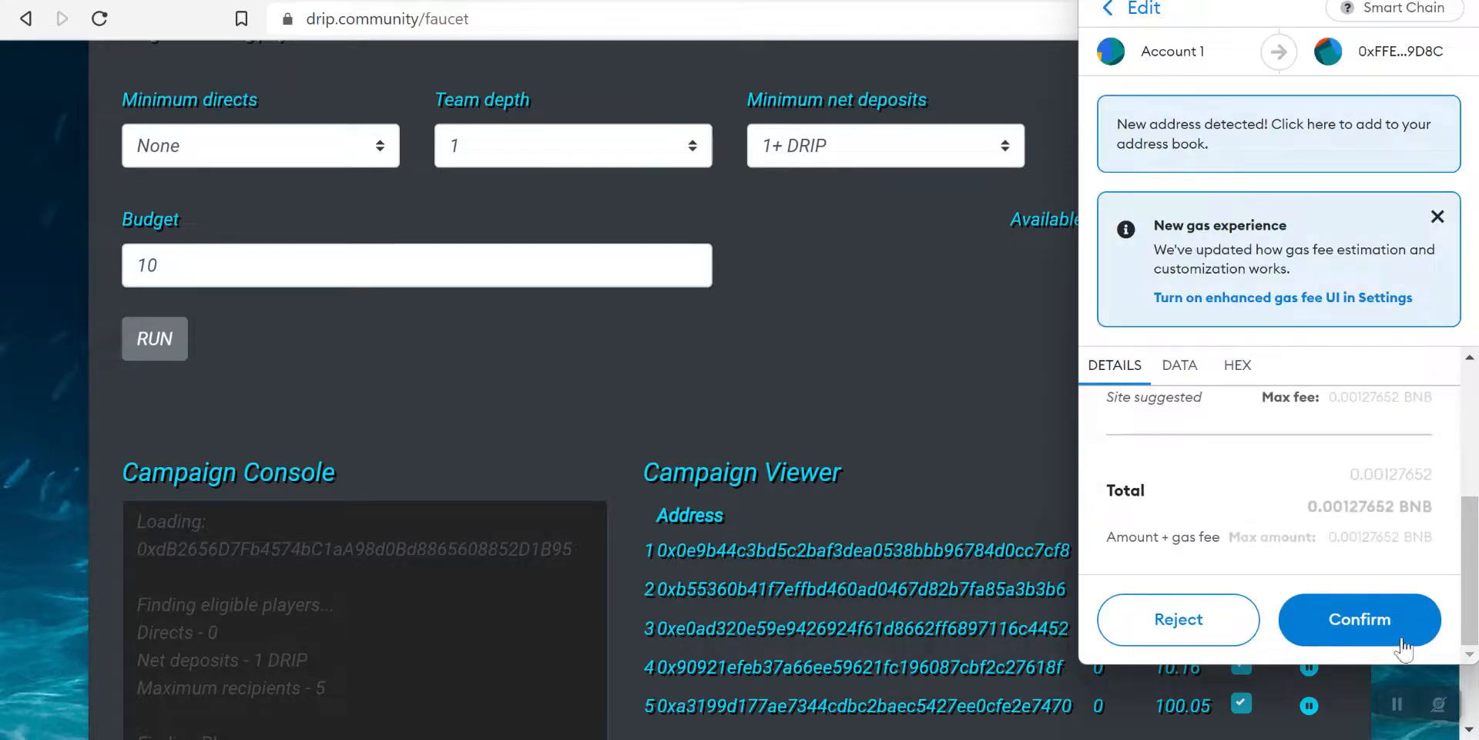
click(1359, 619)
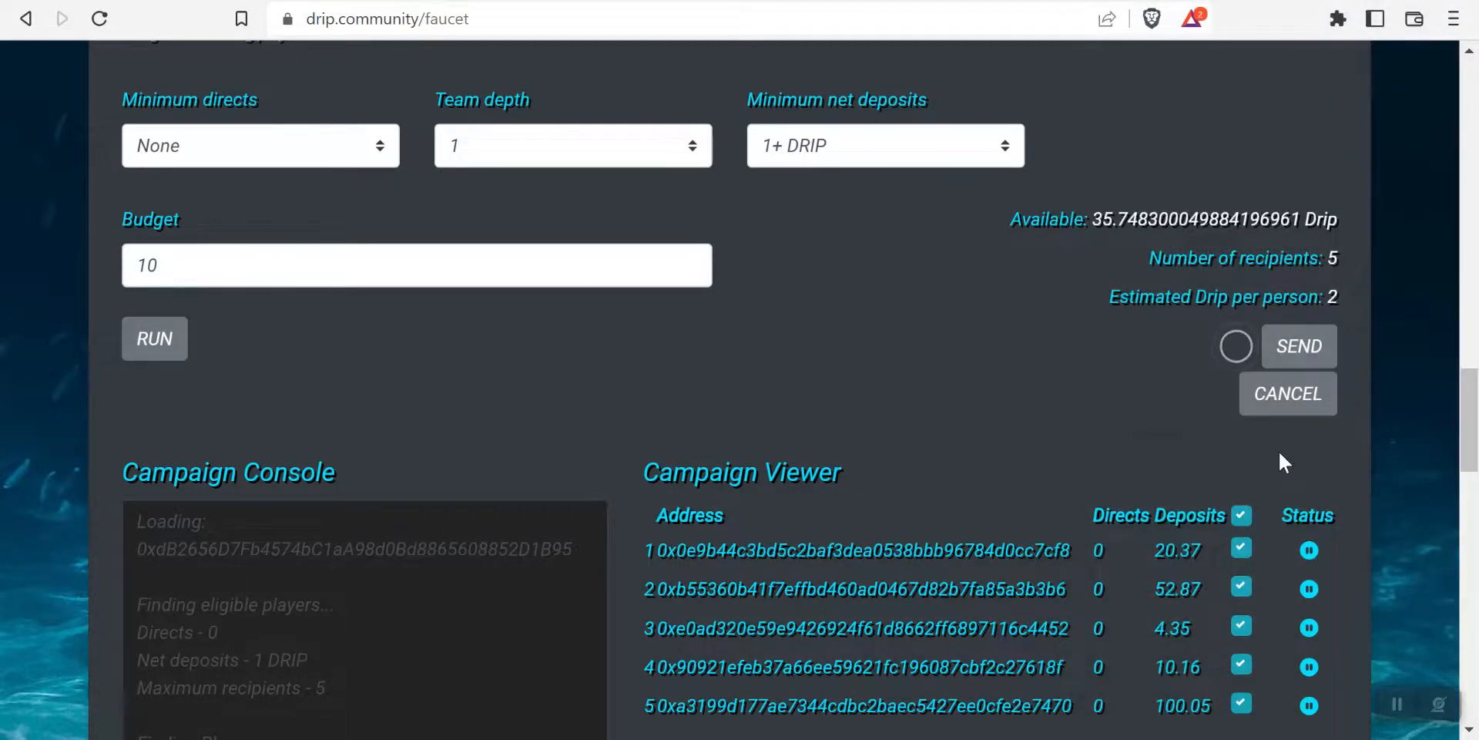
mouse_move(1177, 418)
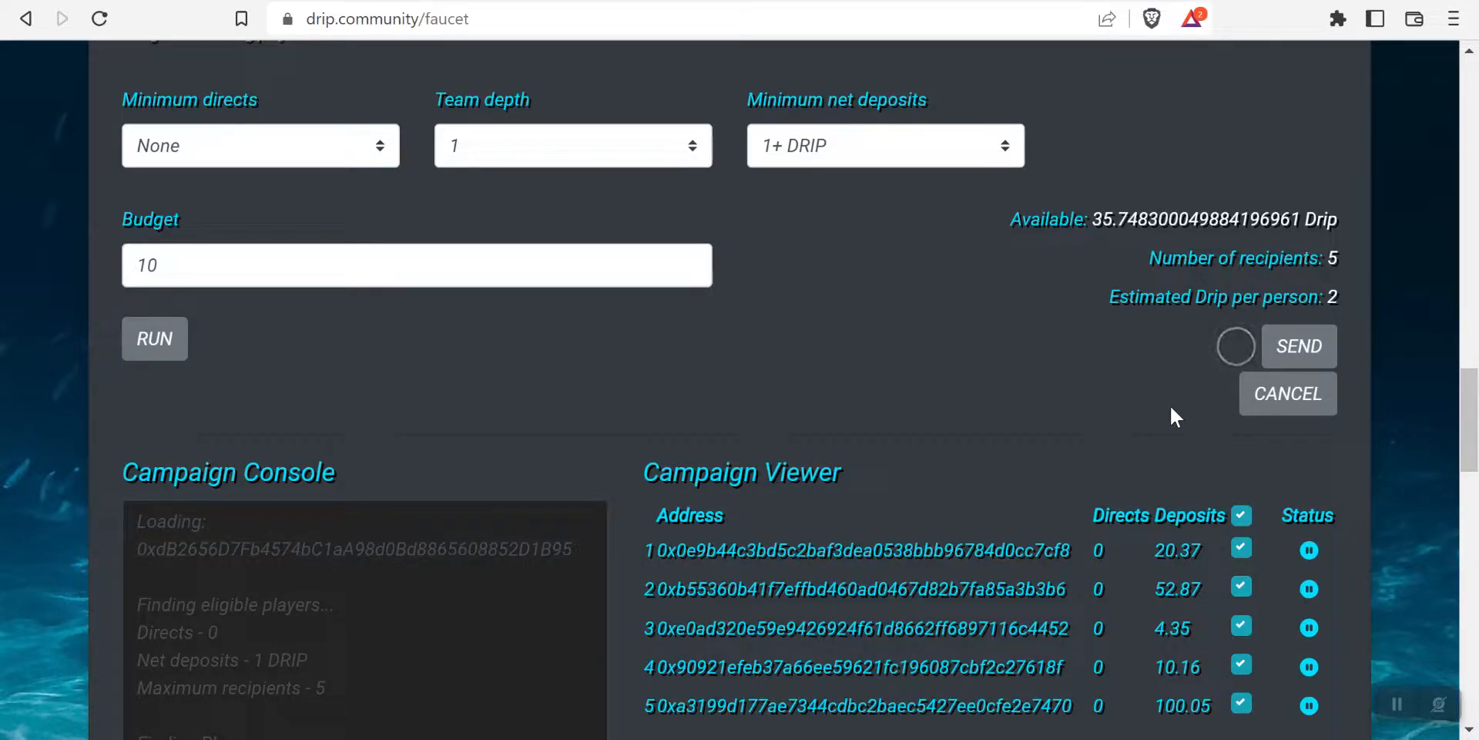
mouse_move(1171, 409)
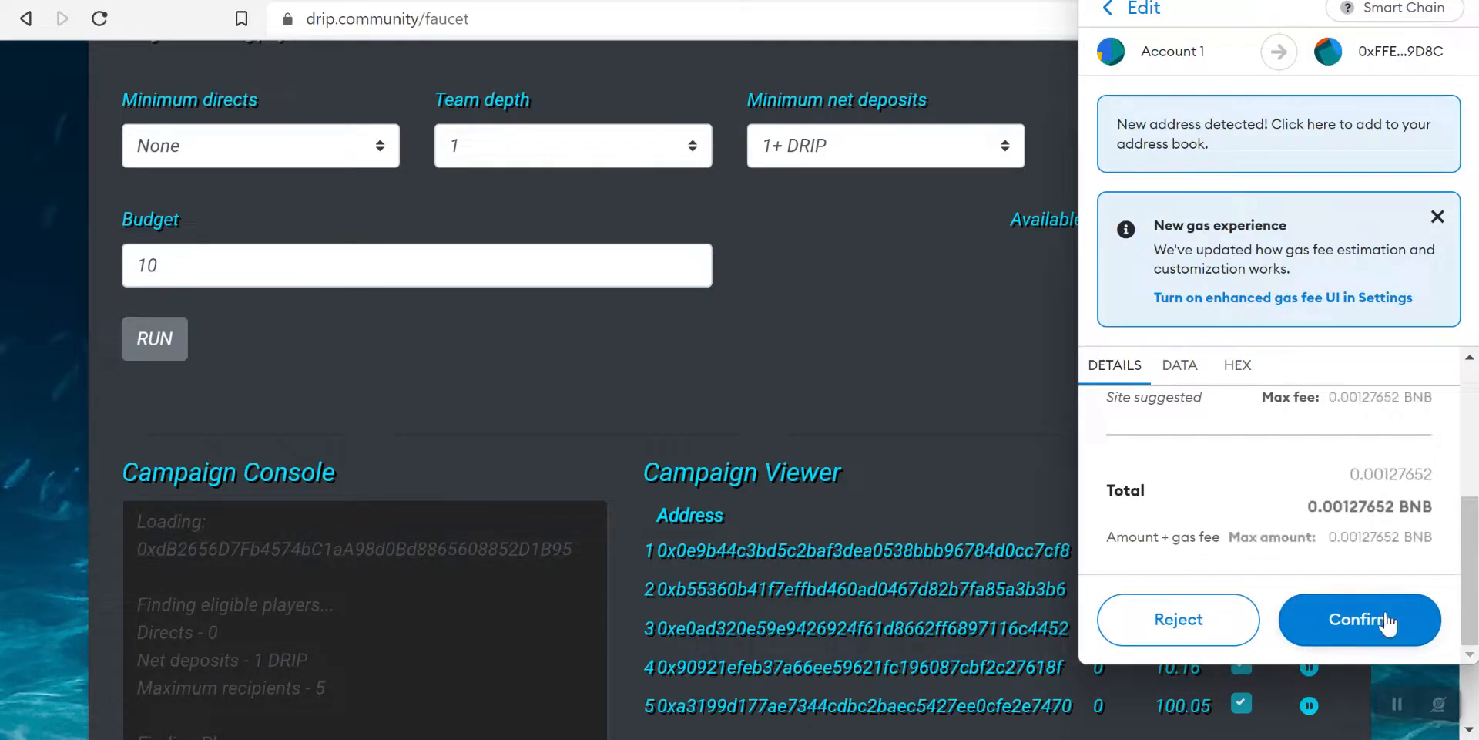
click(1359, 619)
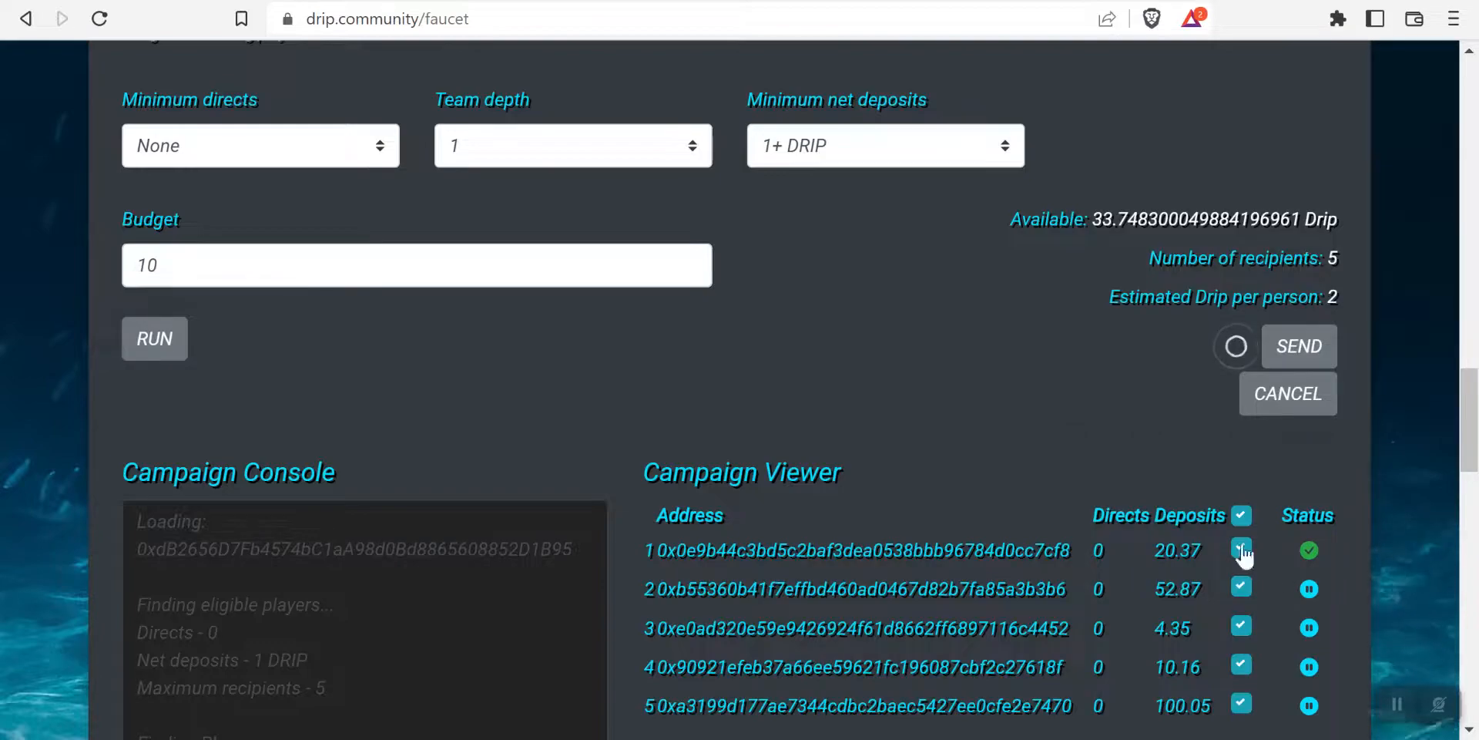
mouse_move(1139, 377)
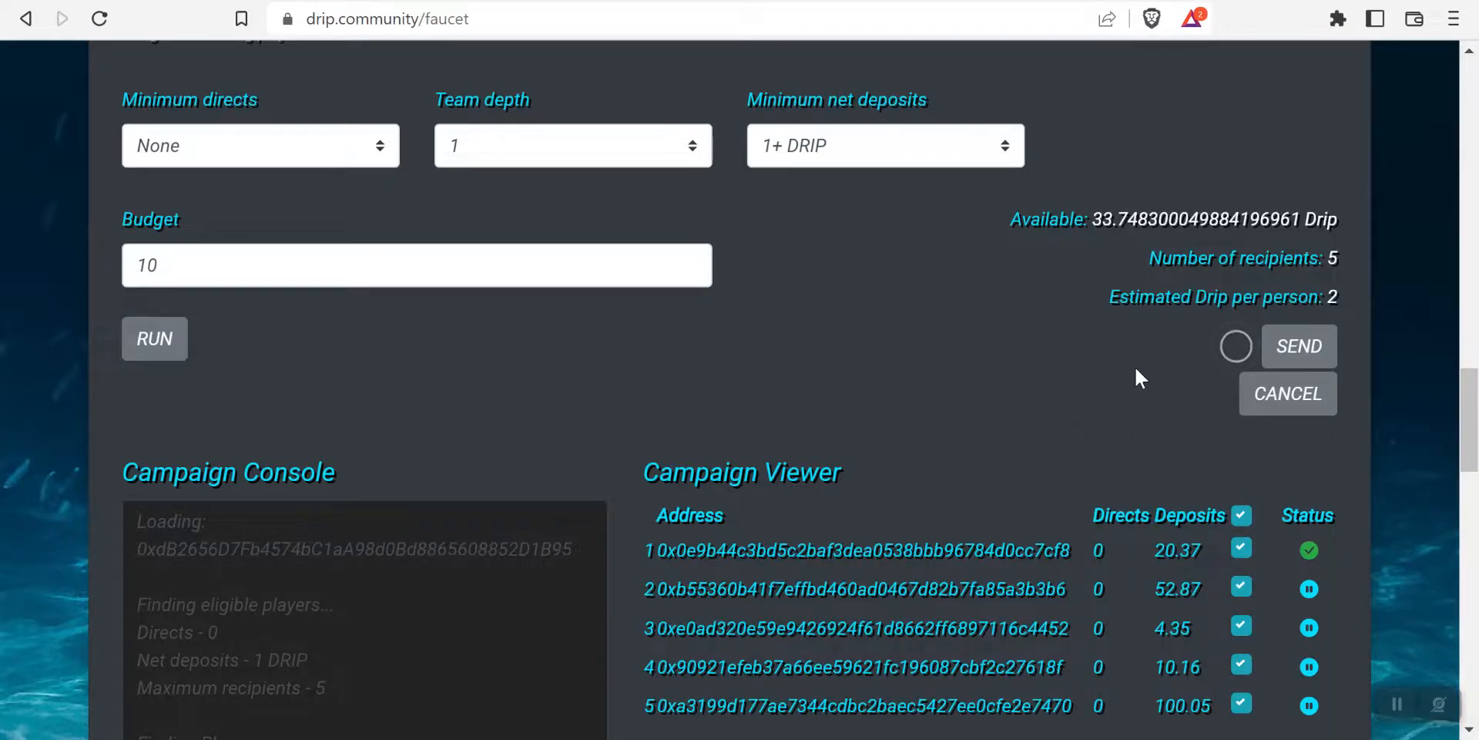
mouse_move(1136, 350)
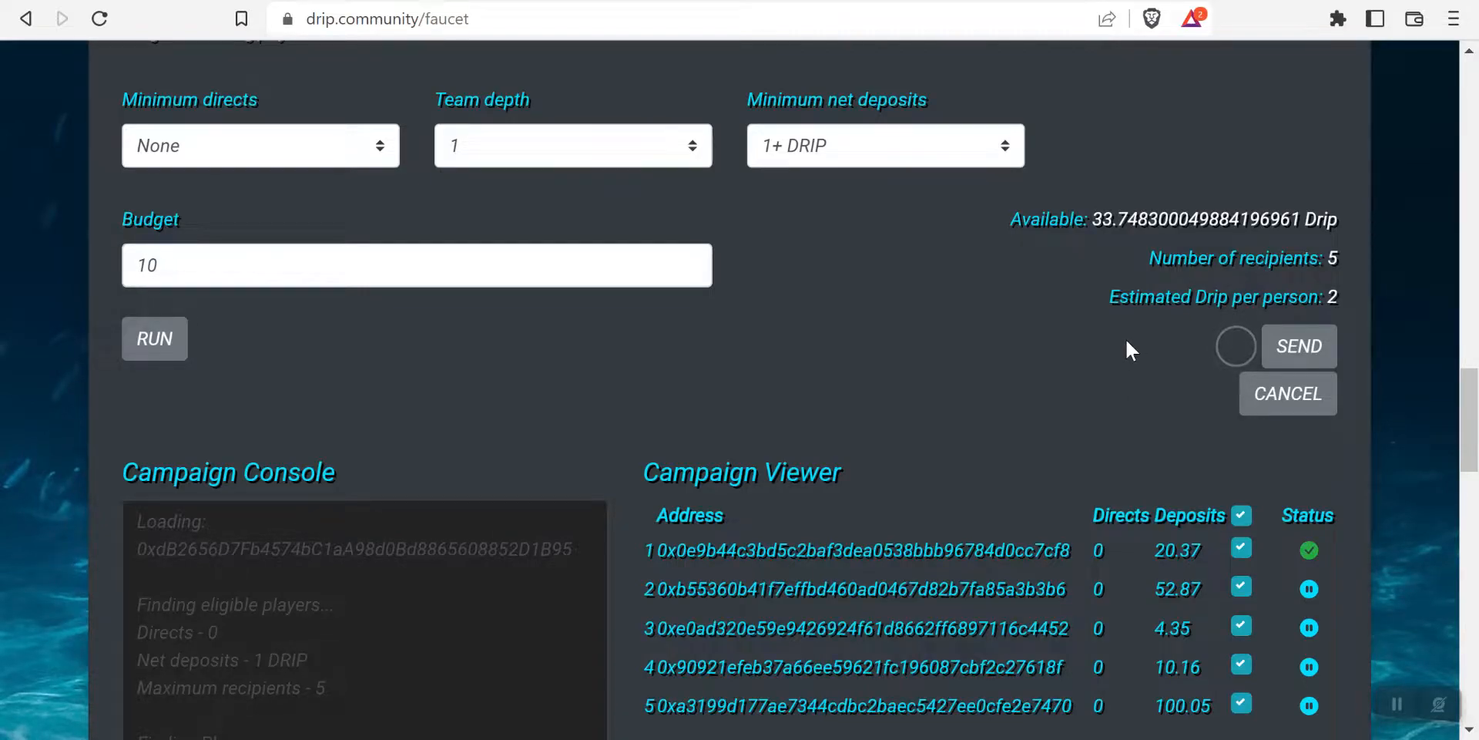
scroll(down, 3)
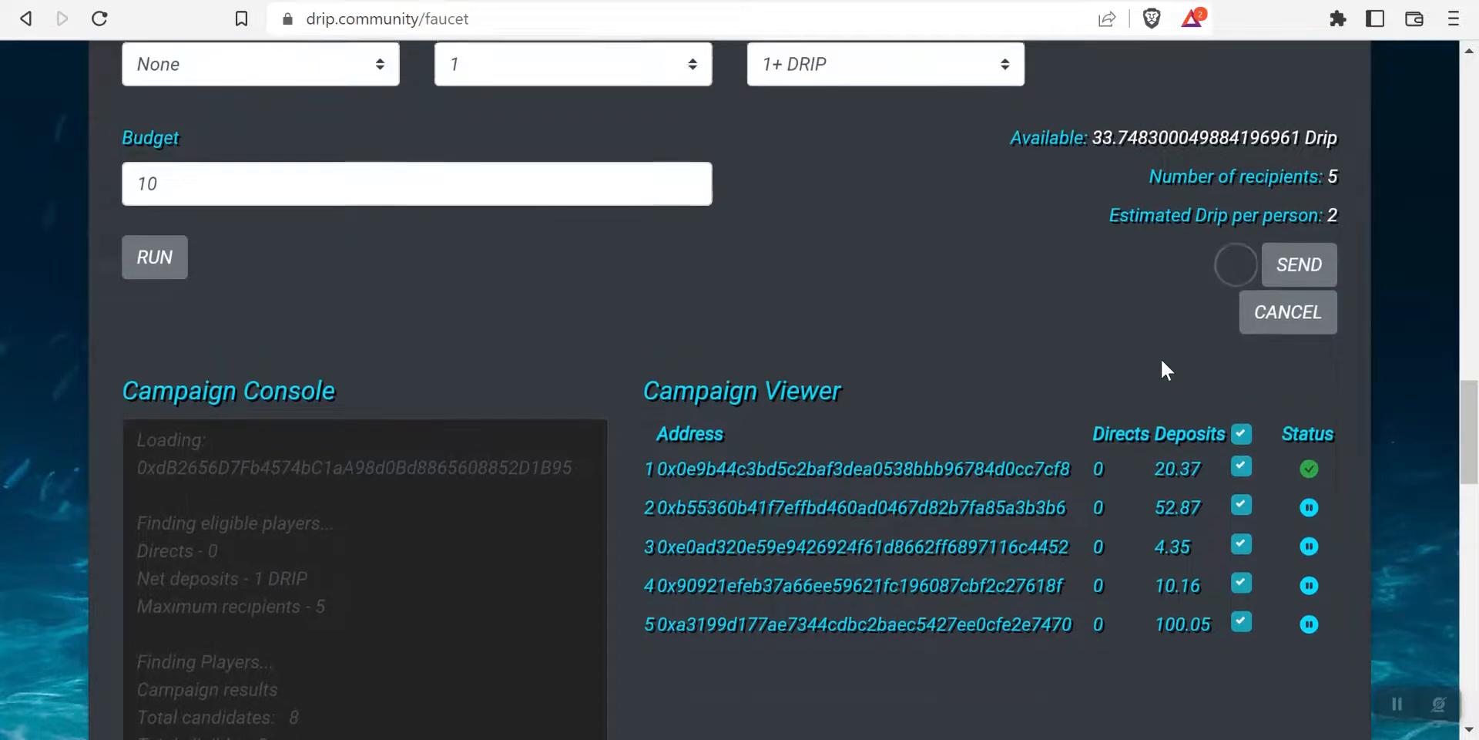
scroll(up, 3)
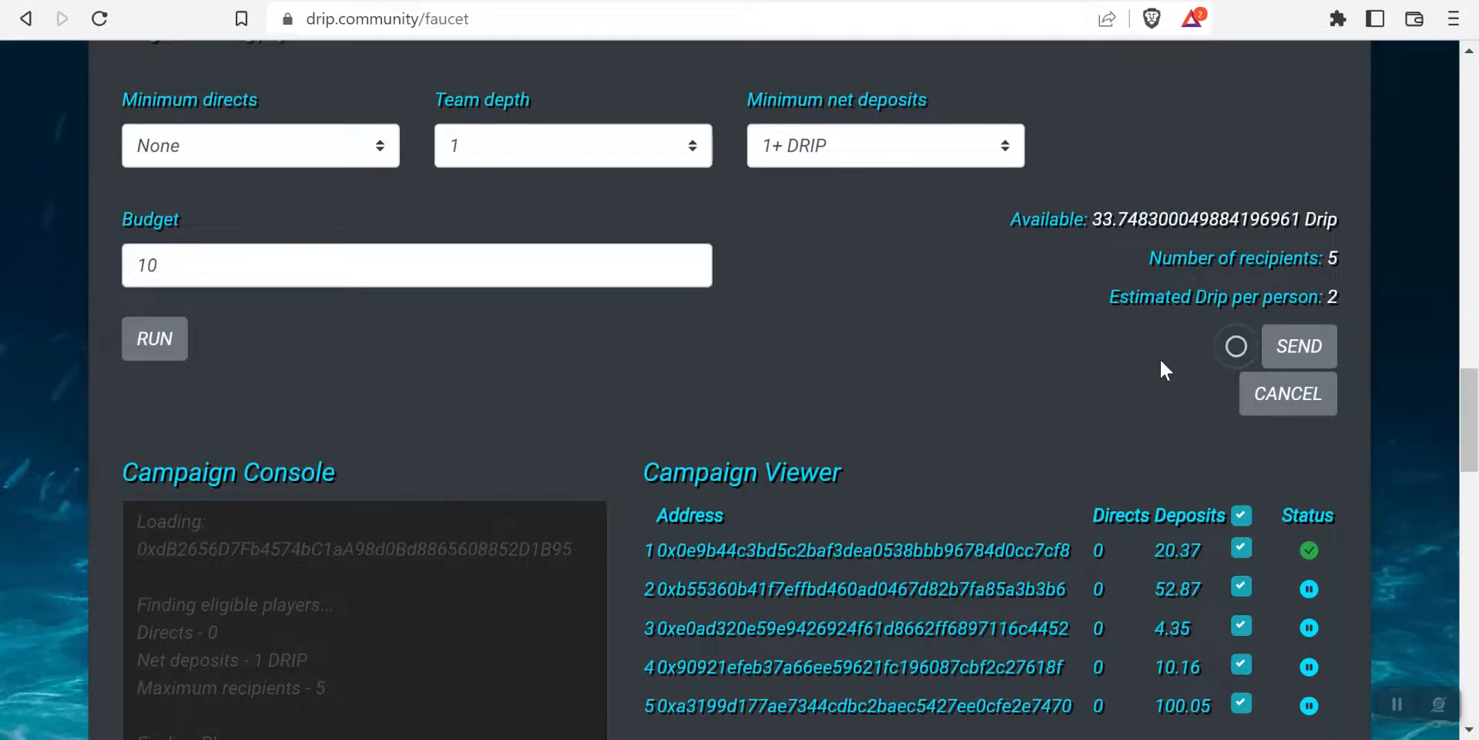
Step: Approve the second and third members' airdrop payments in MetaMask
click(1298, 345)
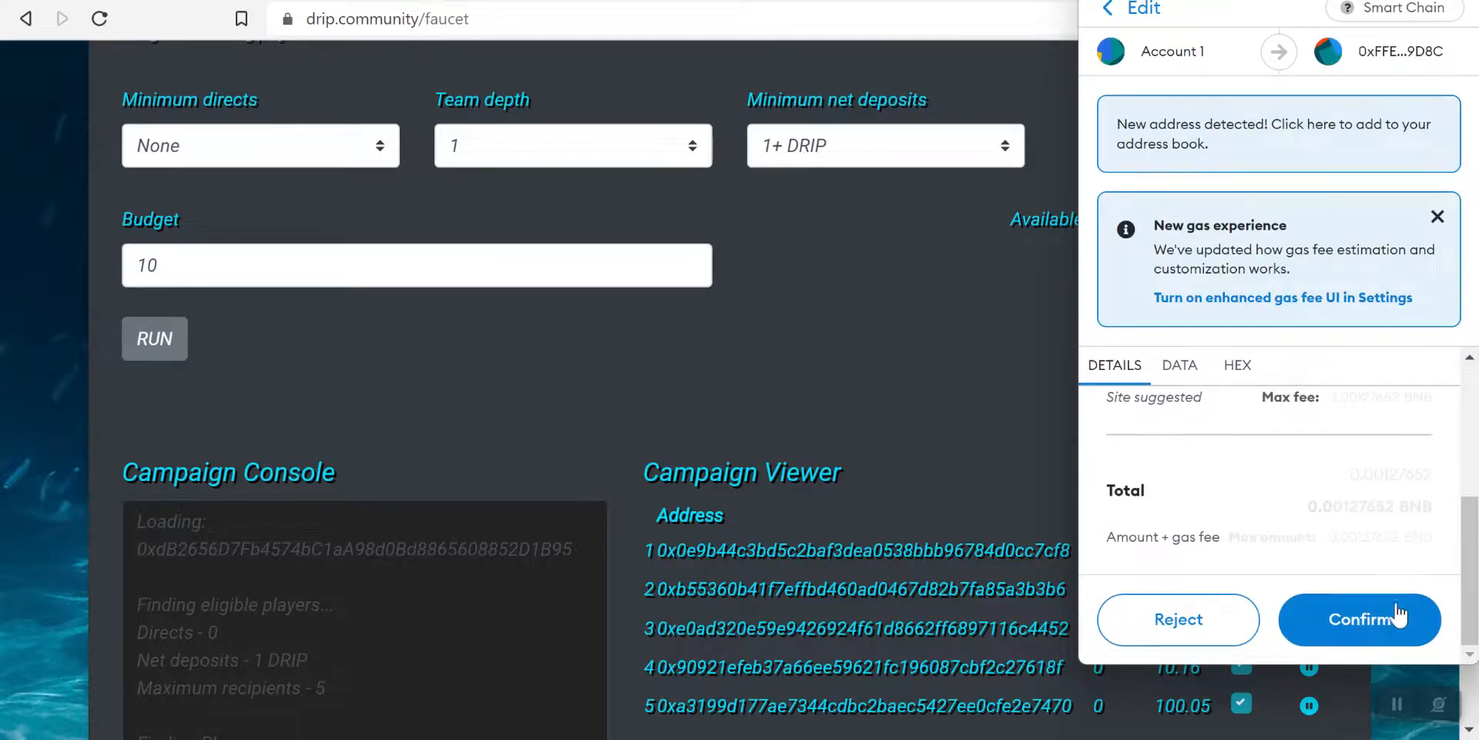
click(1359, 619)
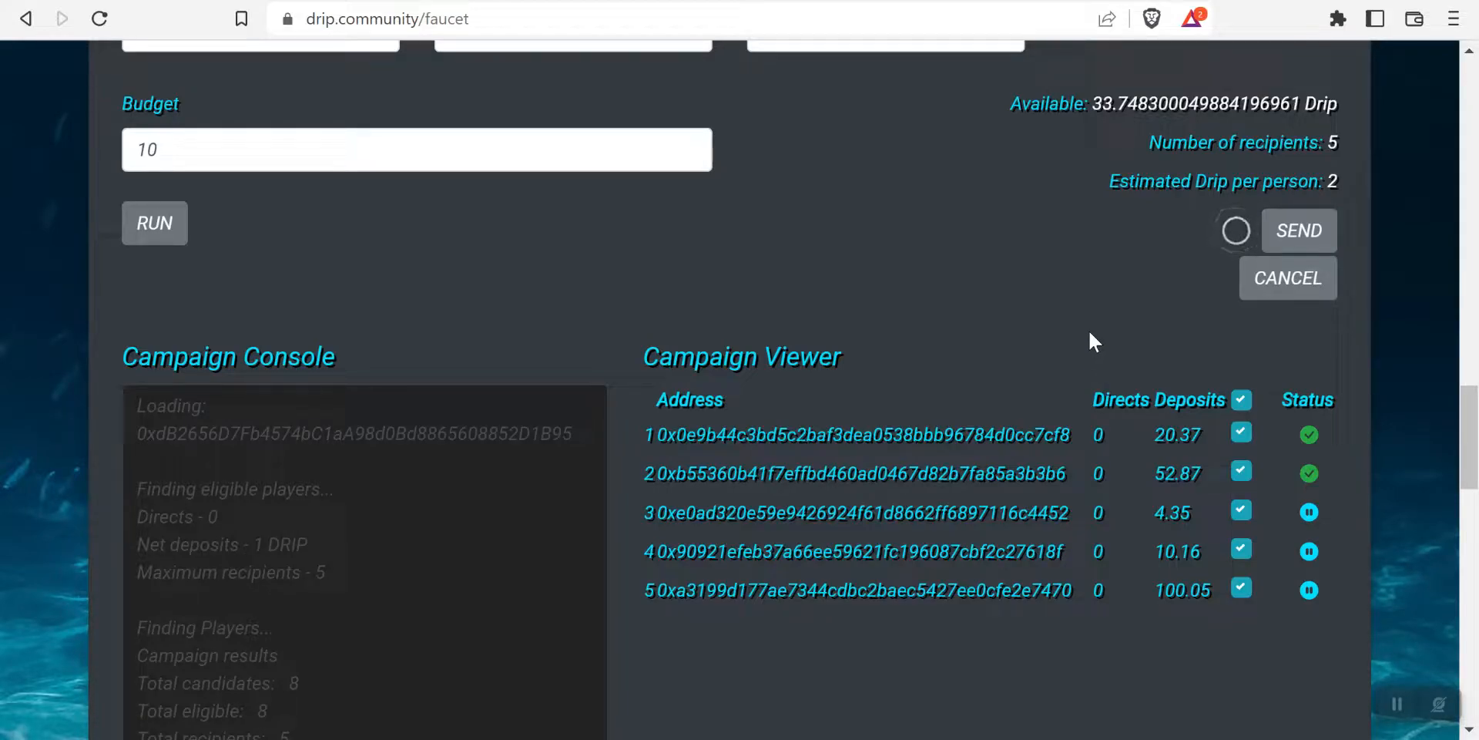
click(1298, 231)
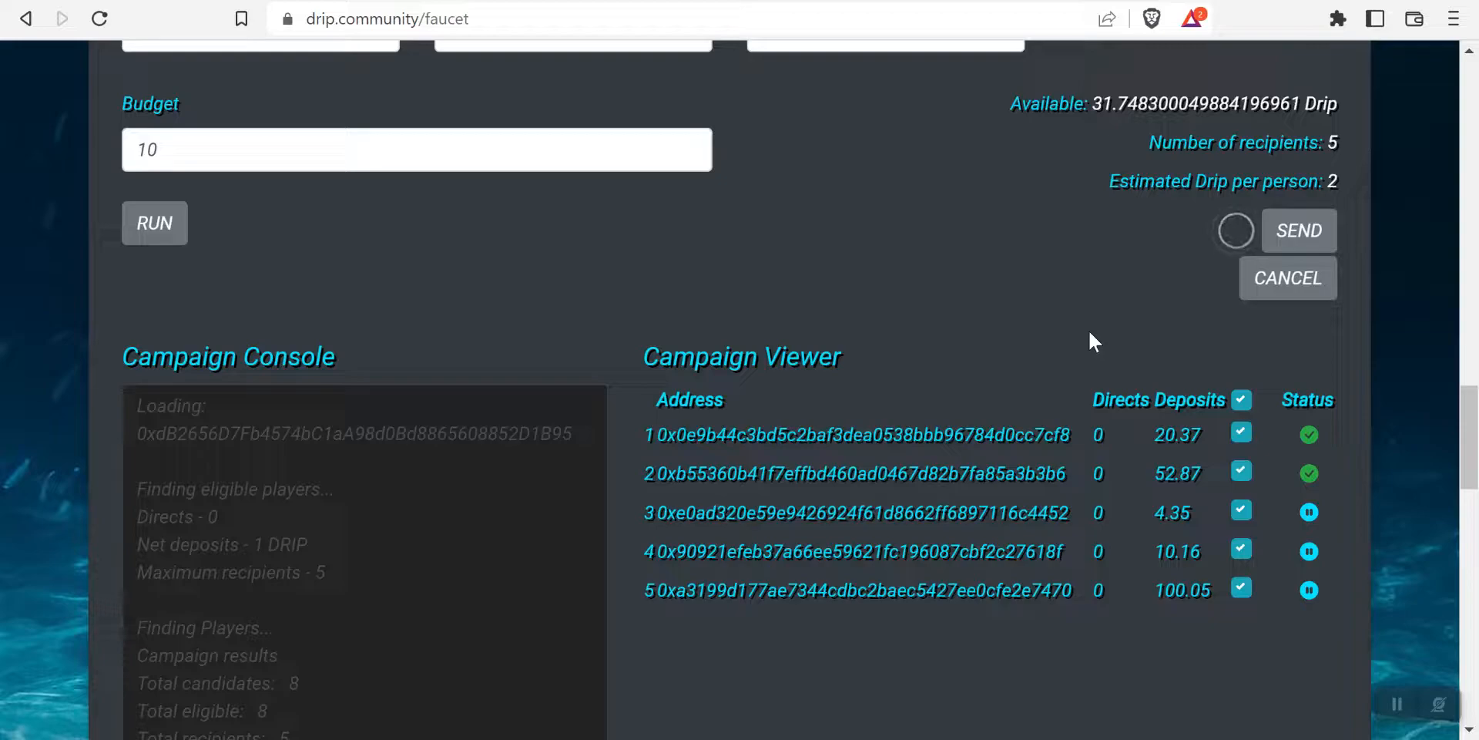
mouse_move(1084, 336)
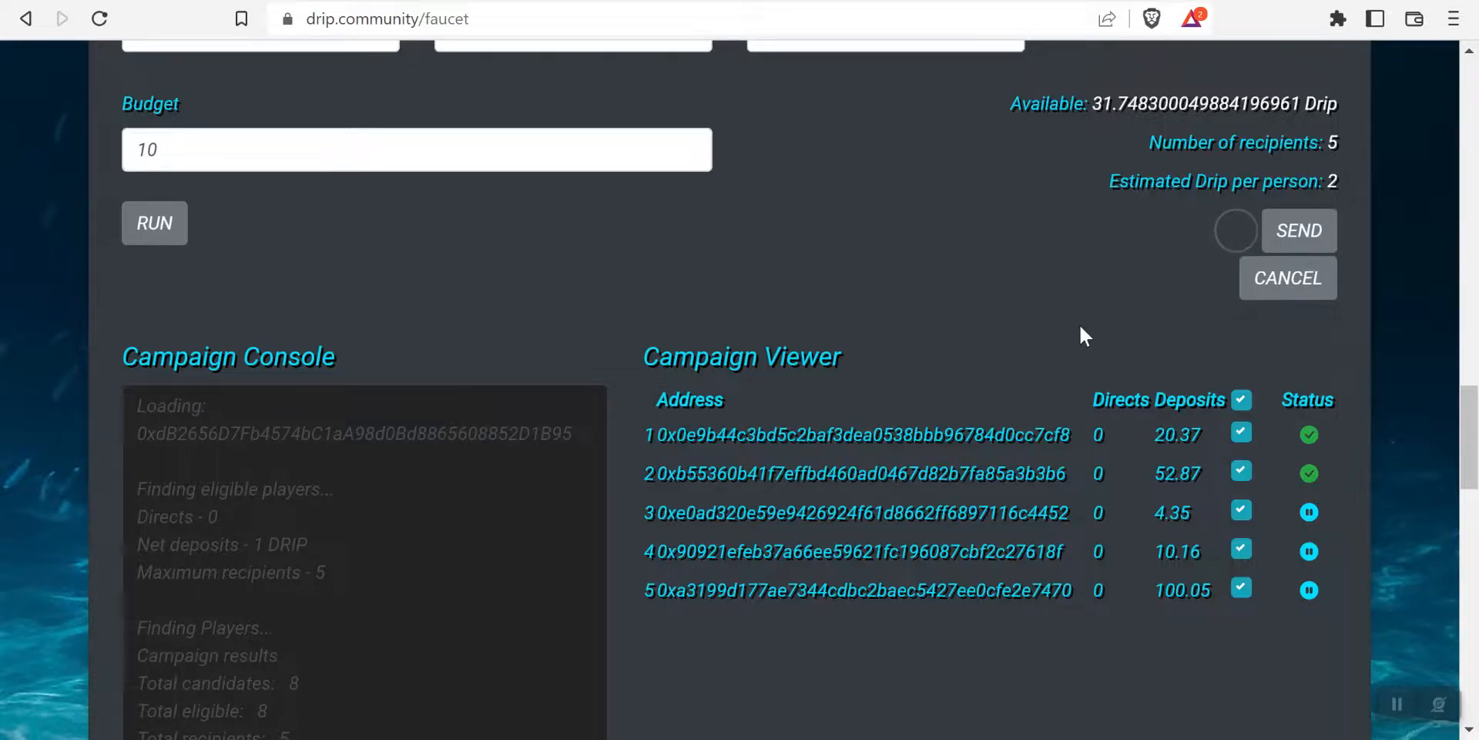
click(1298, 231)
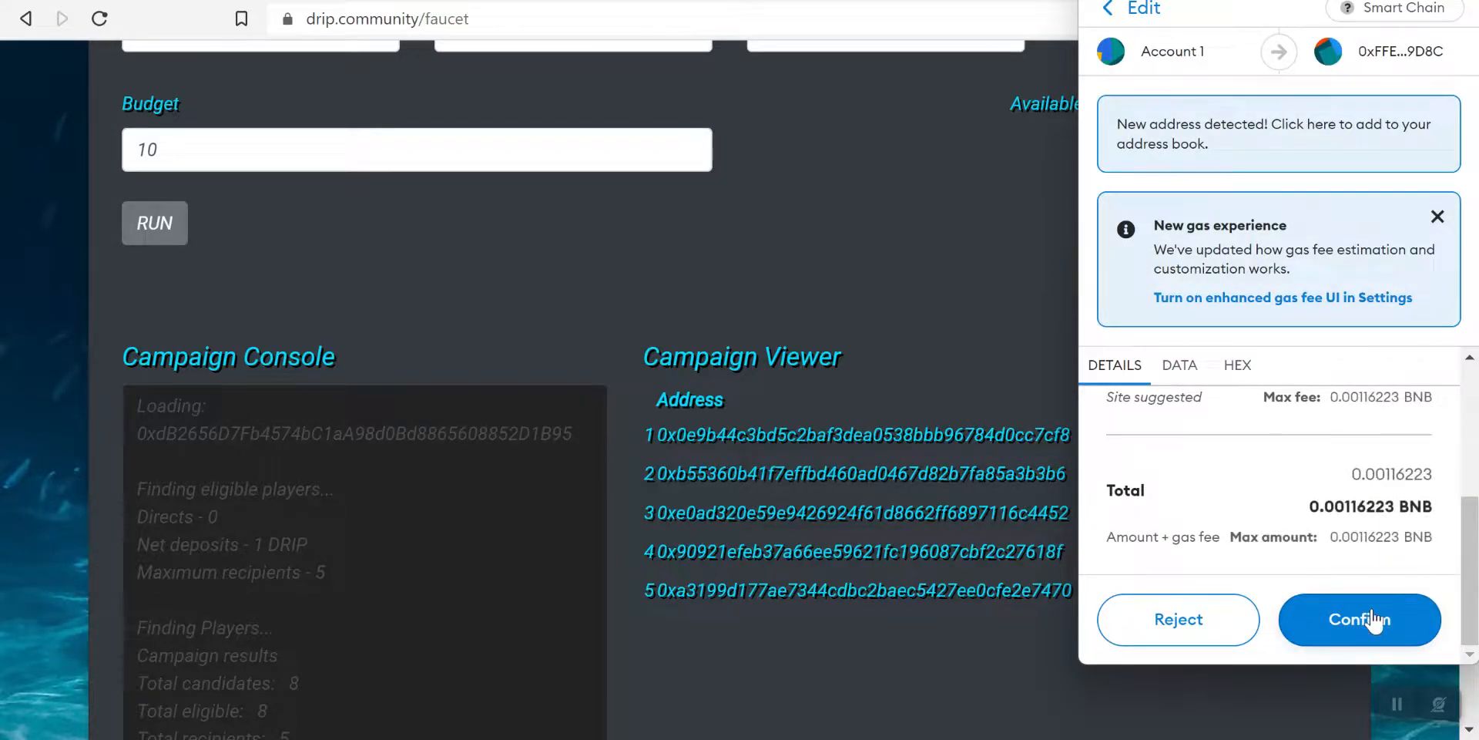
click(1358, 618)
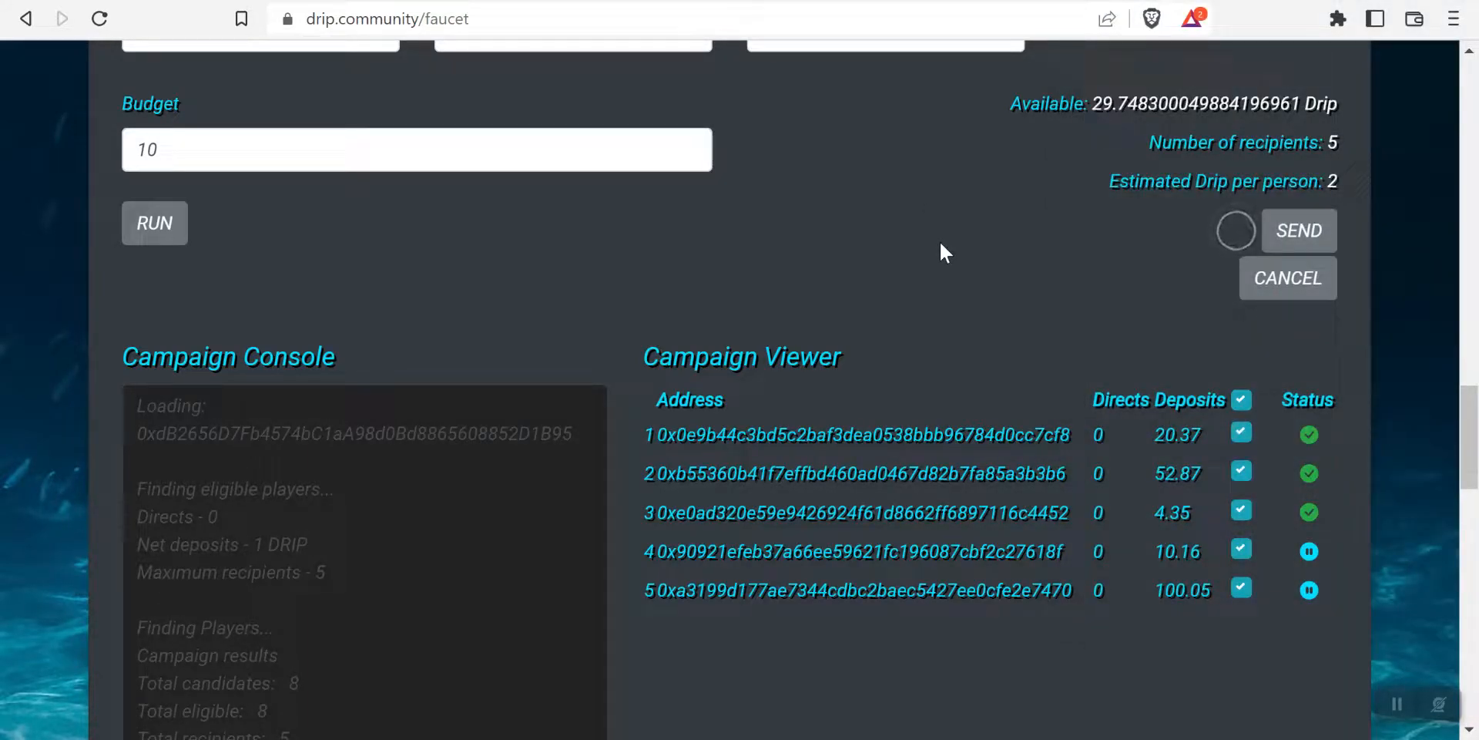